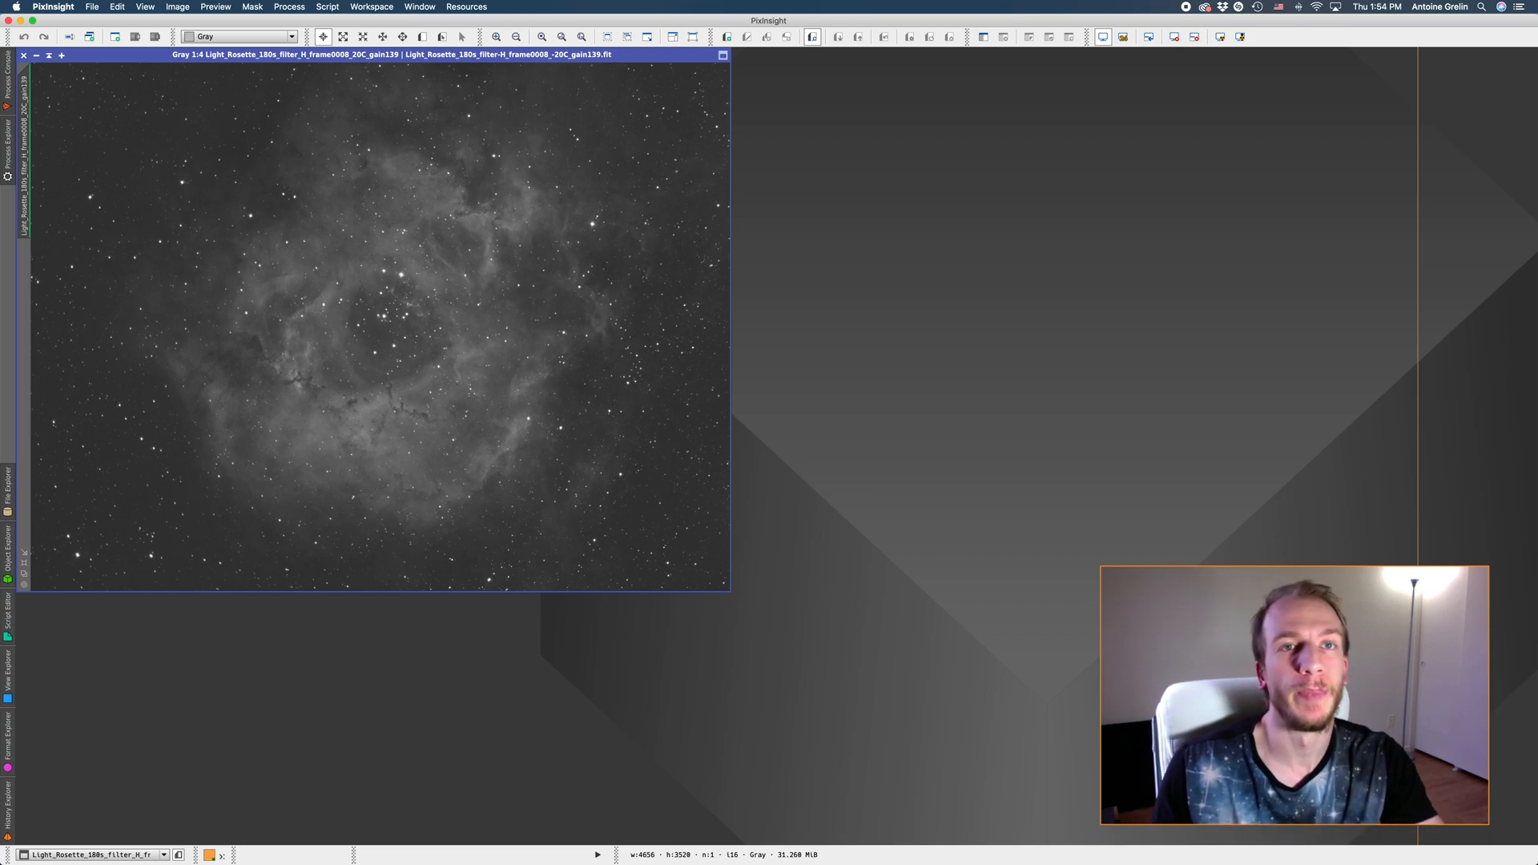
mouse_move(570, 155)
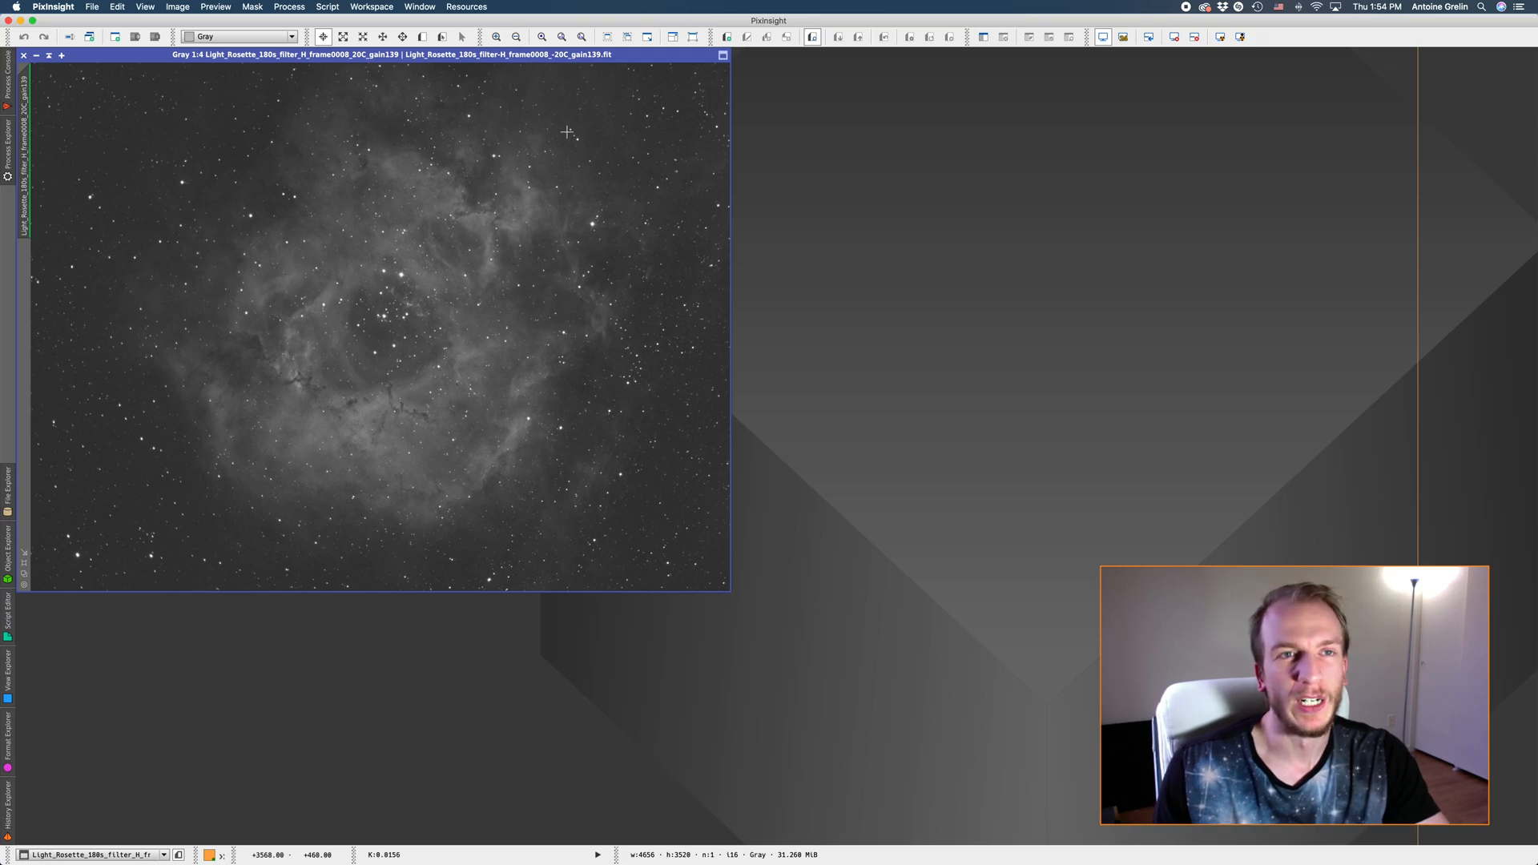
mouse_move(616, 224)
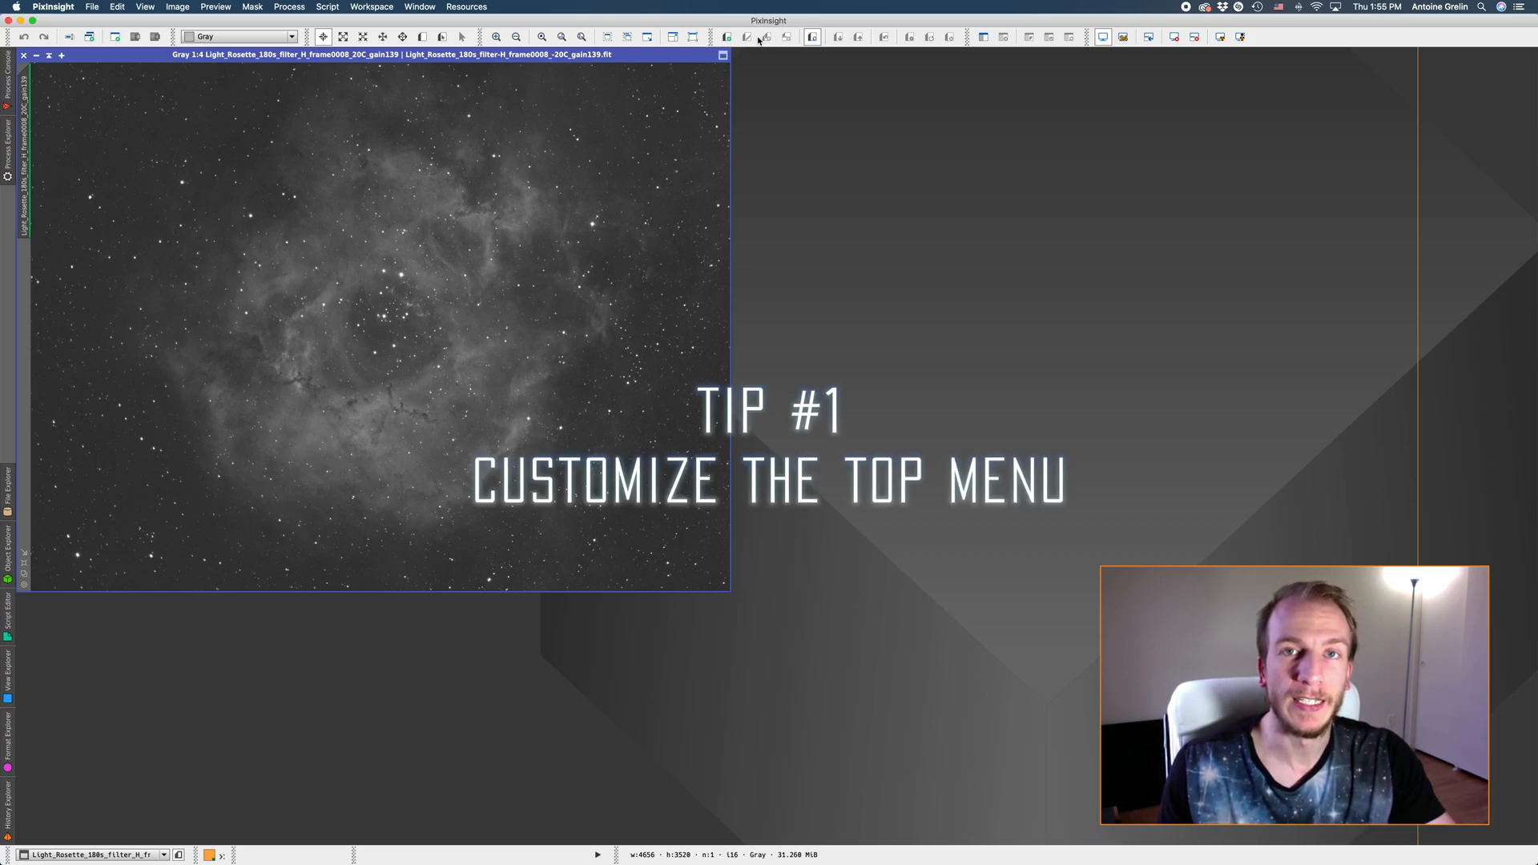
mouse_move(934, 50)
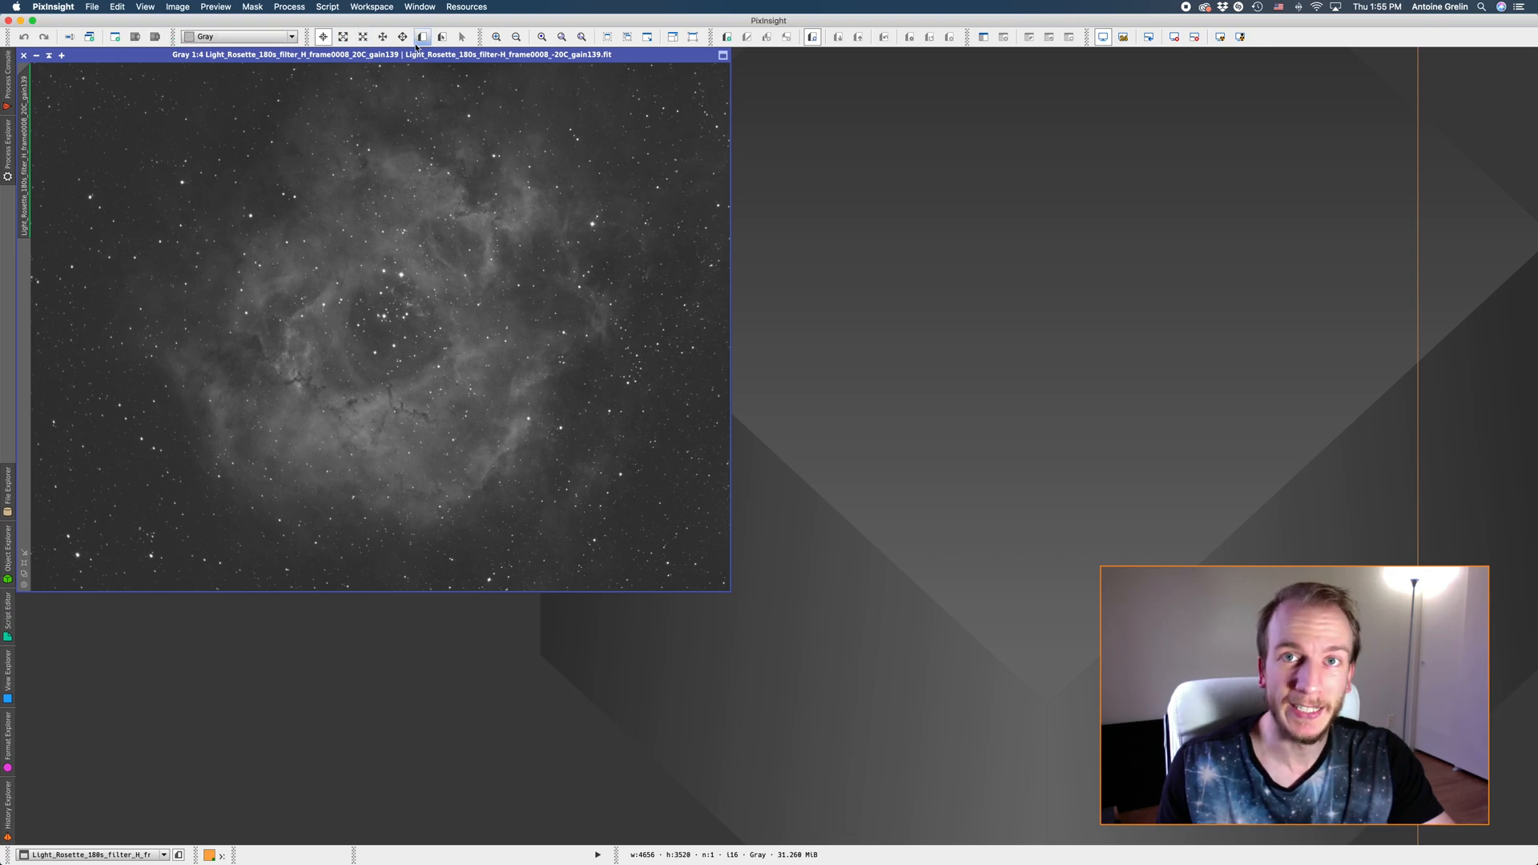
mouse_move(444, 37)
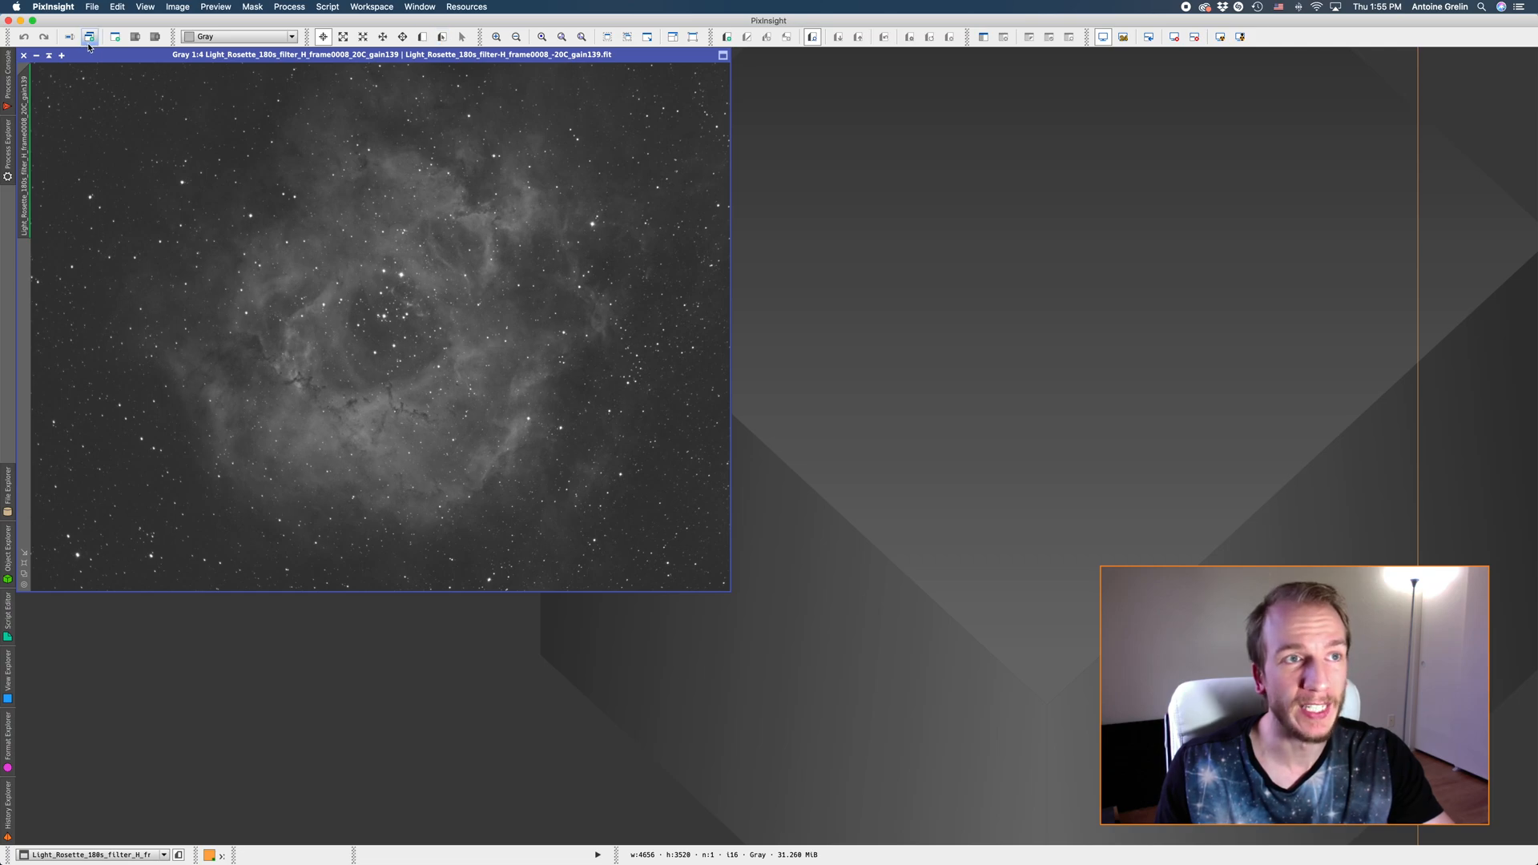
mouse_move(46, 38)
text(hello)
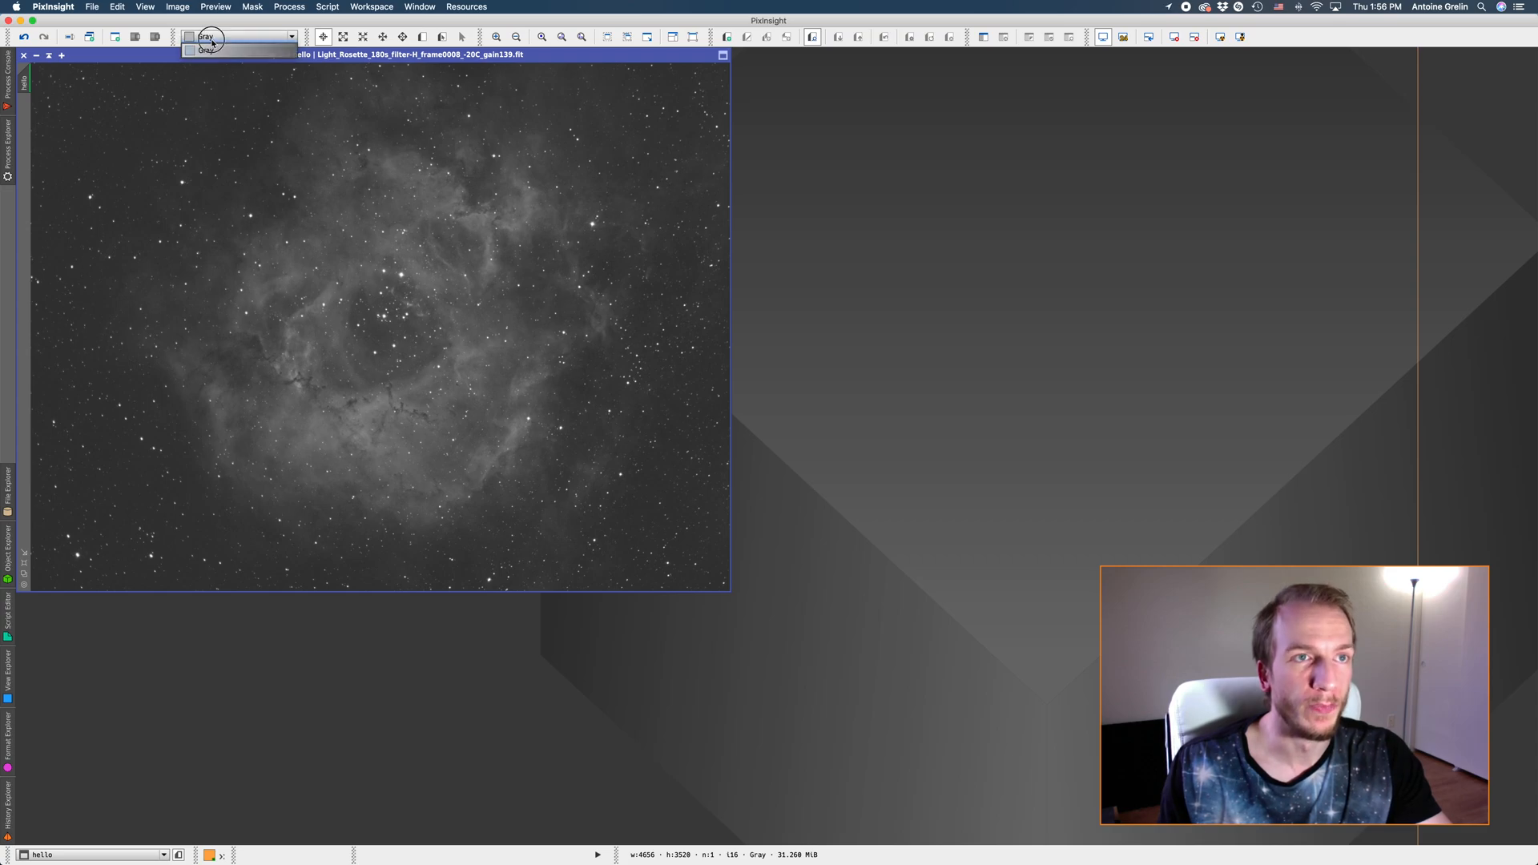
Rename the image identifier to 'hello' and move the Gray dropdown toolbar into the bottom bar.
click(206, 54)
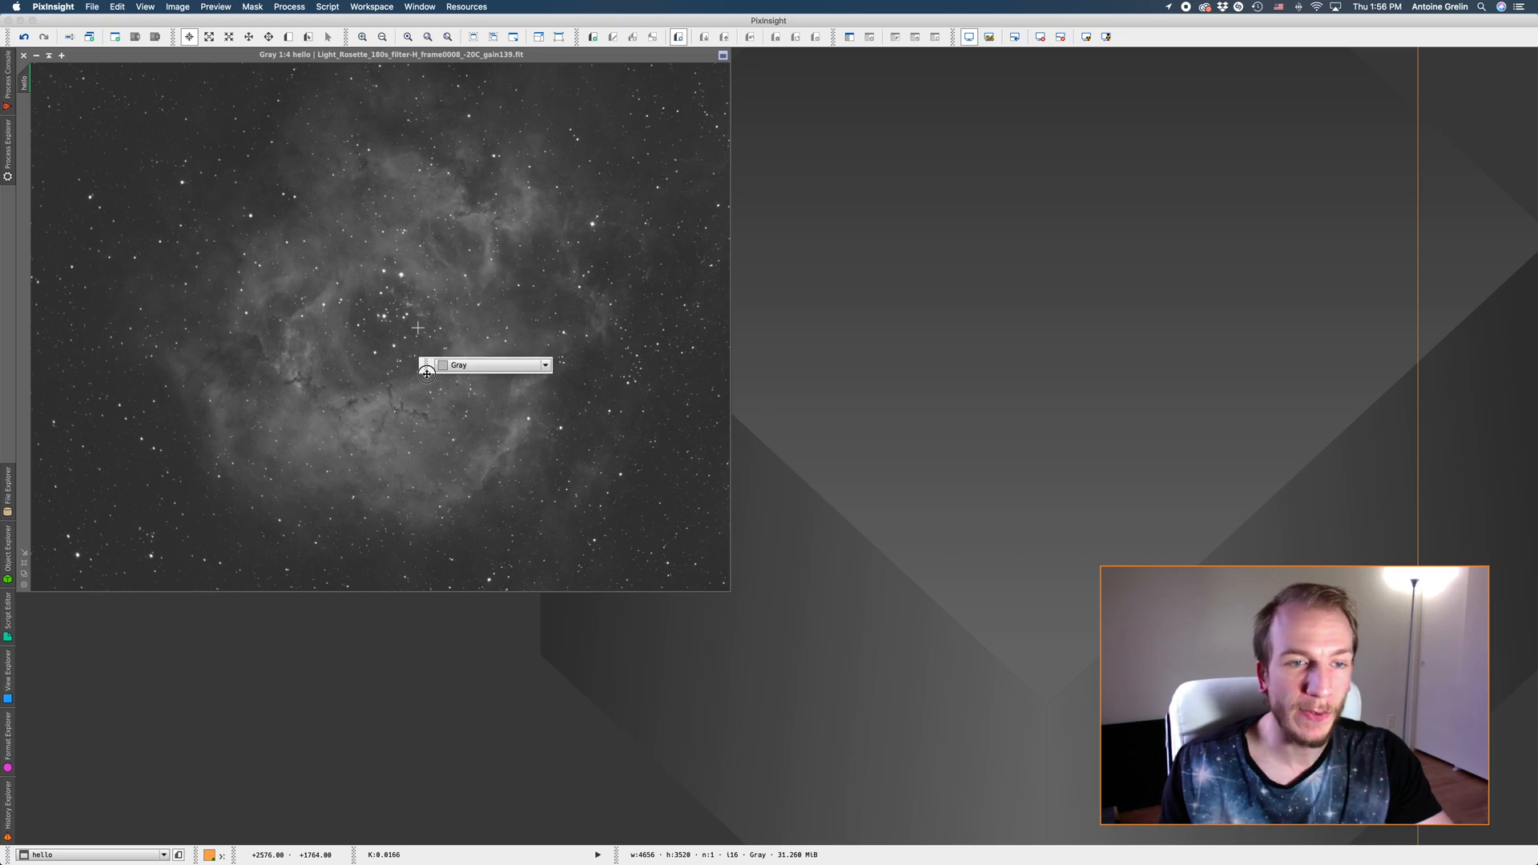
drag(427, 372, 532, 693)
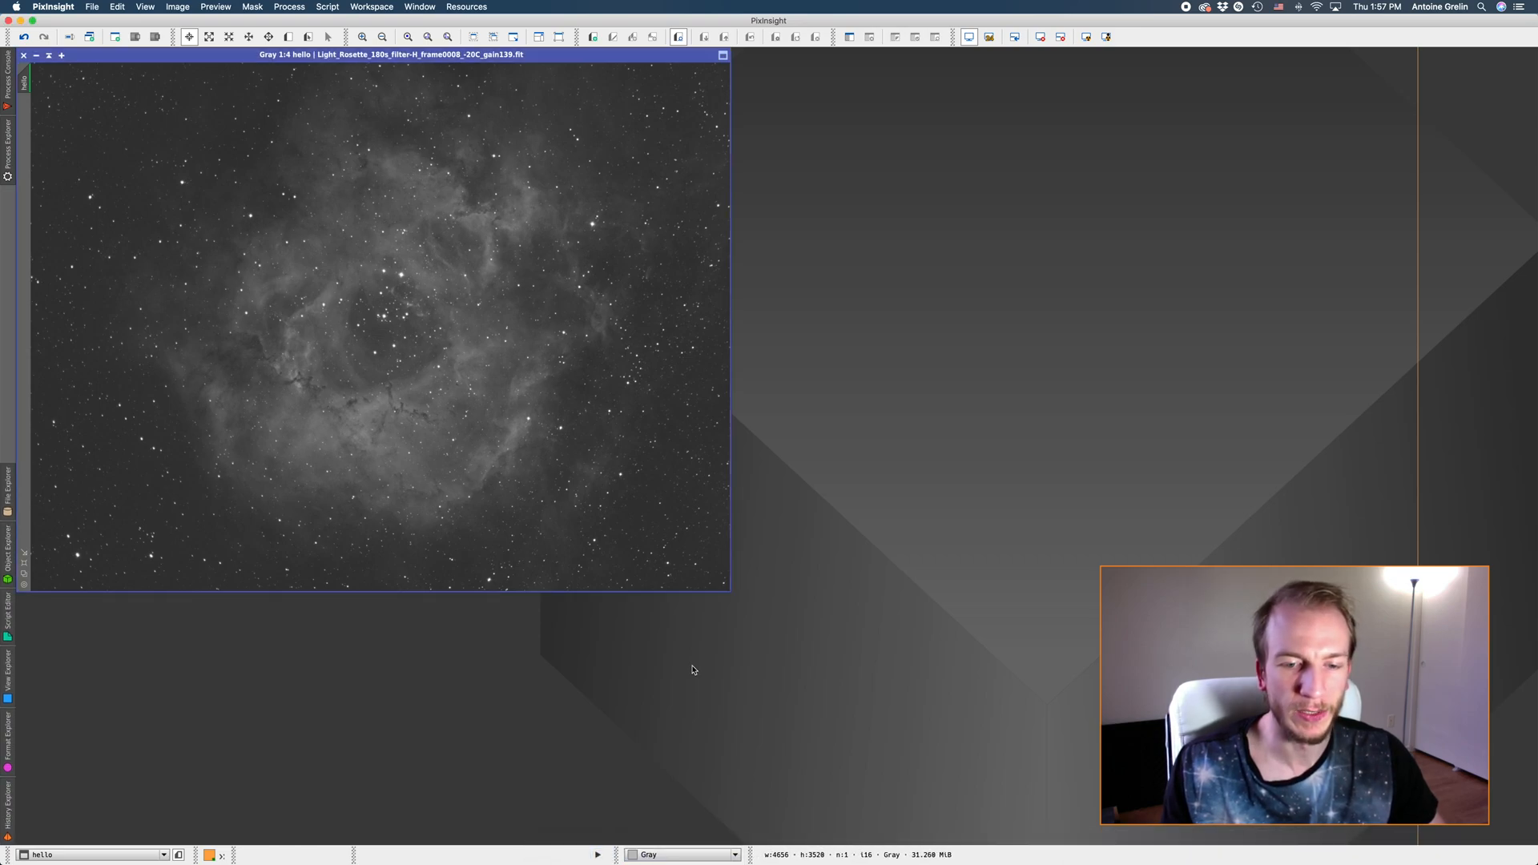
mouse_move(734, 378)
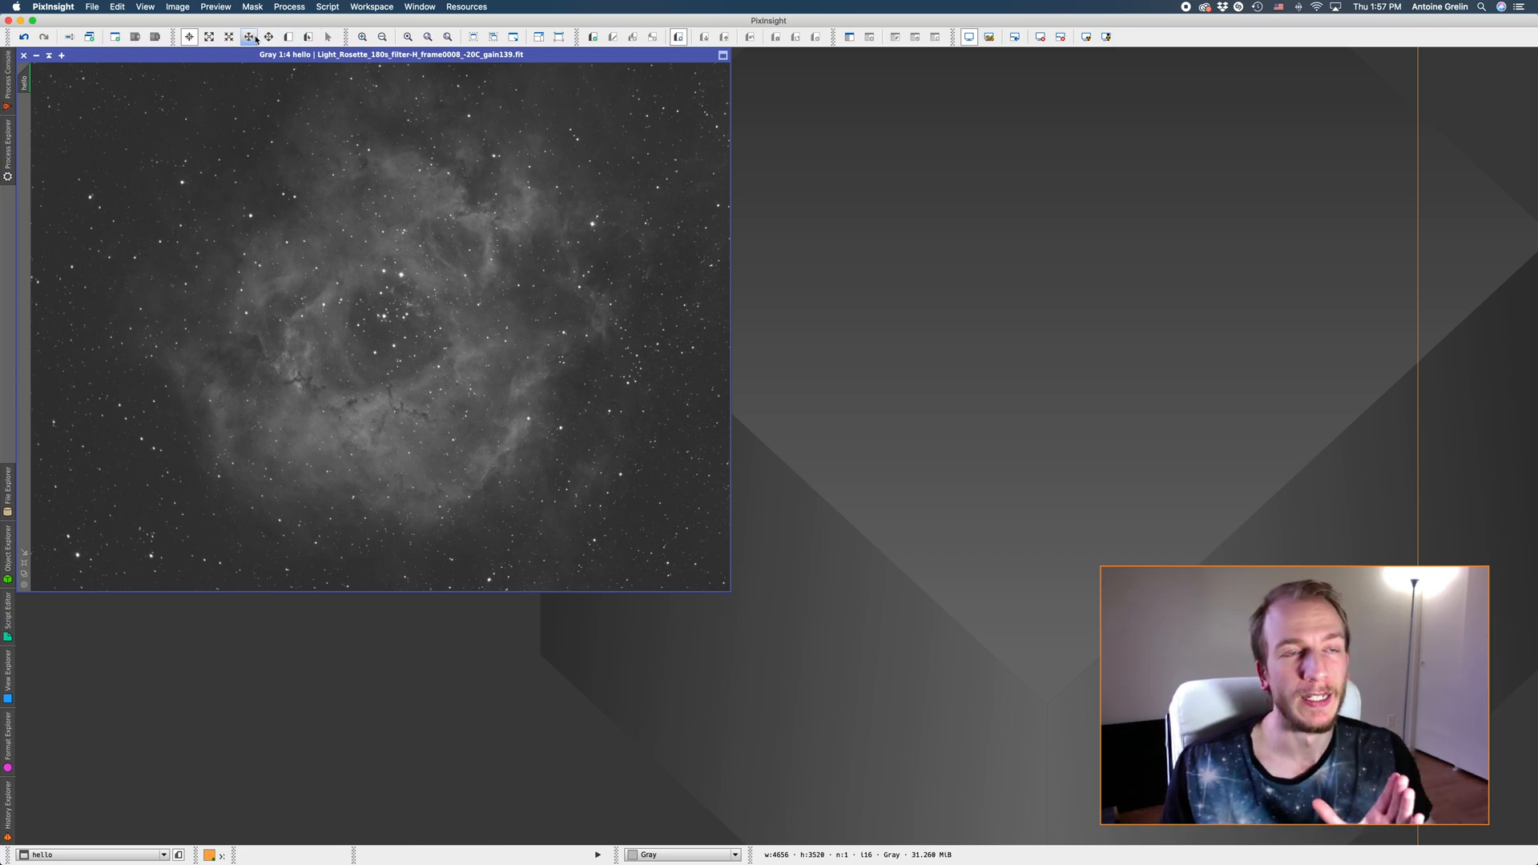
mouse_move(277, 37)
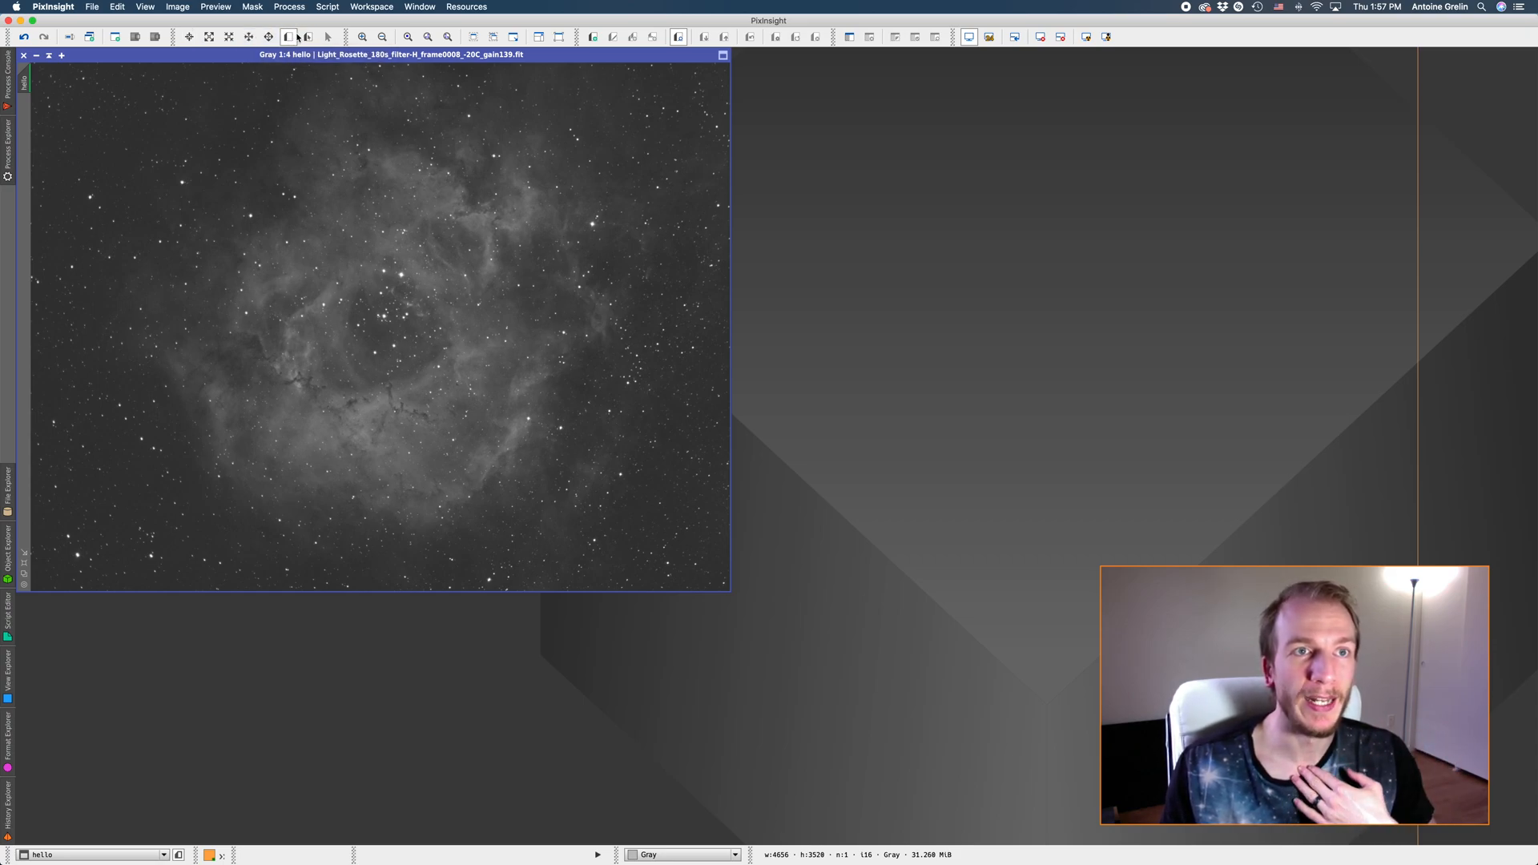
Draw a Preview01 rectangle over the Rosette nebula's central star cluster.
drag(263, 156, 359, 310)
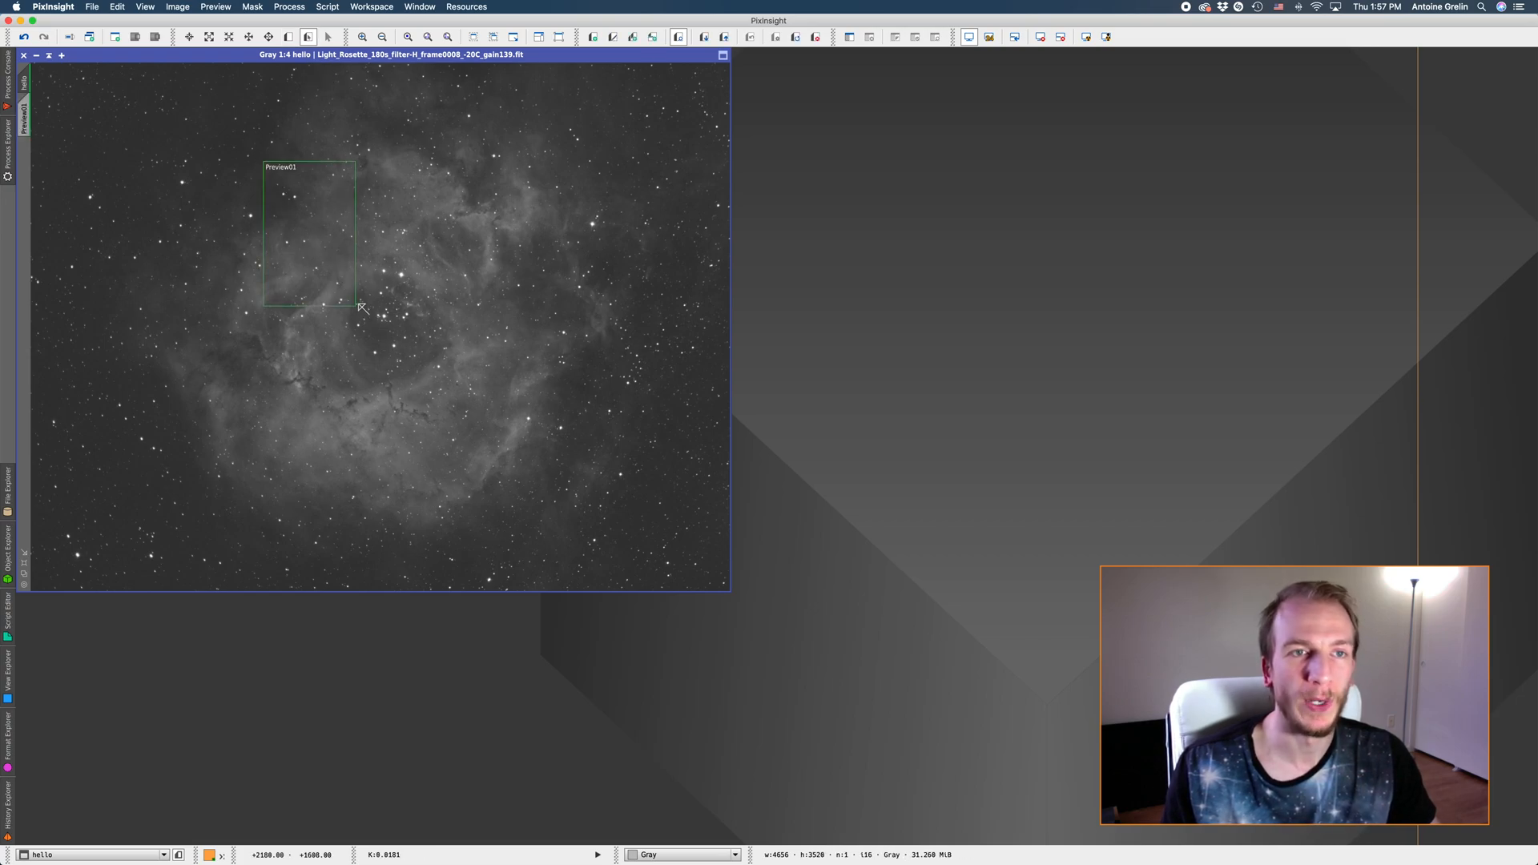
mouse_move(370, 229)
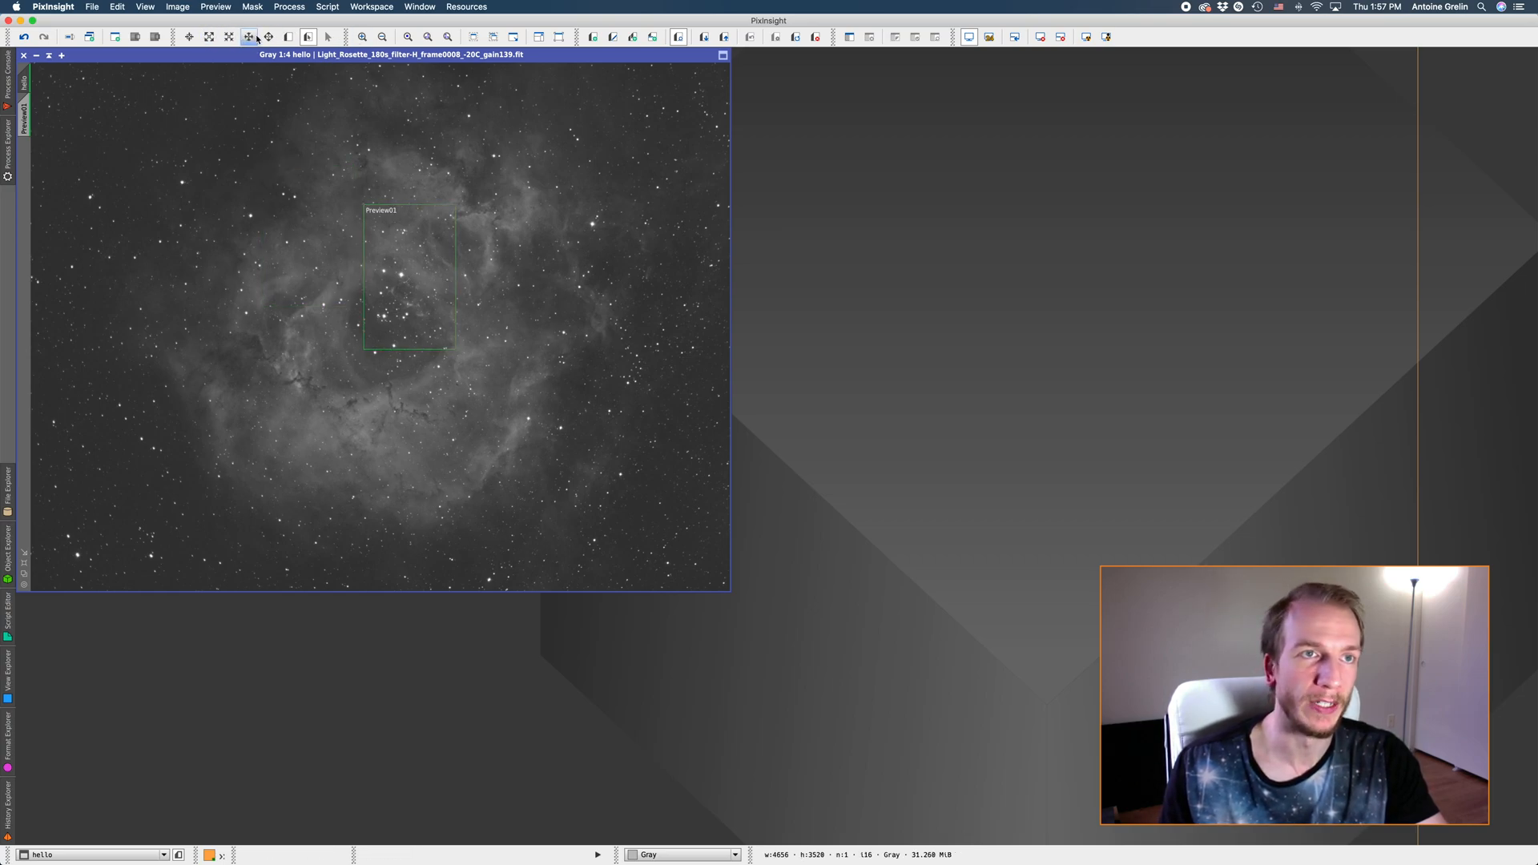
mouse_move(249, 37)
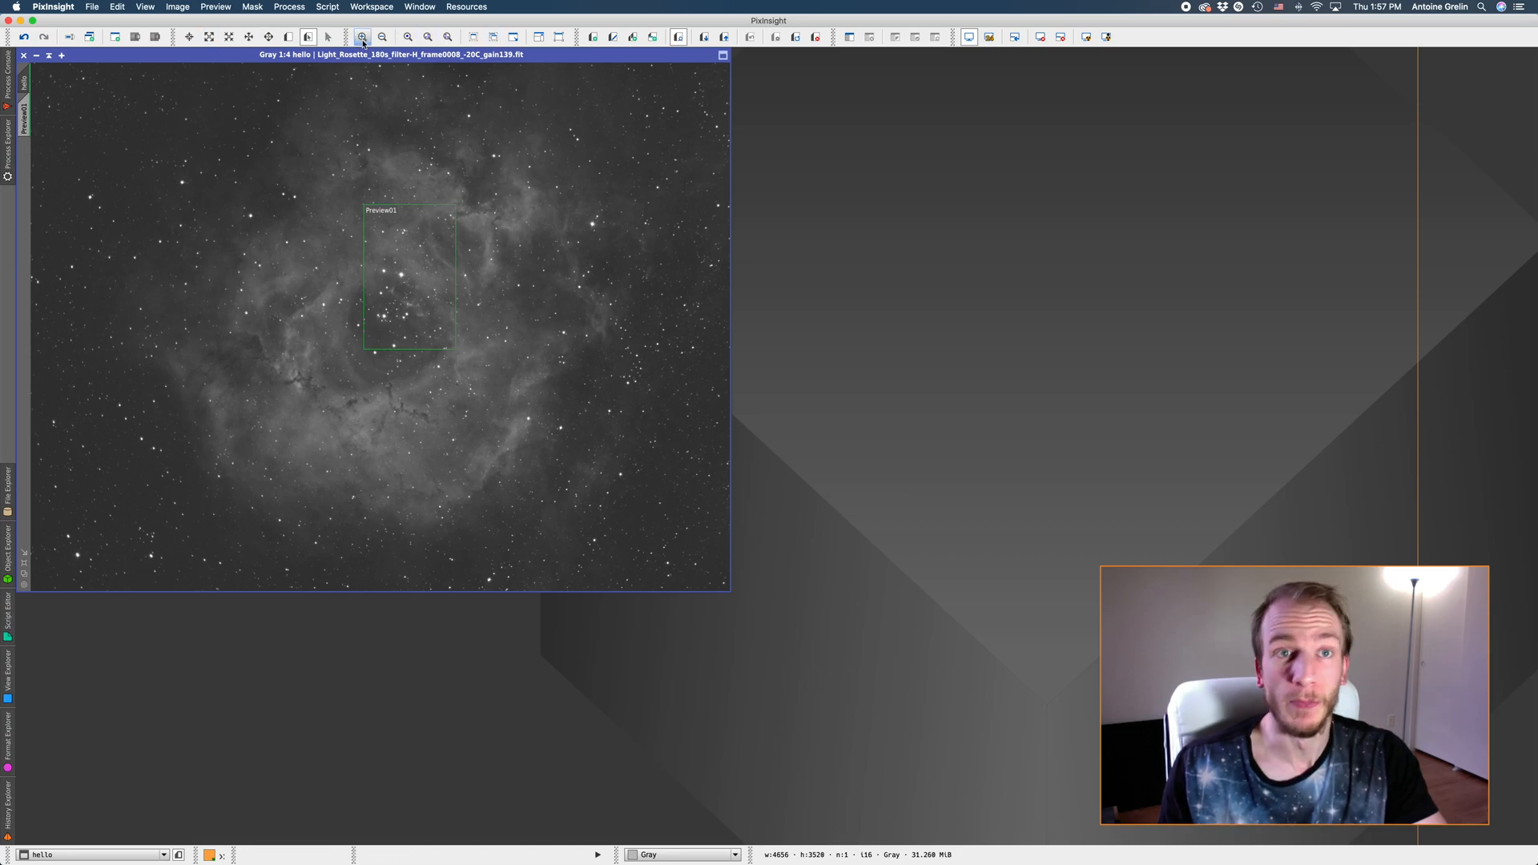
mouse_move(447, 37)
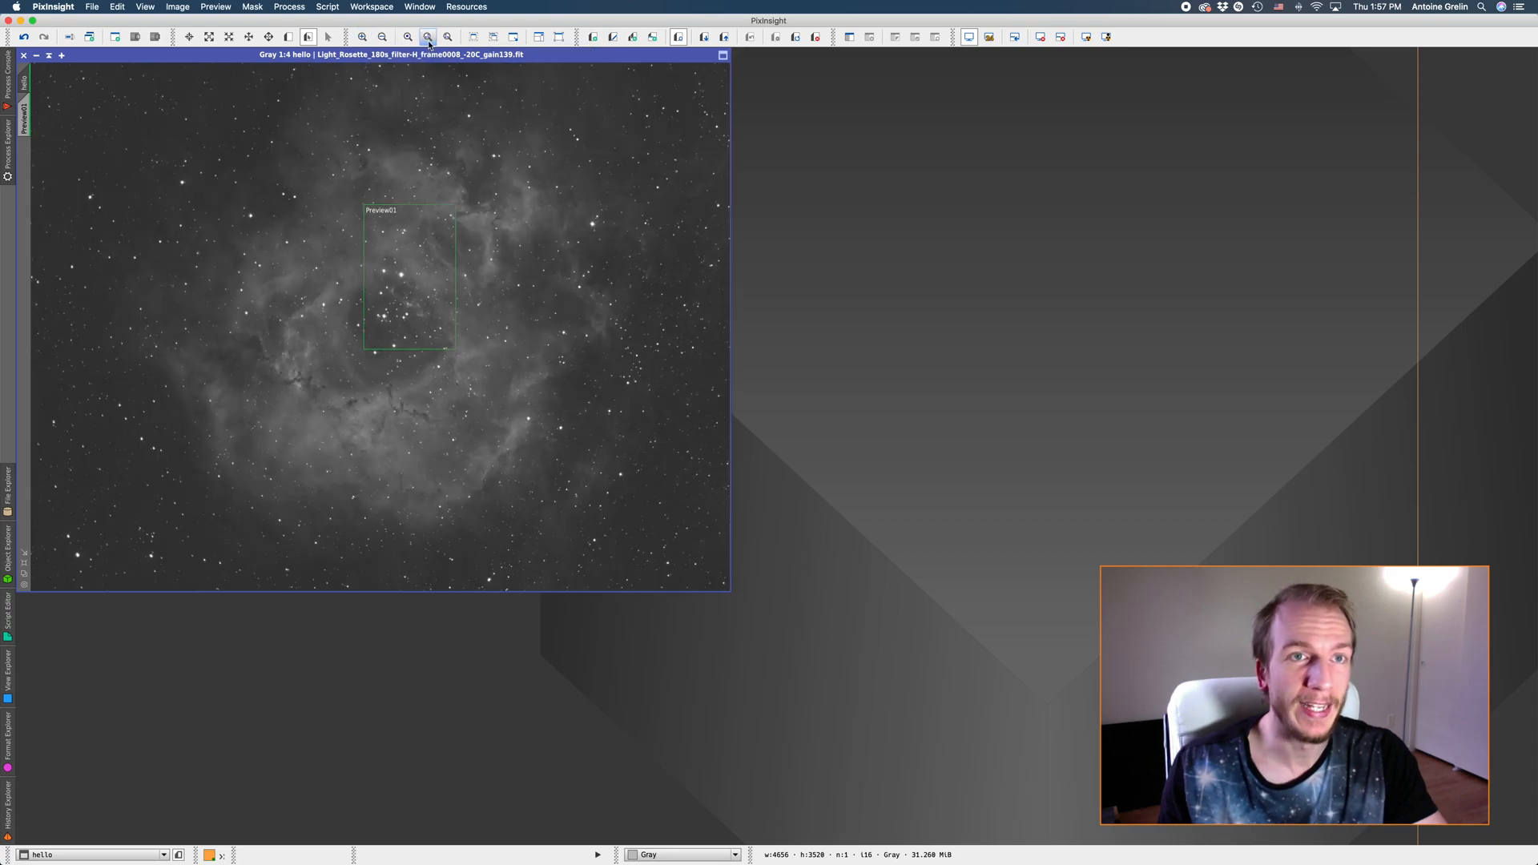
mouse_move(446, 37)
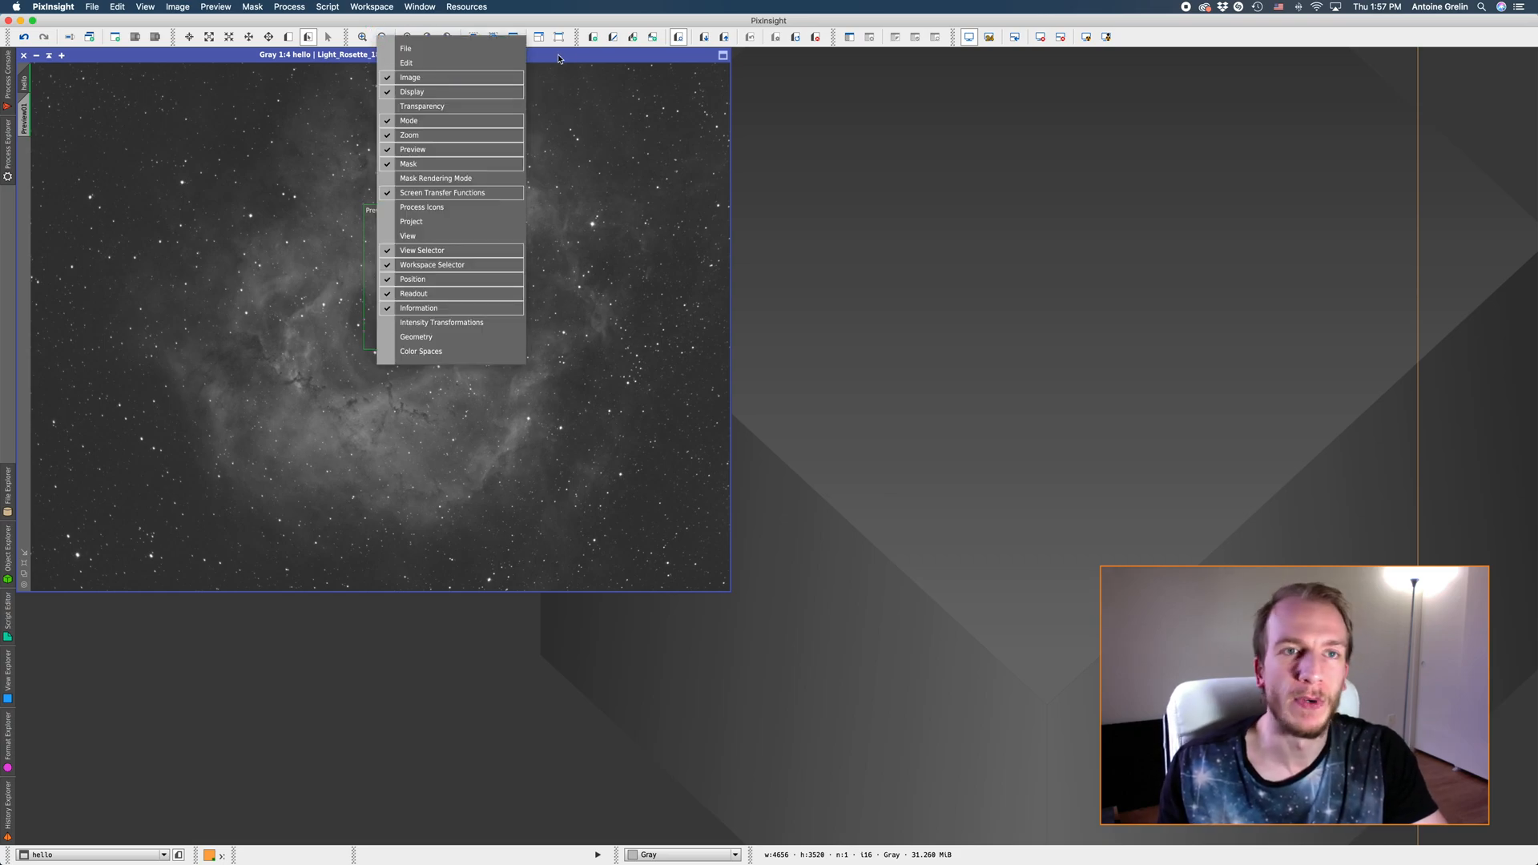
mouse_move(421, 130)
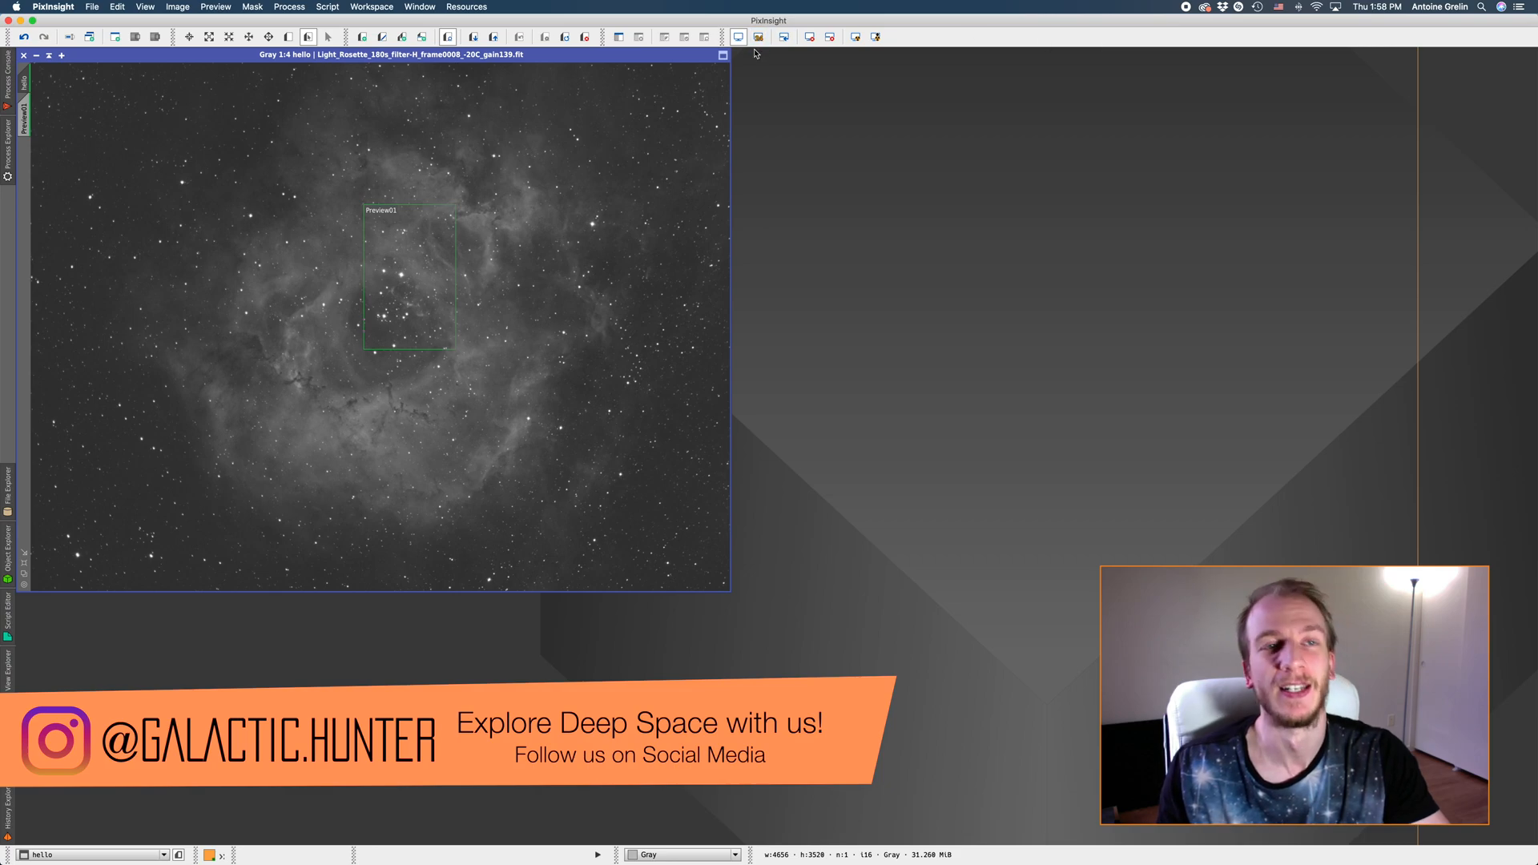
mouse_move(381, 37)
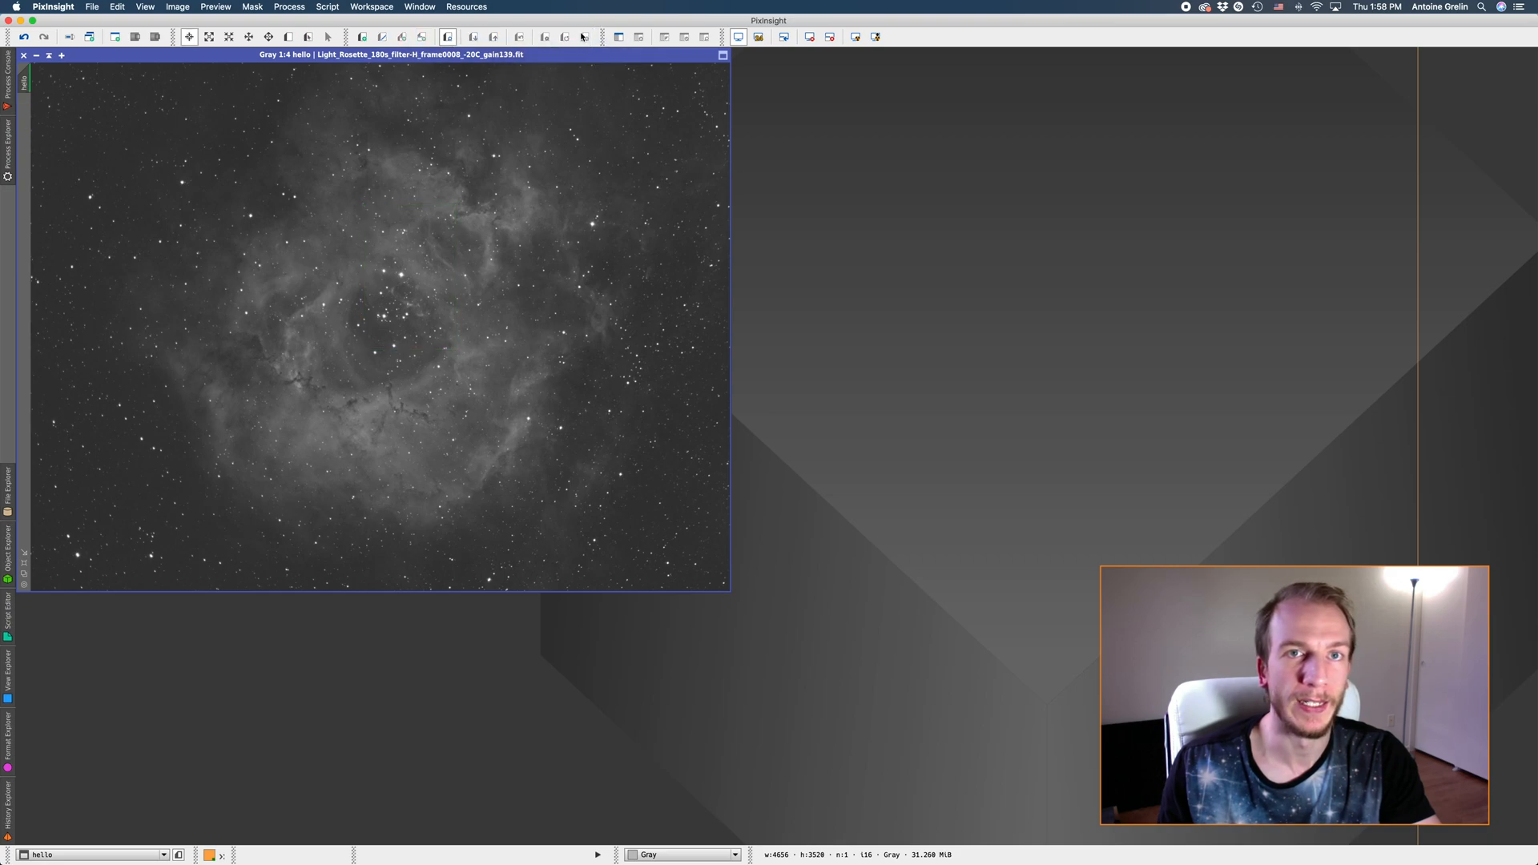
Hide the unwanted top-row toolbars and delete Preview01 from the nebula image.
click(228, 6)
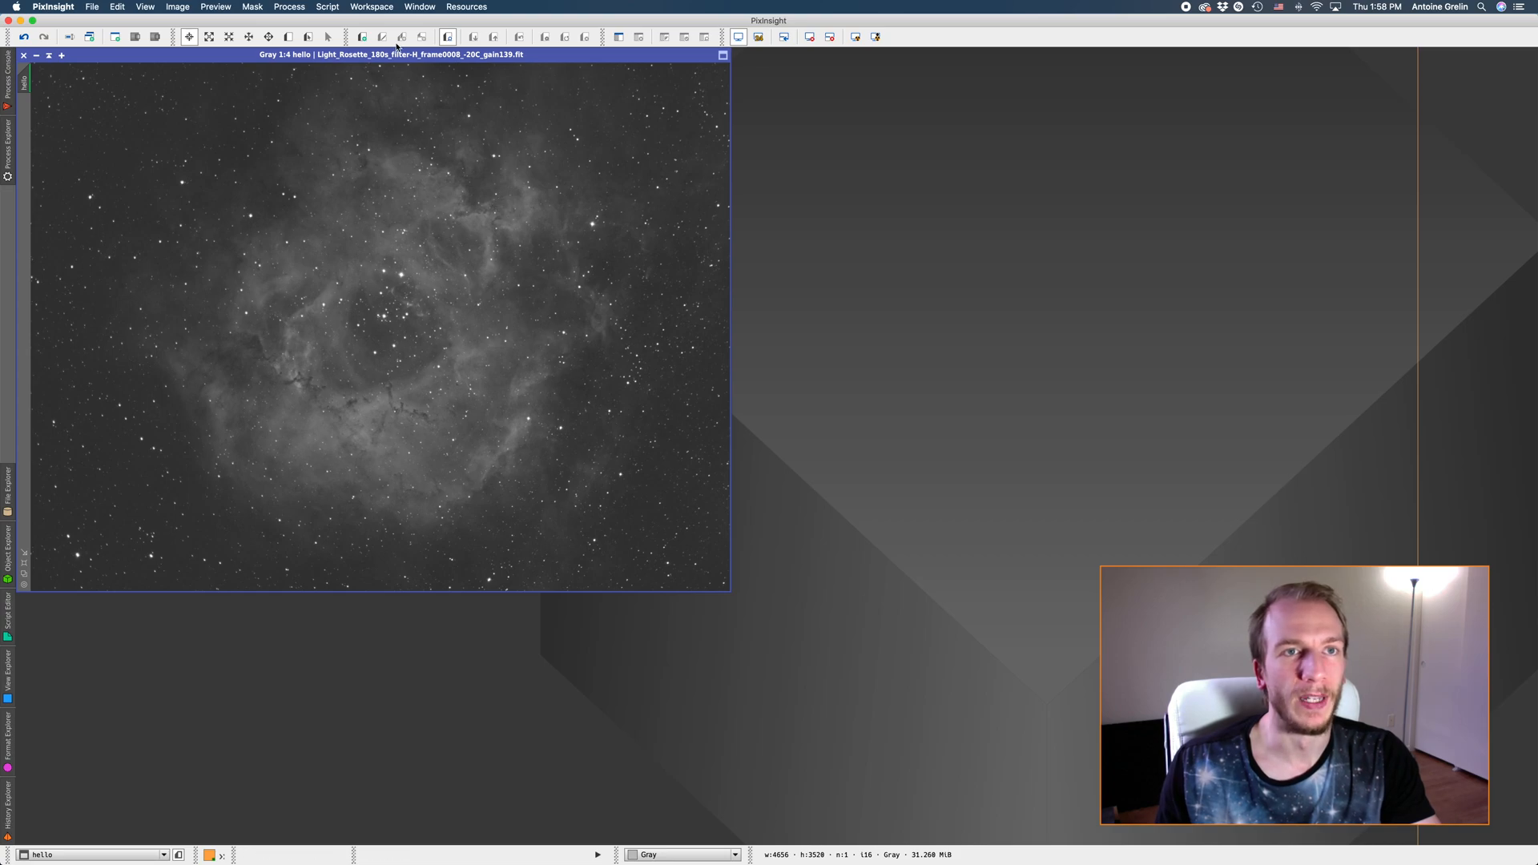
mouse_move(319, 37)
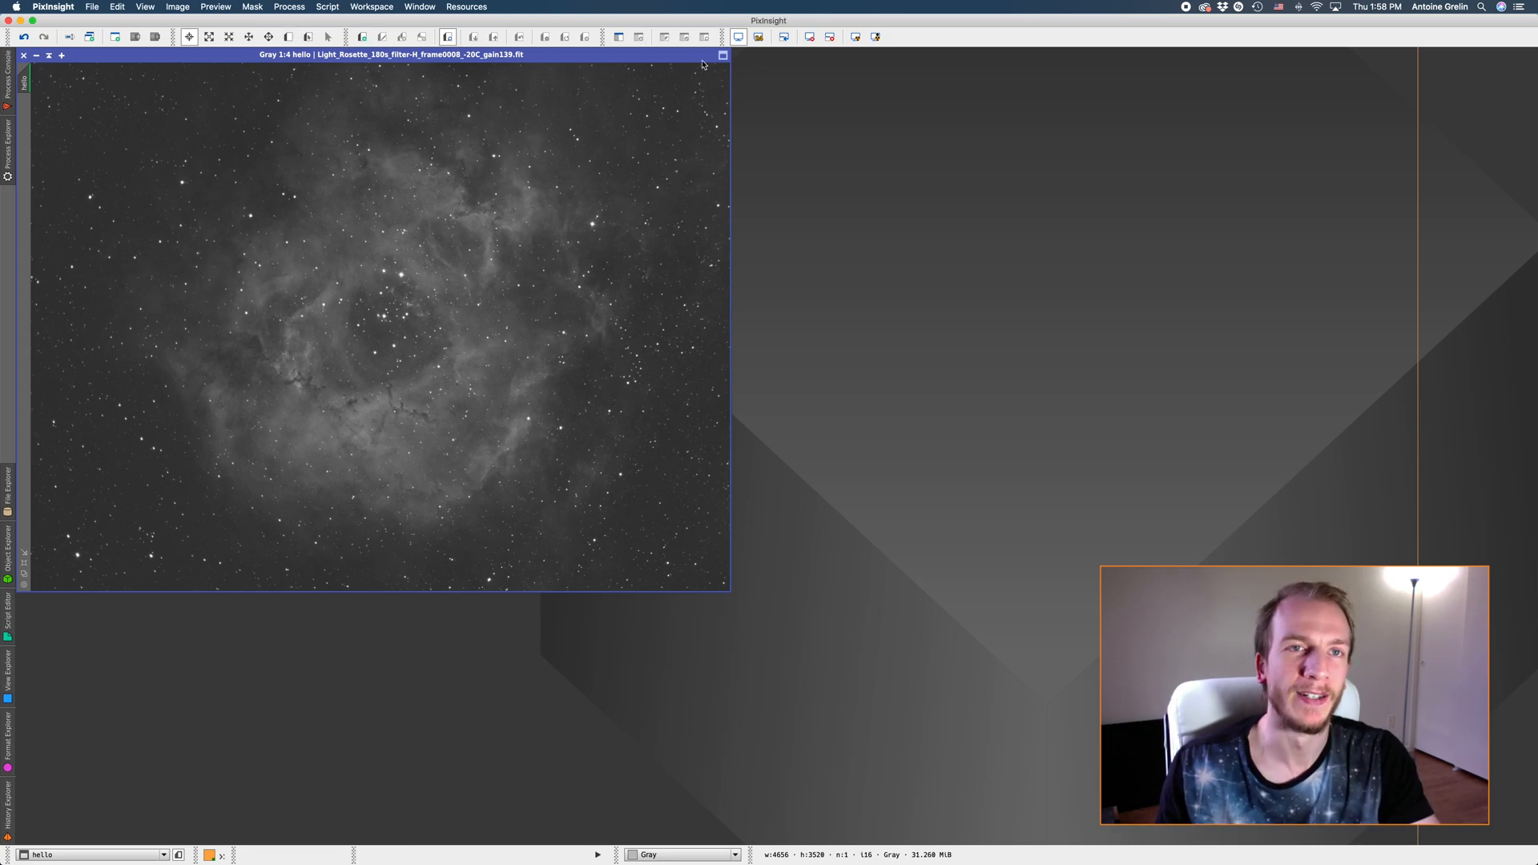
mouse_move(620, 39)
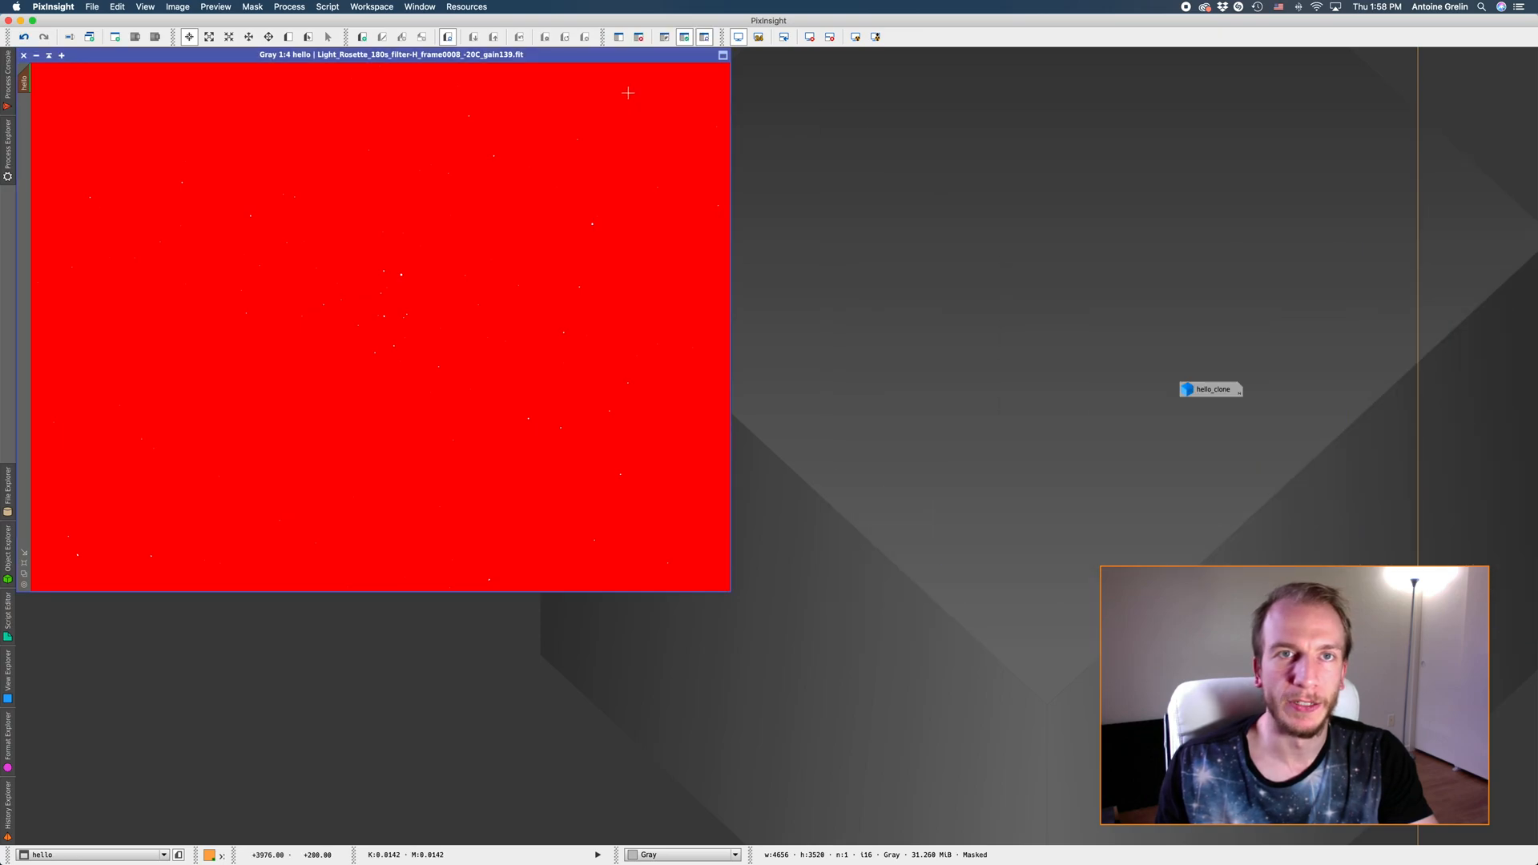
mouse_move(665, 36)
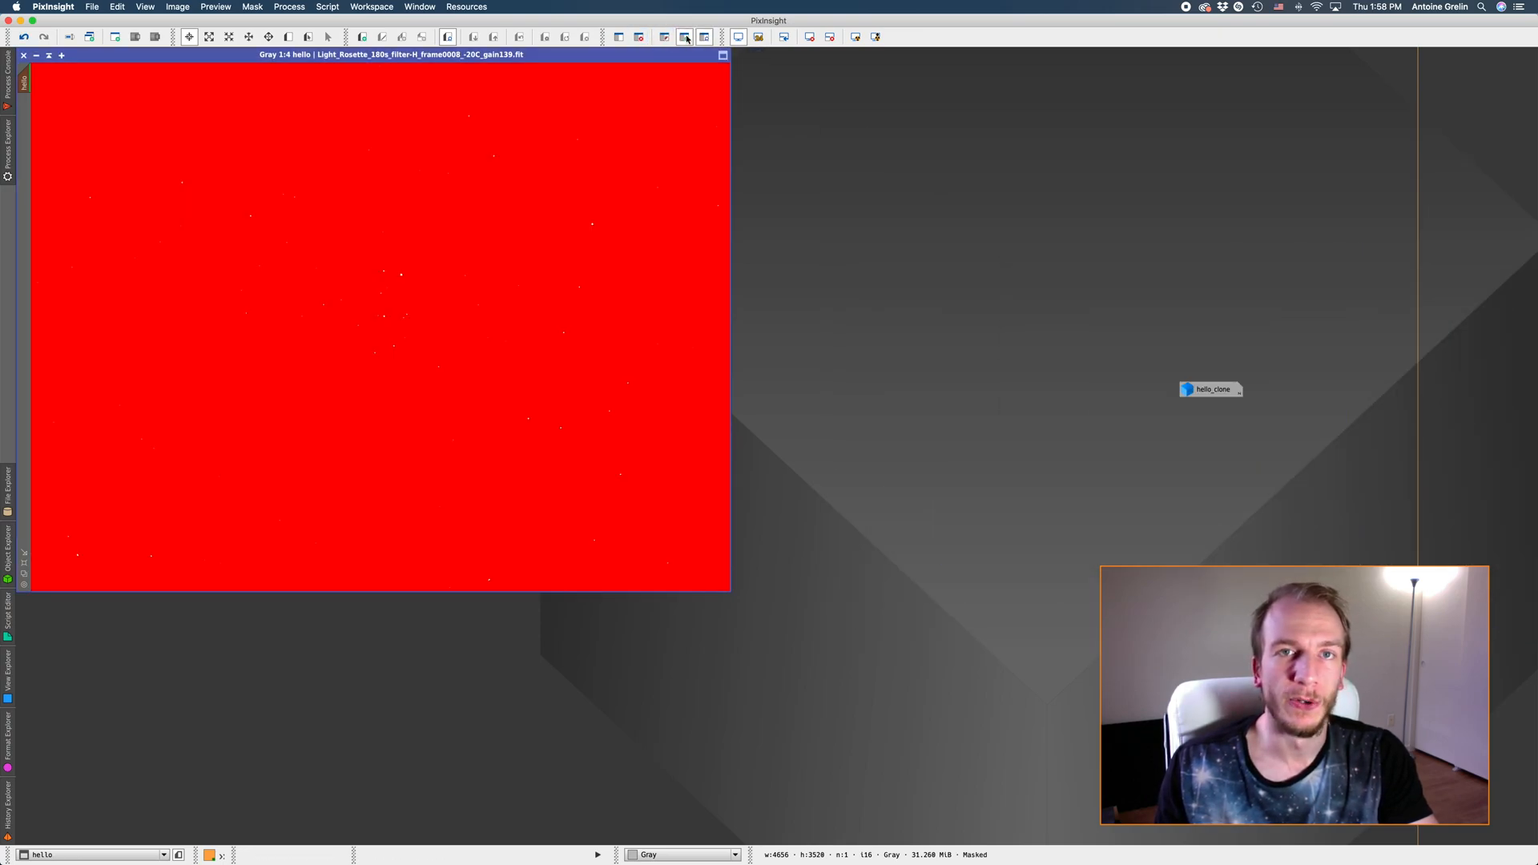
mouse_move(704, 37)
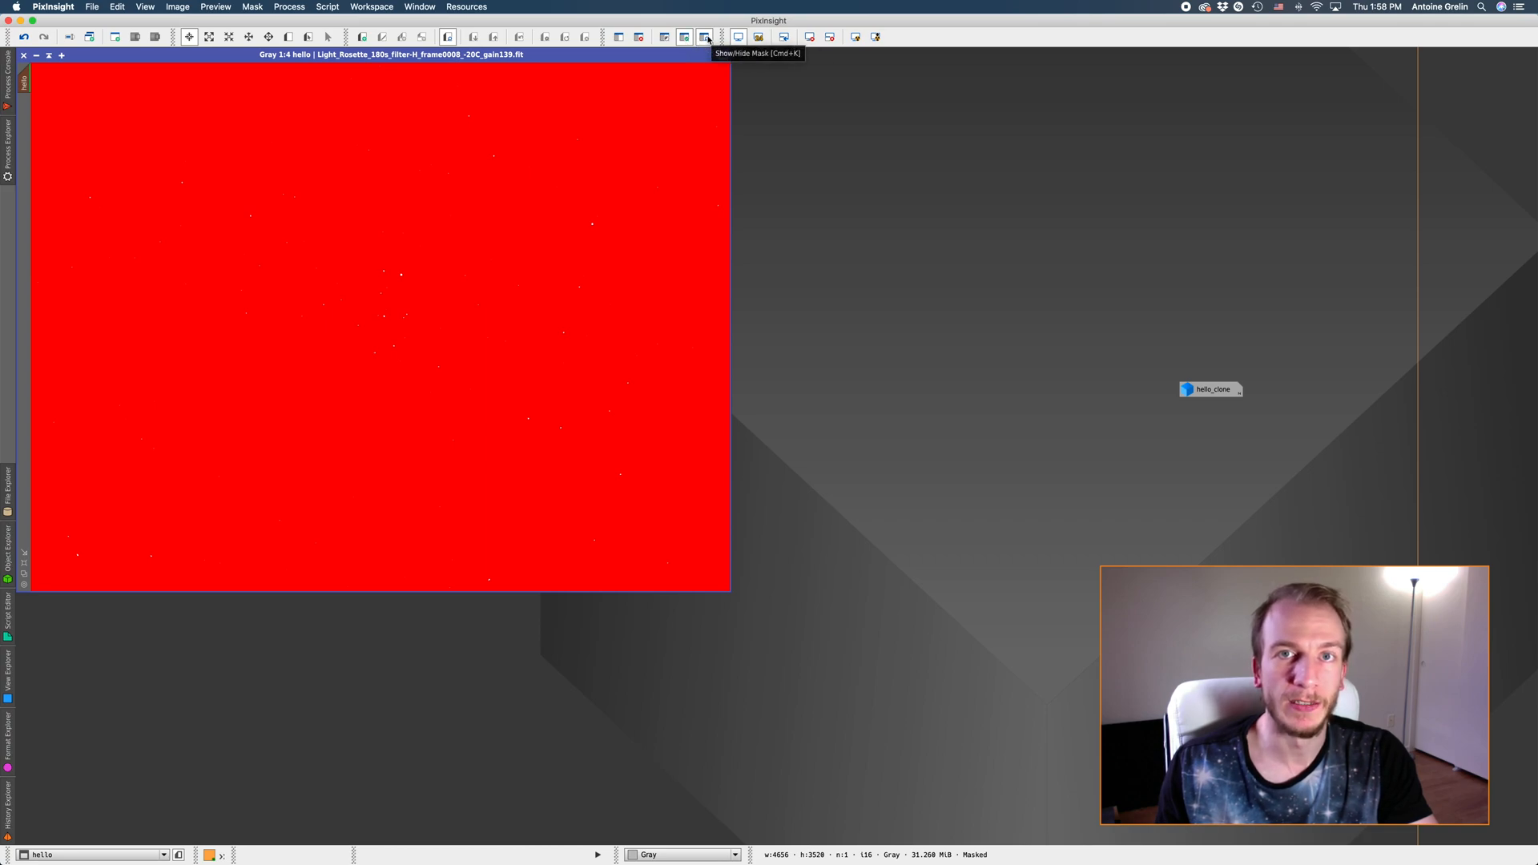
click(703, 36)
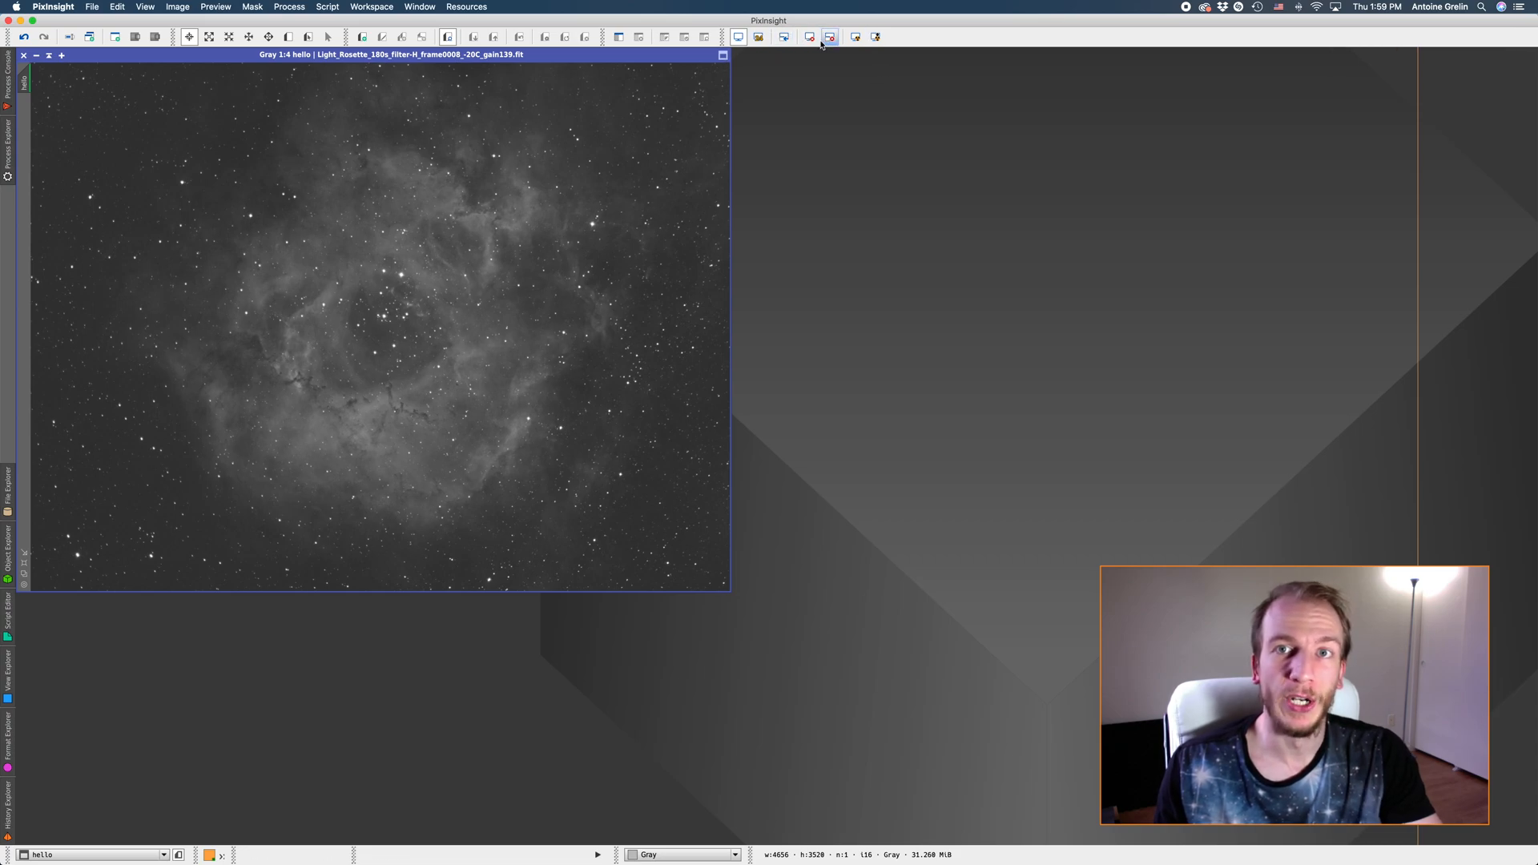
mouse_move(829, 38)
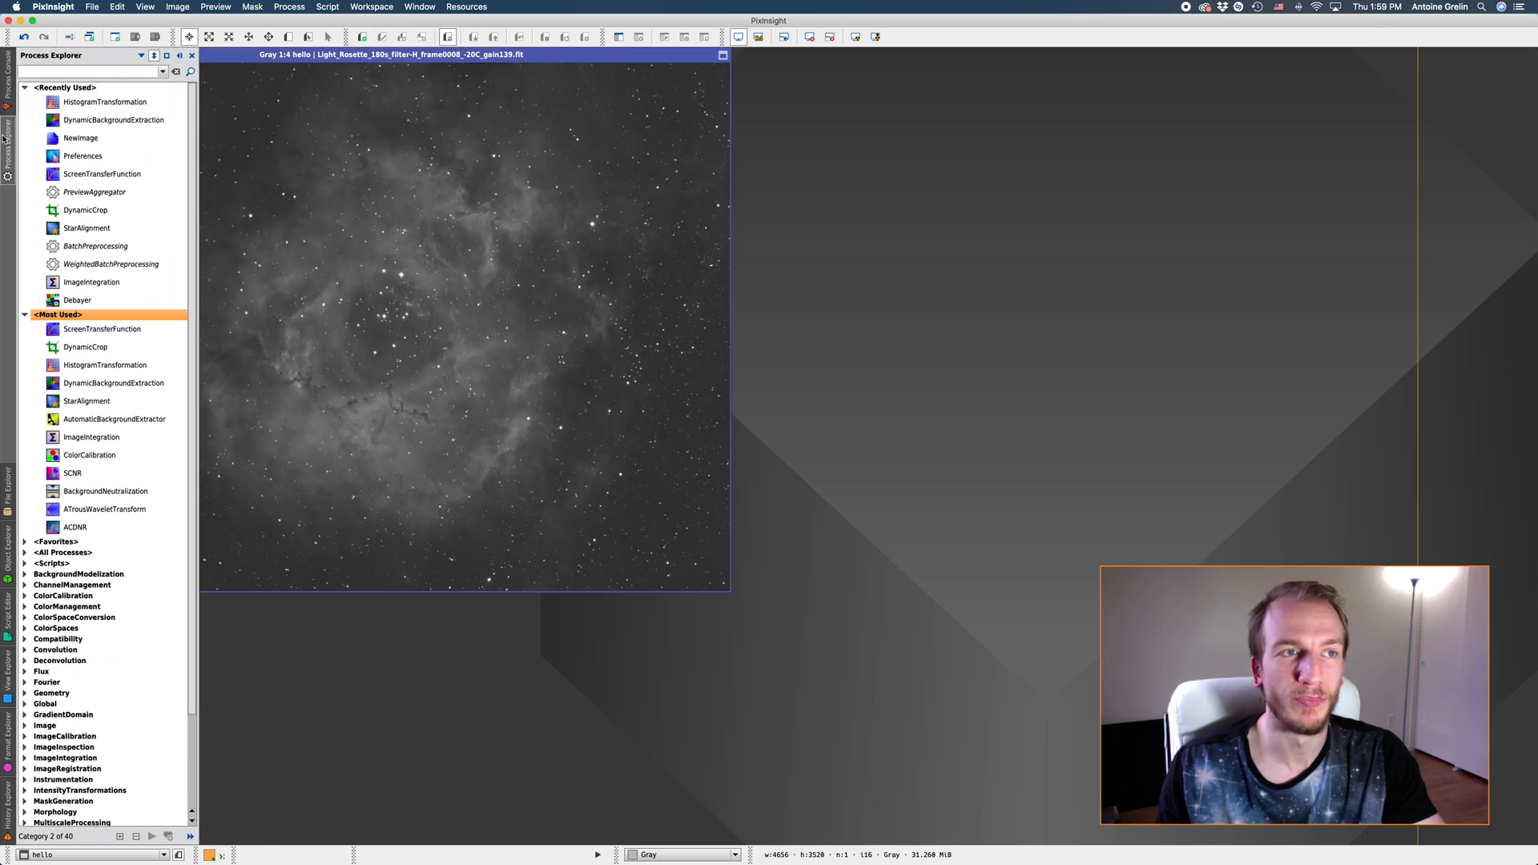
Show the Process menu's <All Processes> category list.
click(288, 6)
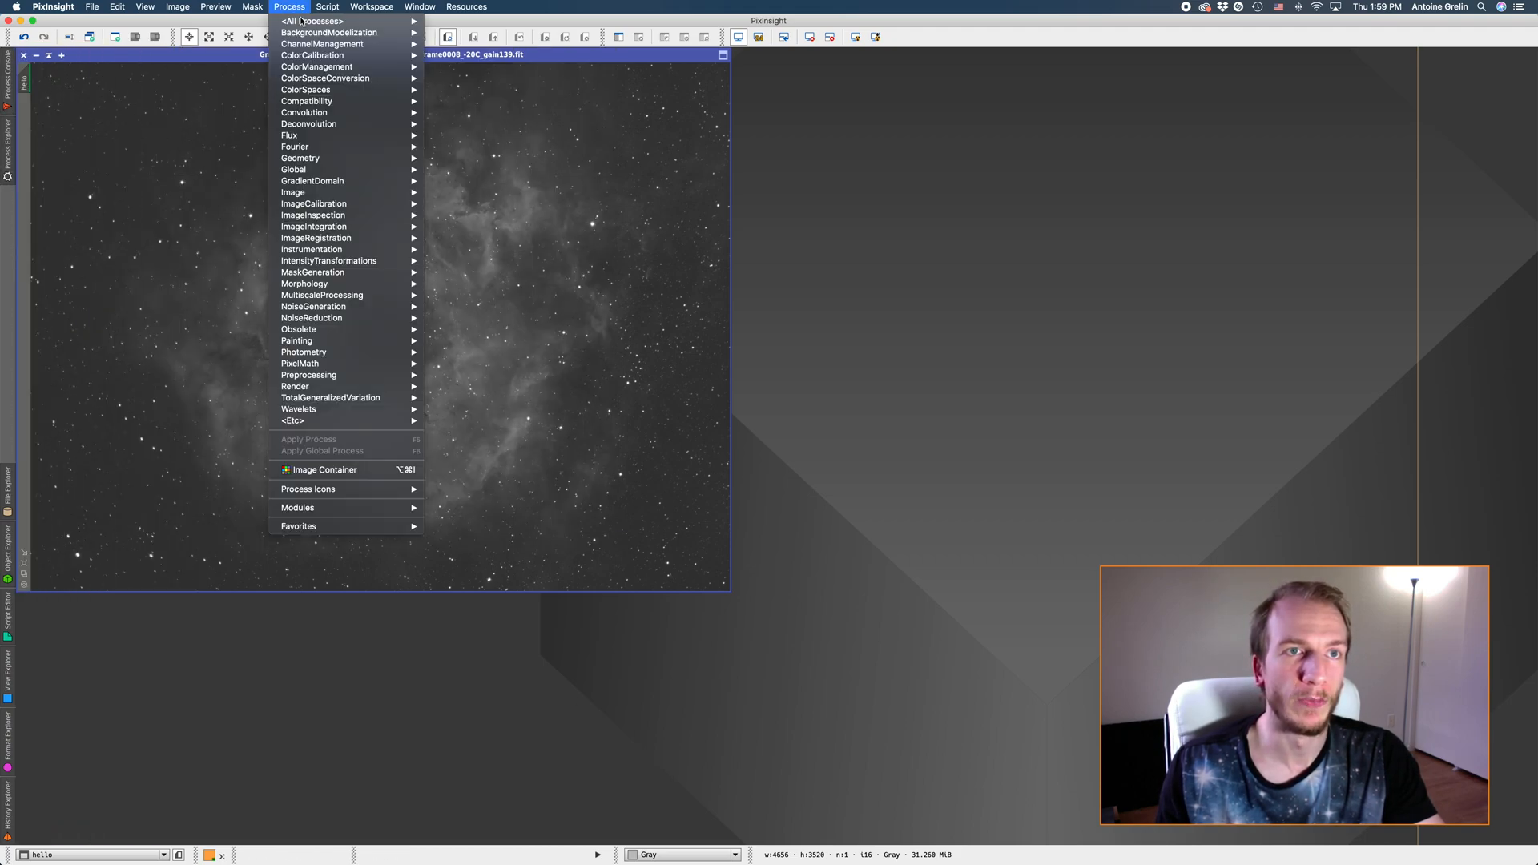
click(307, 20)
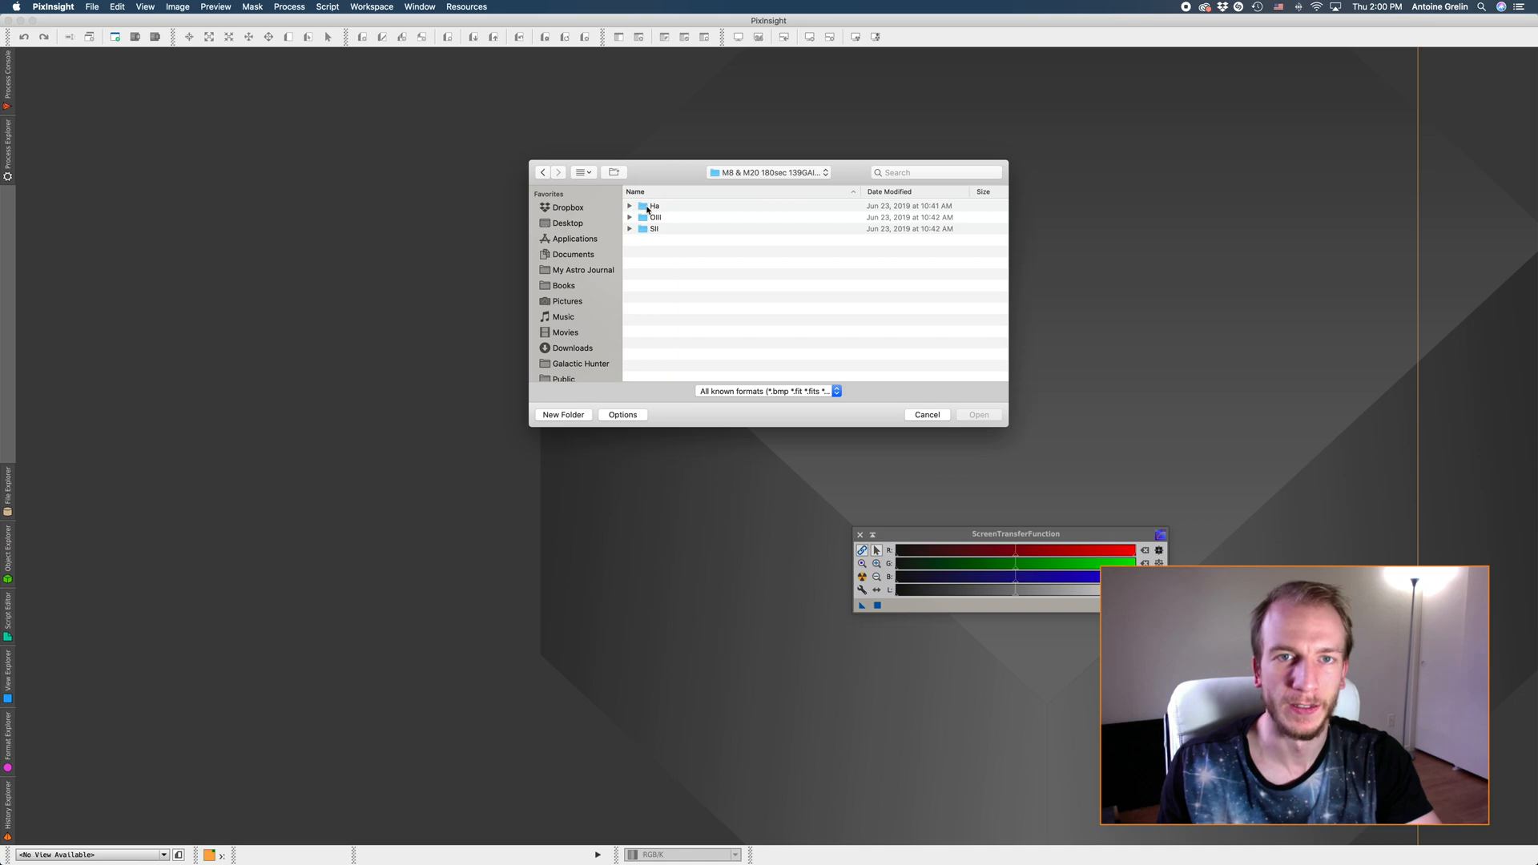
Open a light frame from the Ha folder and dismiss the STF window.
double_click(653, 206)
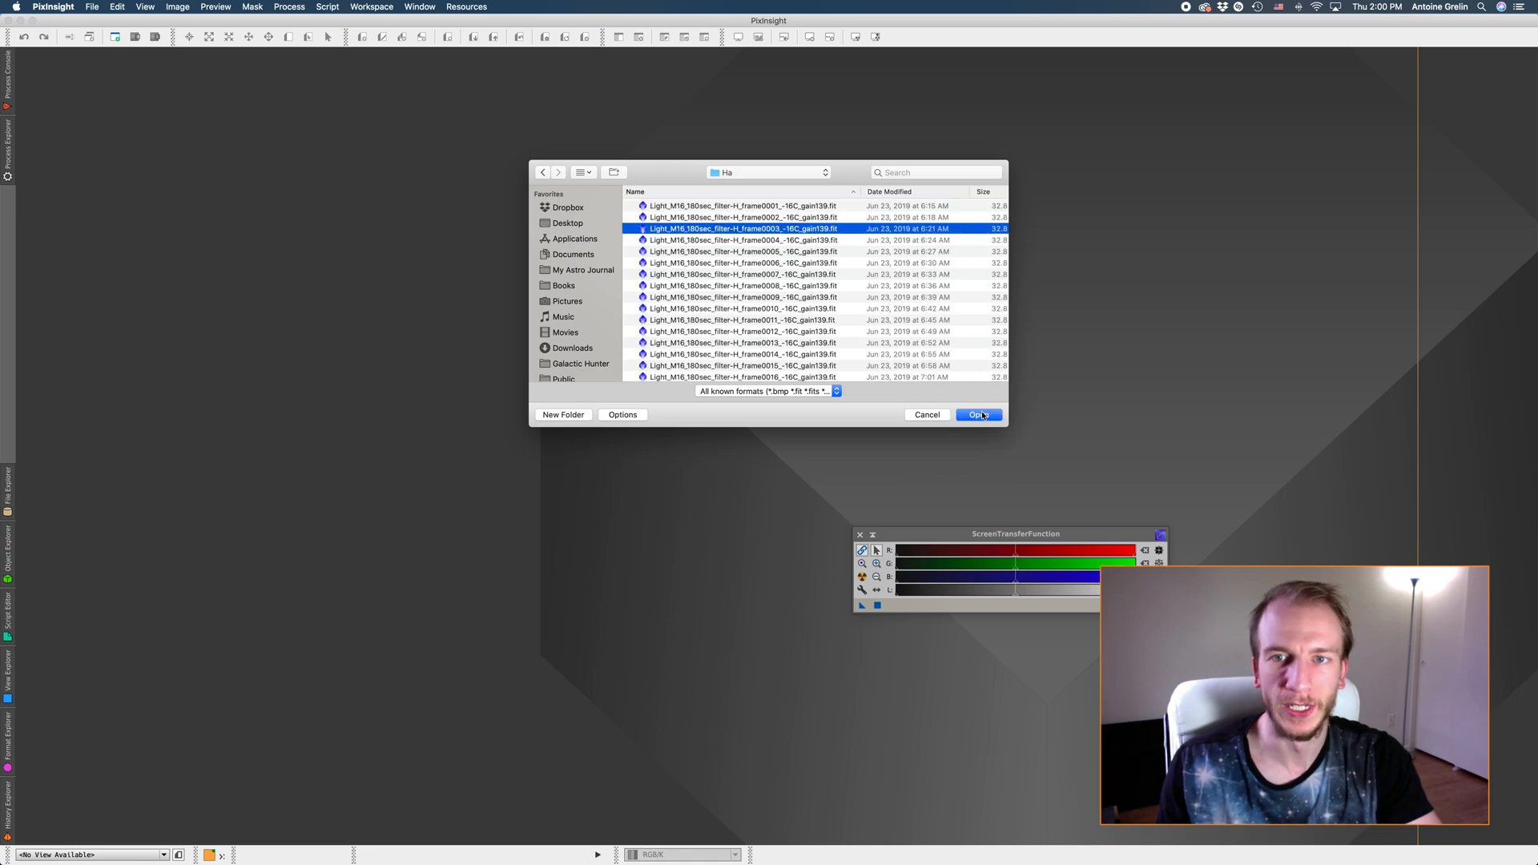
click(978, 414)
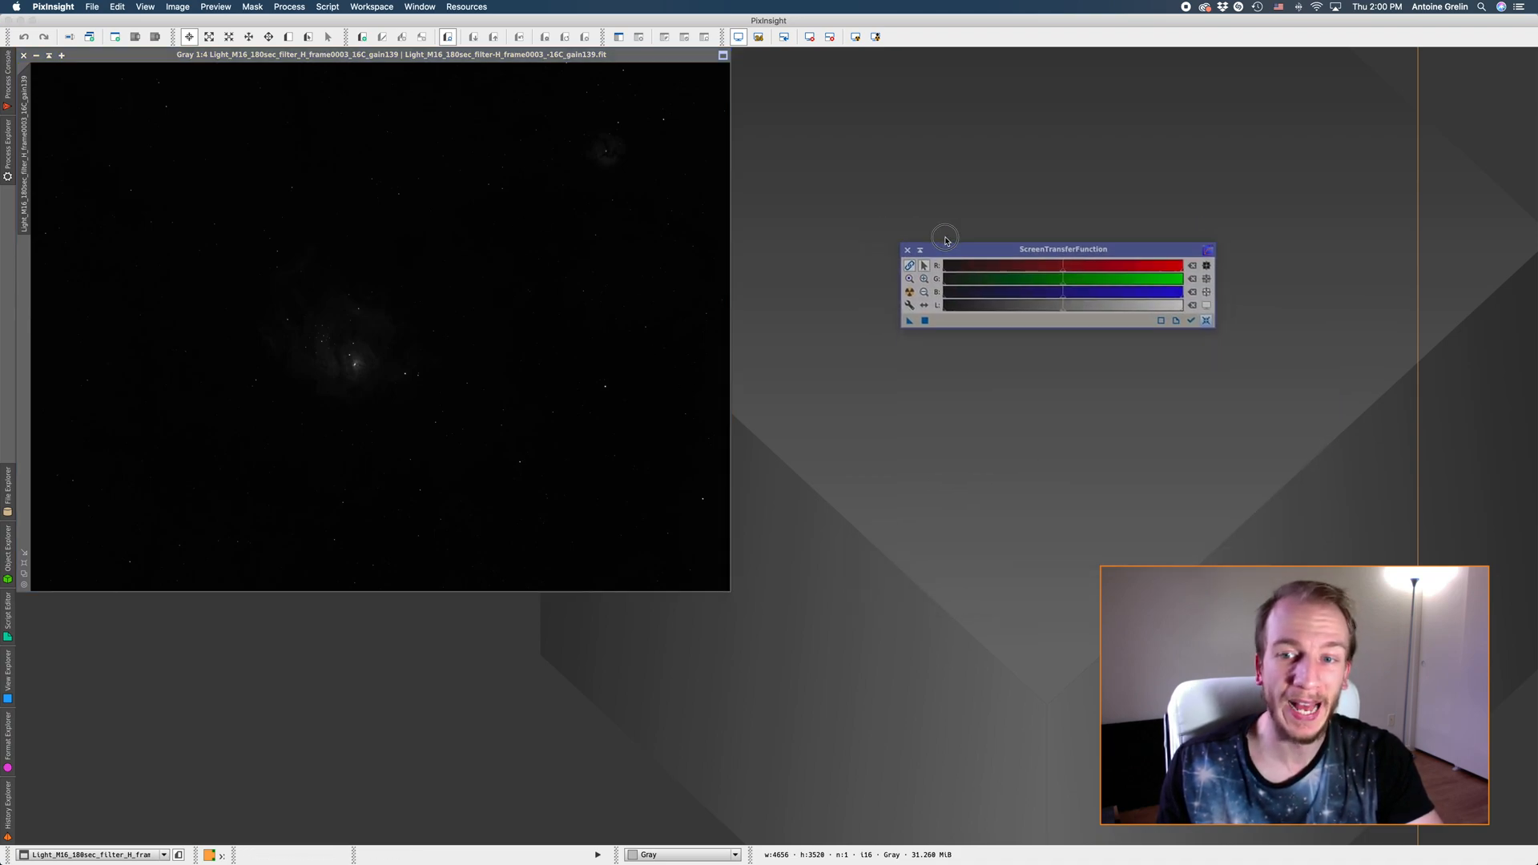
click(907, 250)
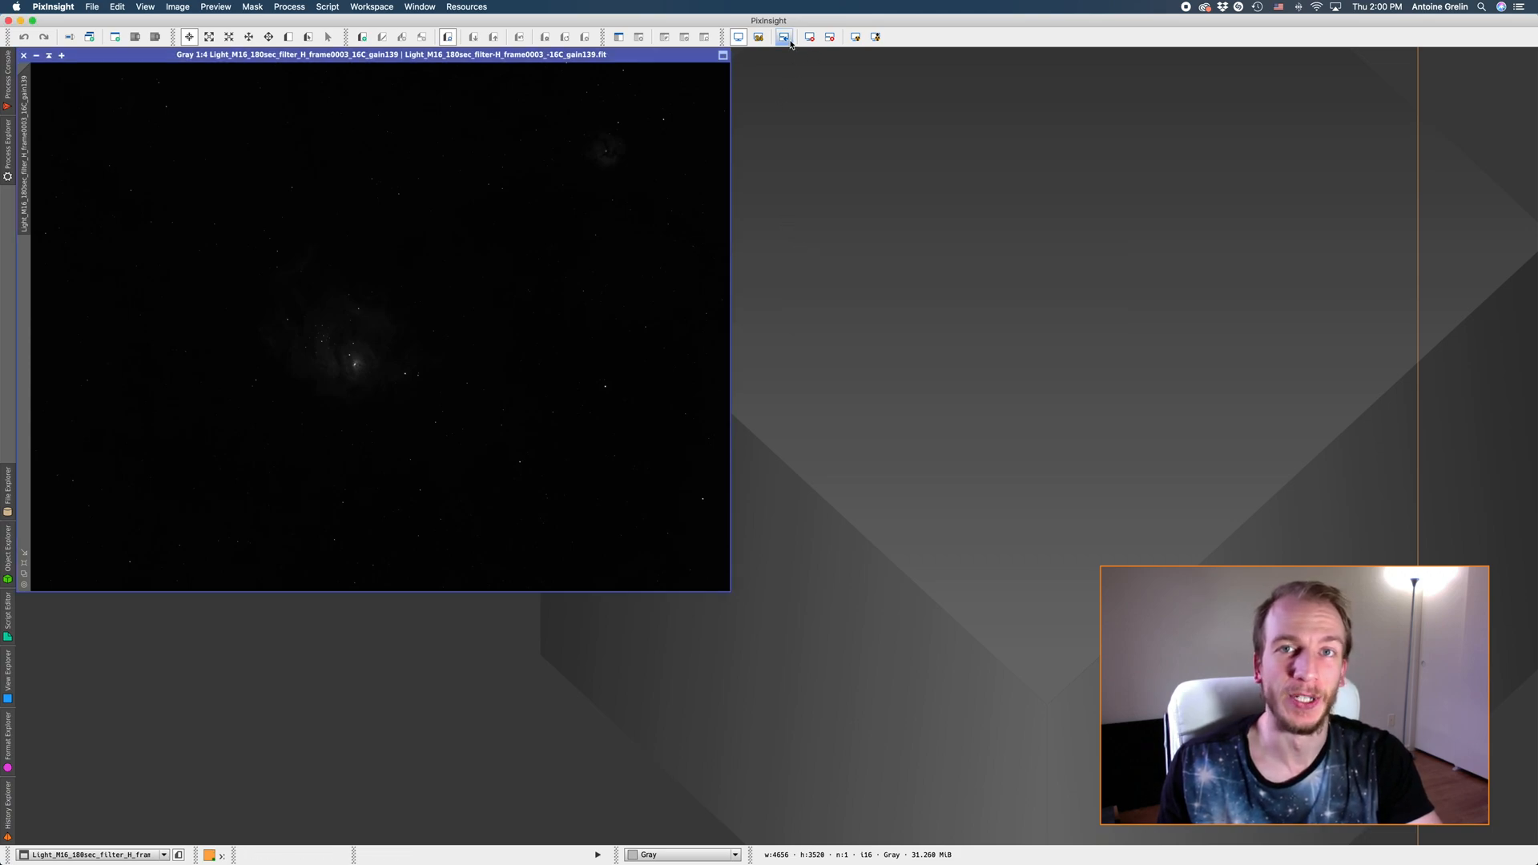
mouse_move(855, 37)
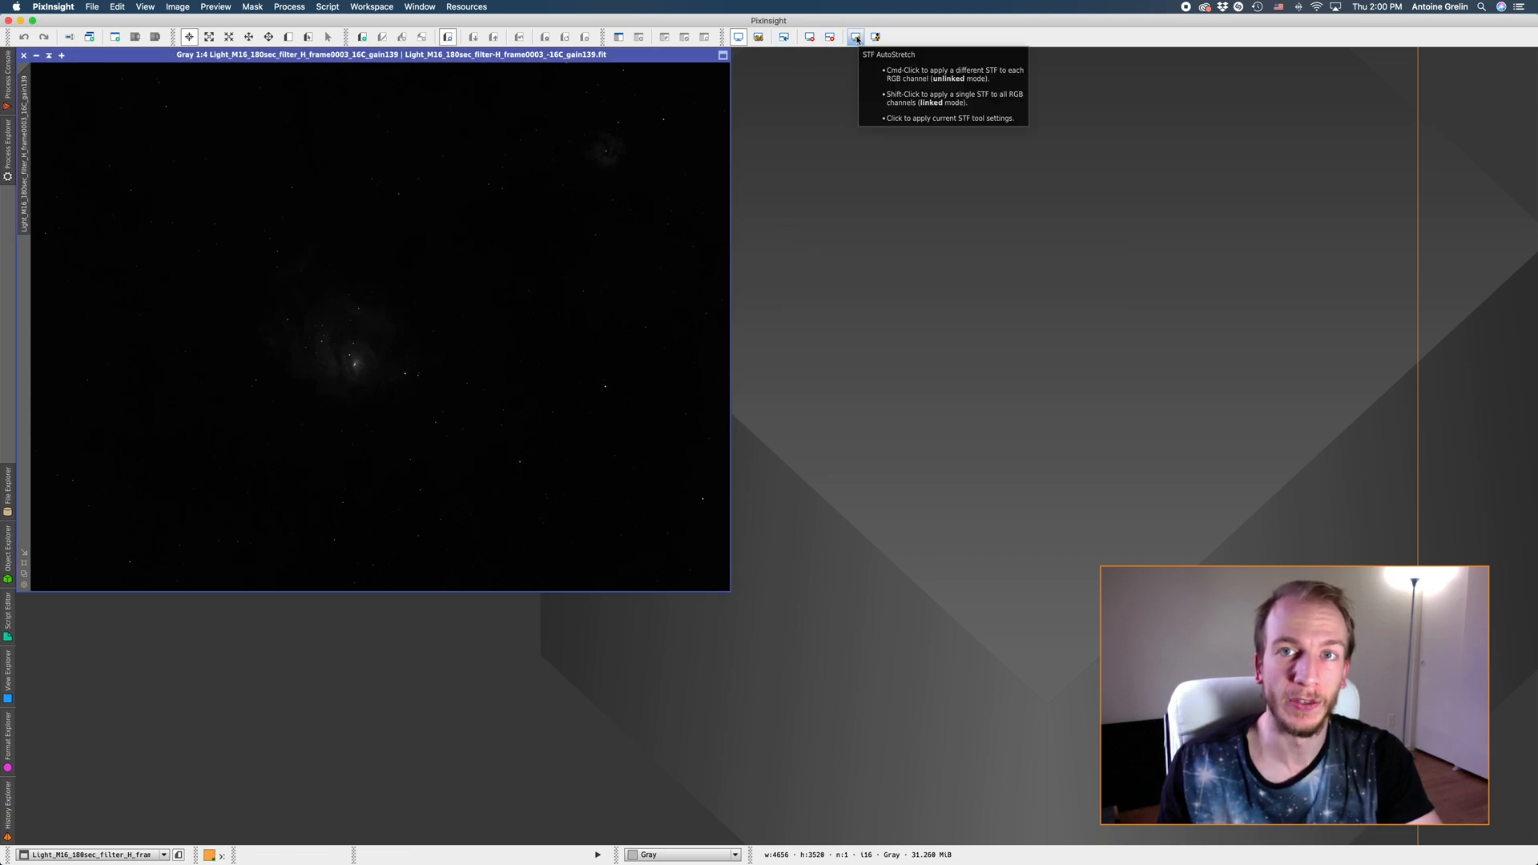
Apply STF AutoStretch, try the boosted stretch, then return to the normal stretch.
click(856, 37)
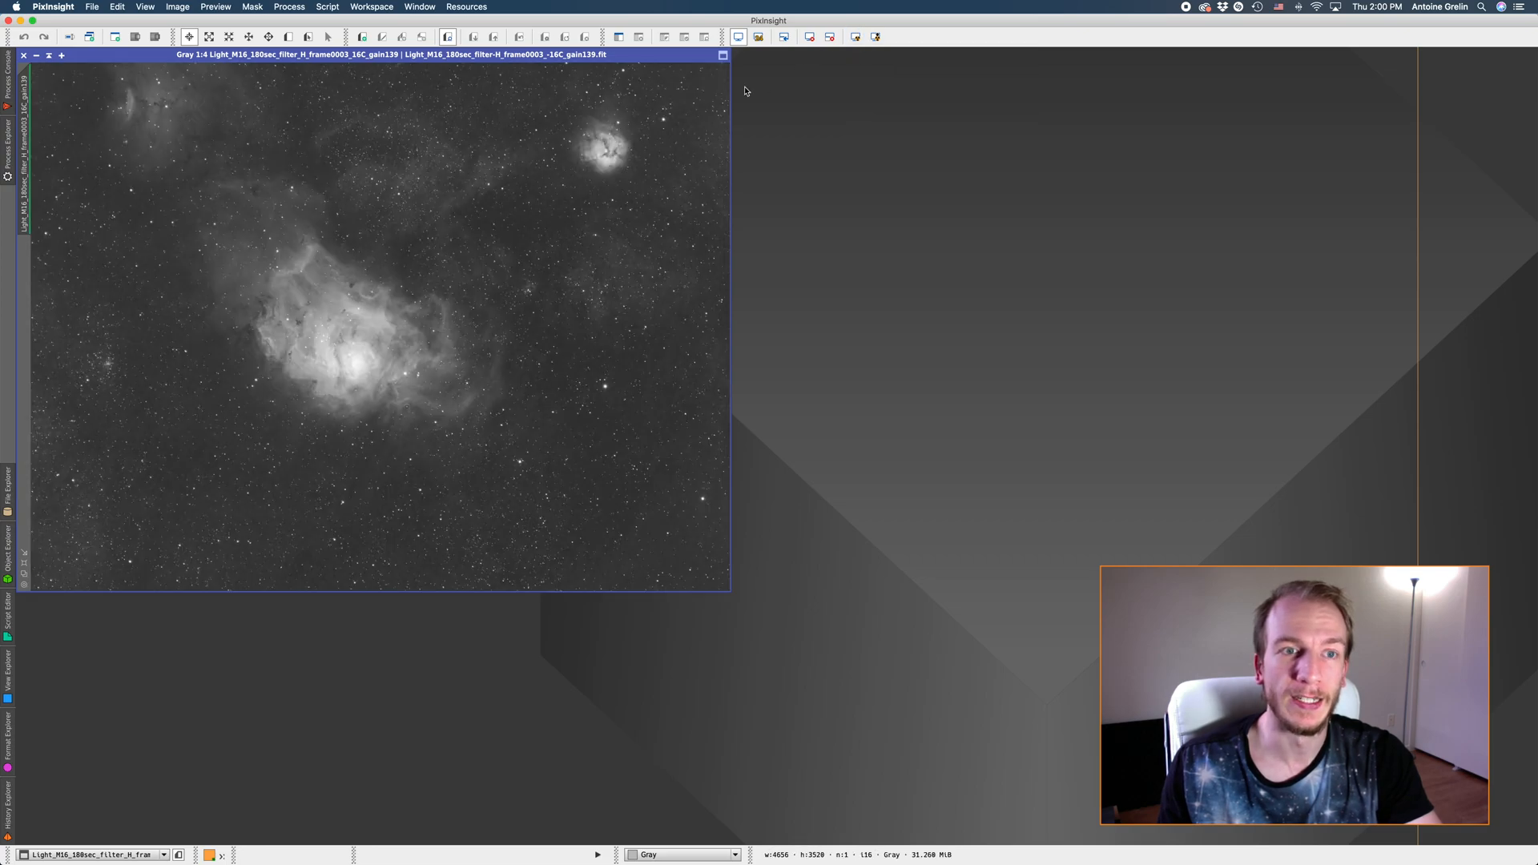
mouse_move(720, 141)
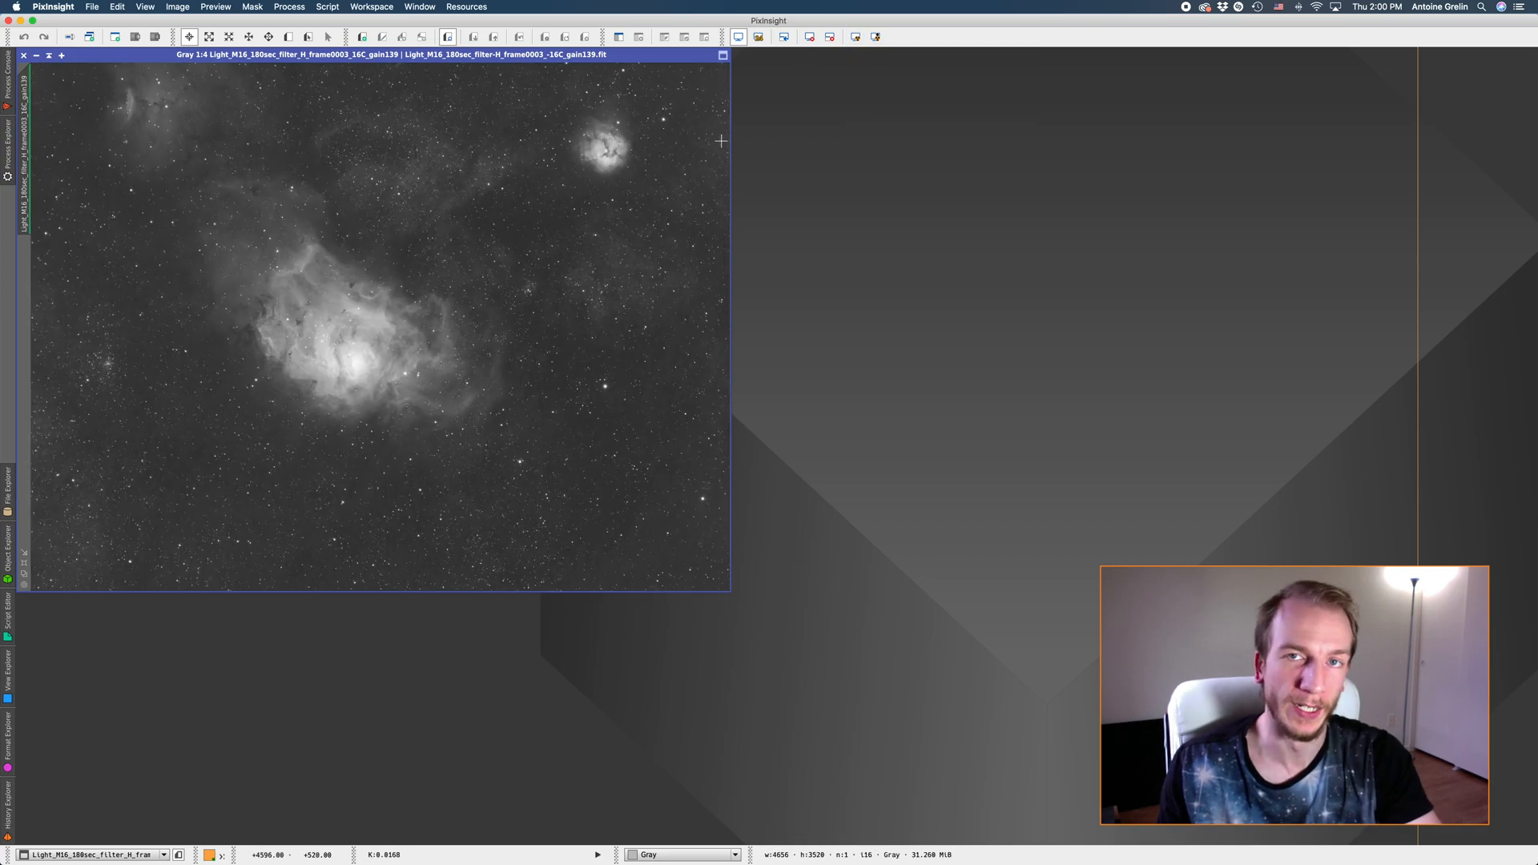
mouse_move(874, 37)
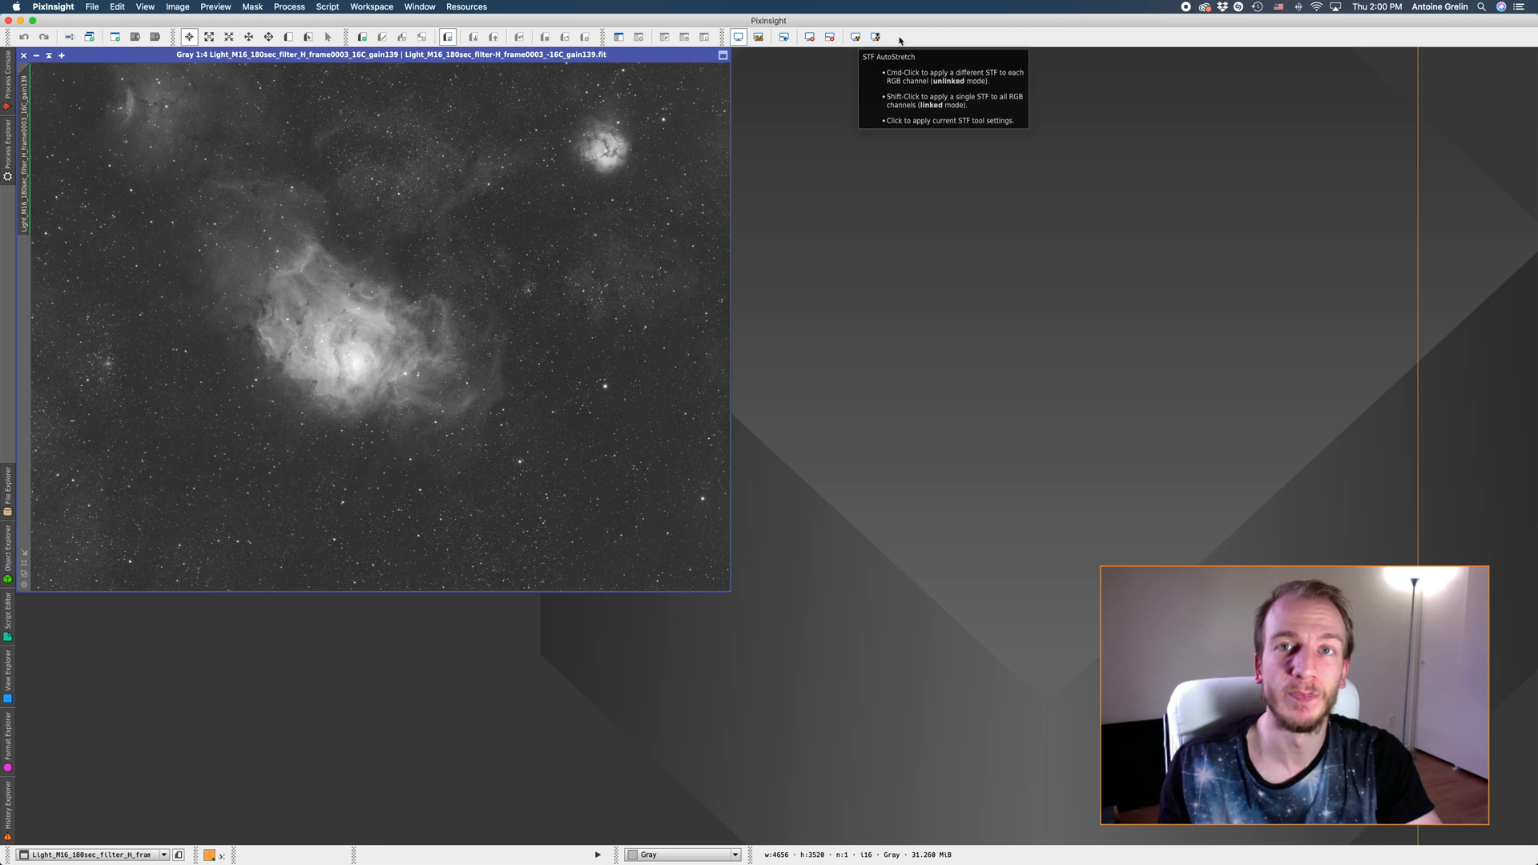
click(855, 36)
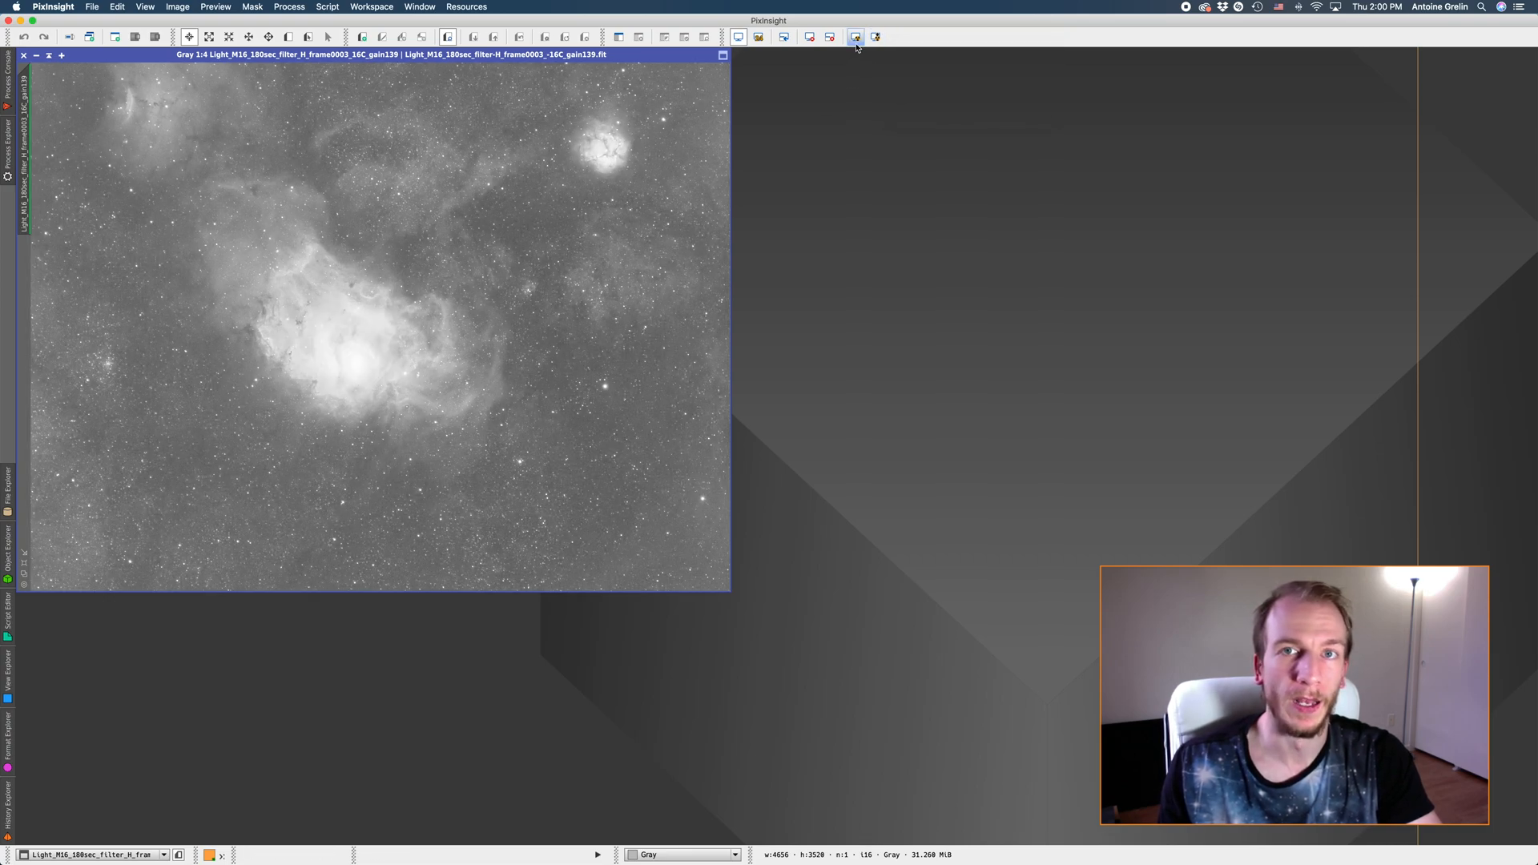
mouse_move(854, 36)
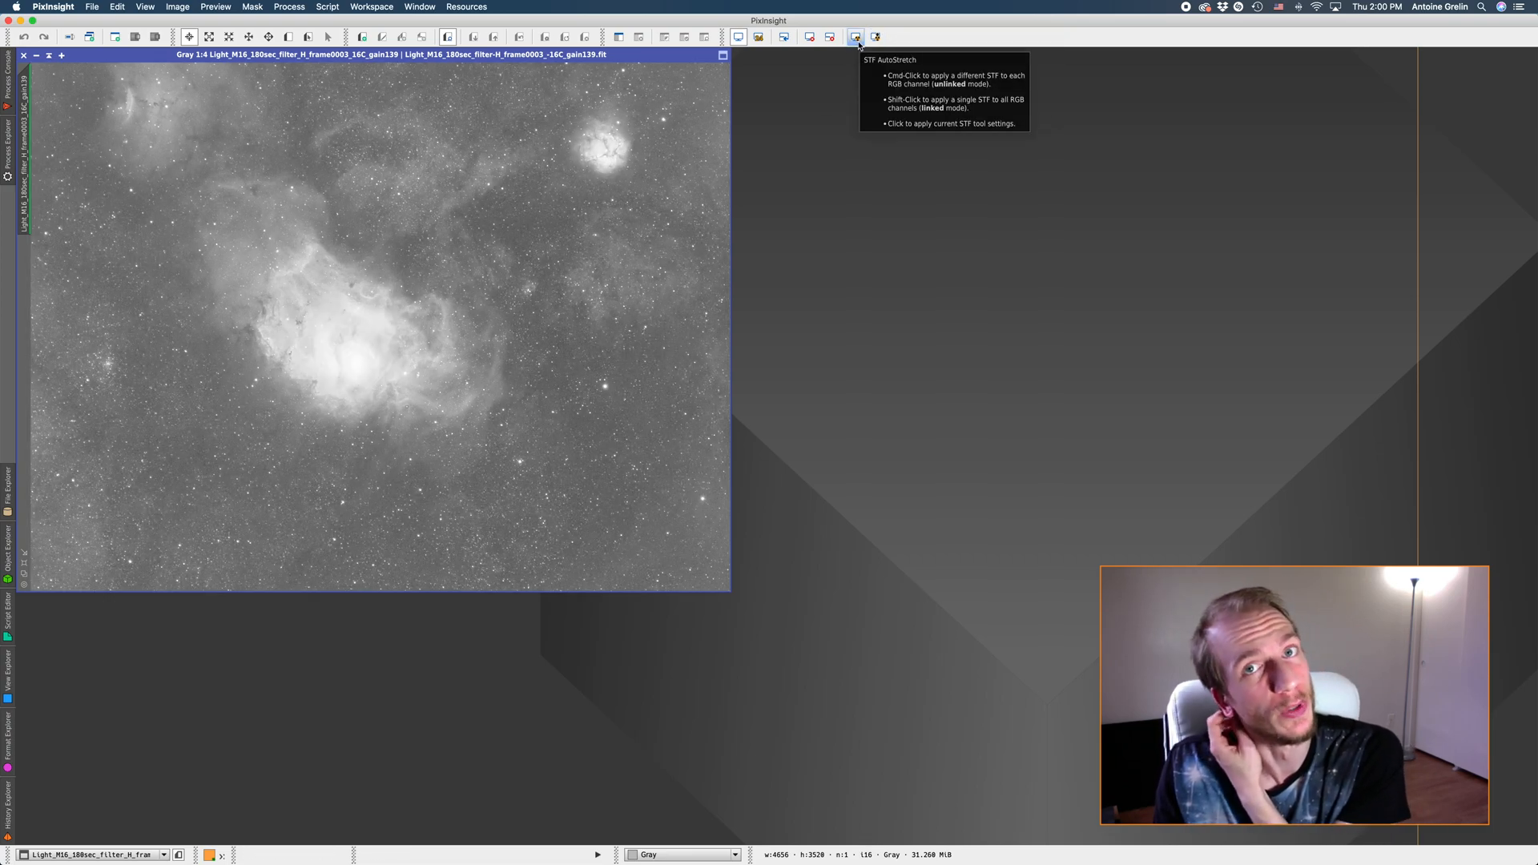
click(857, 36)
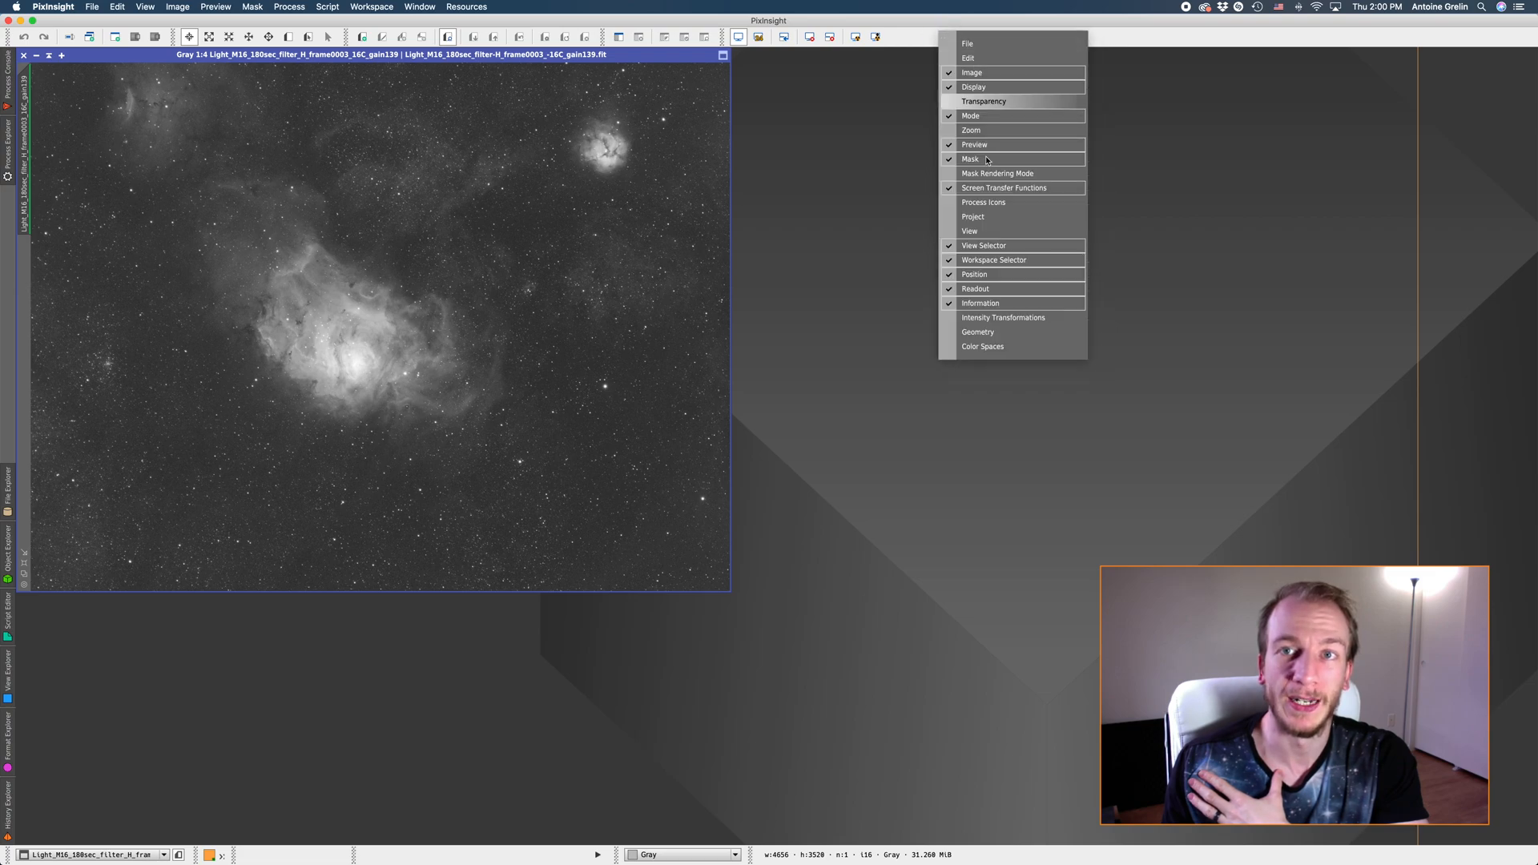
mouse_move(978, 332)
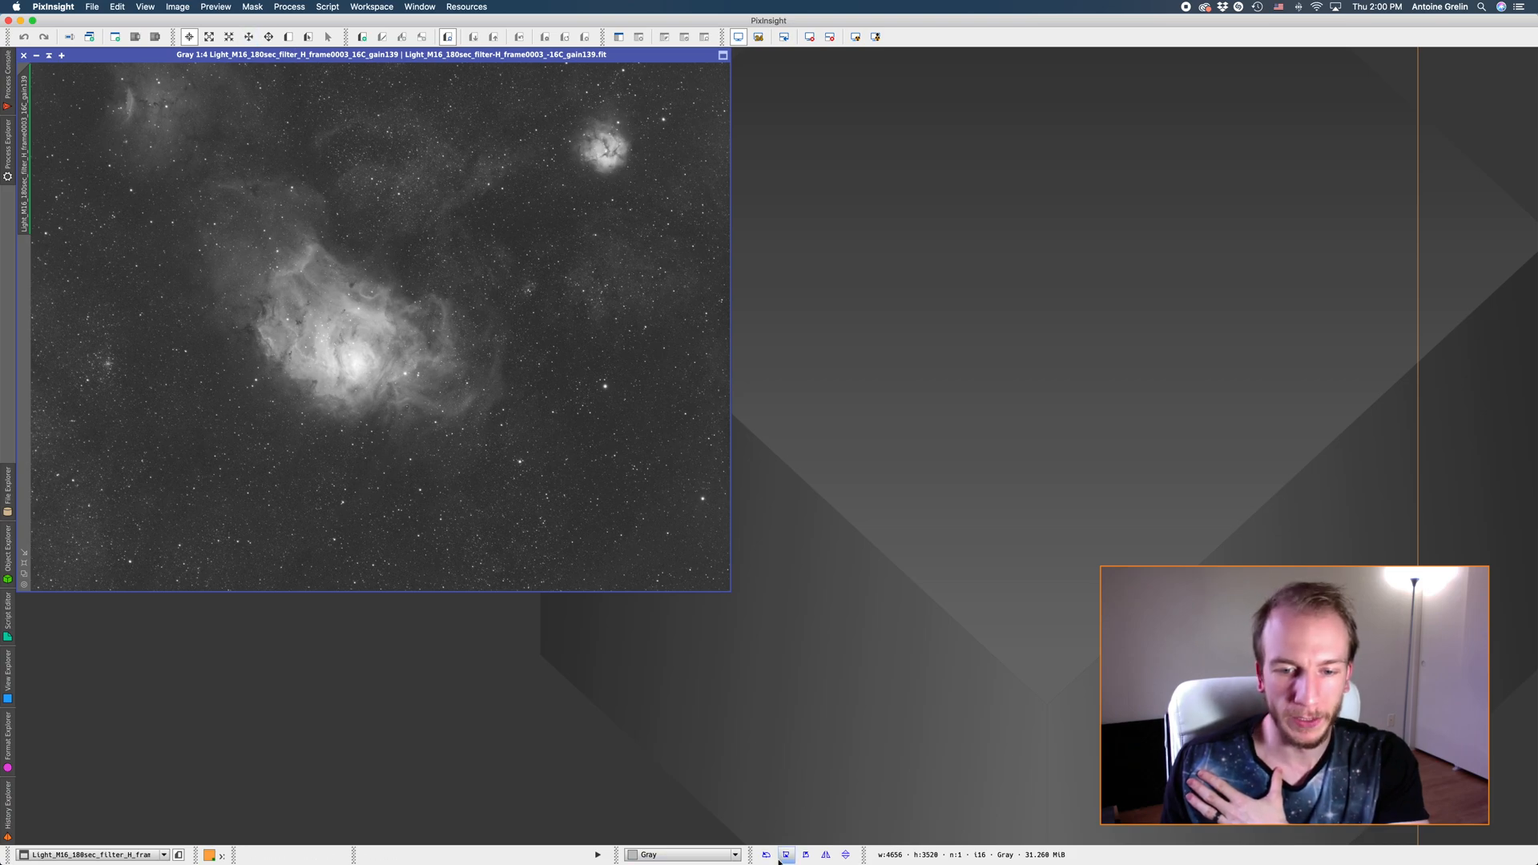
mouse_move(787, 854)
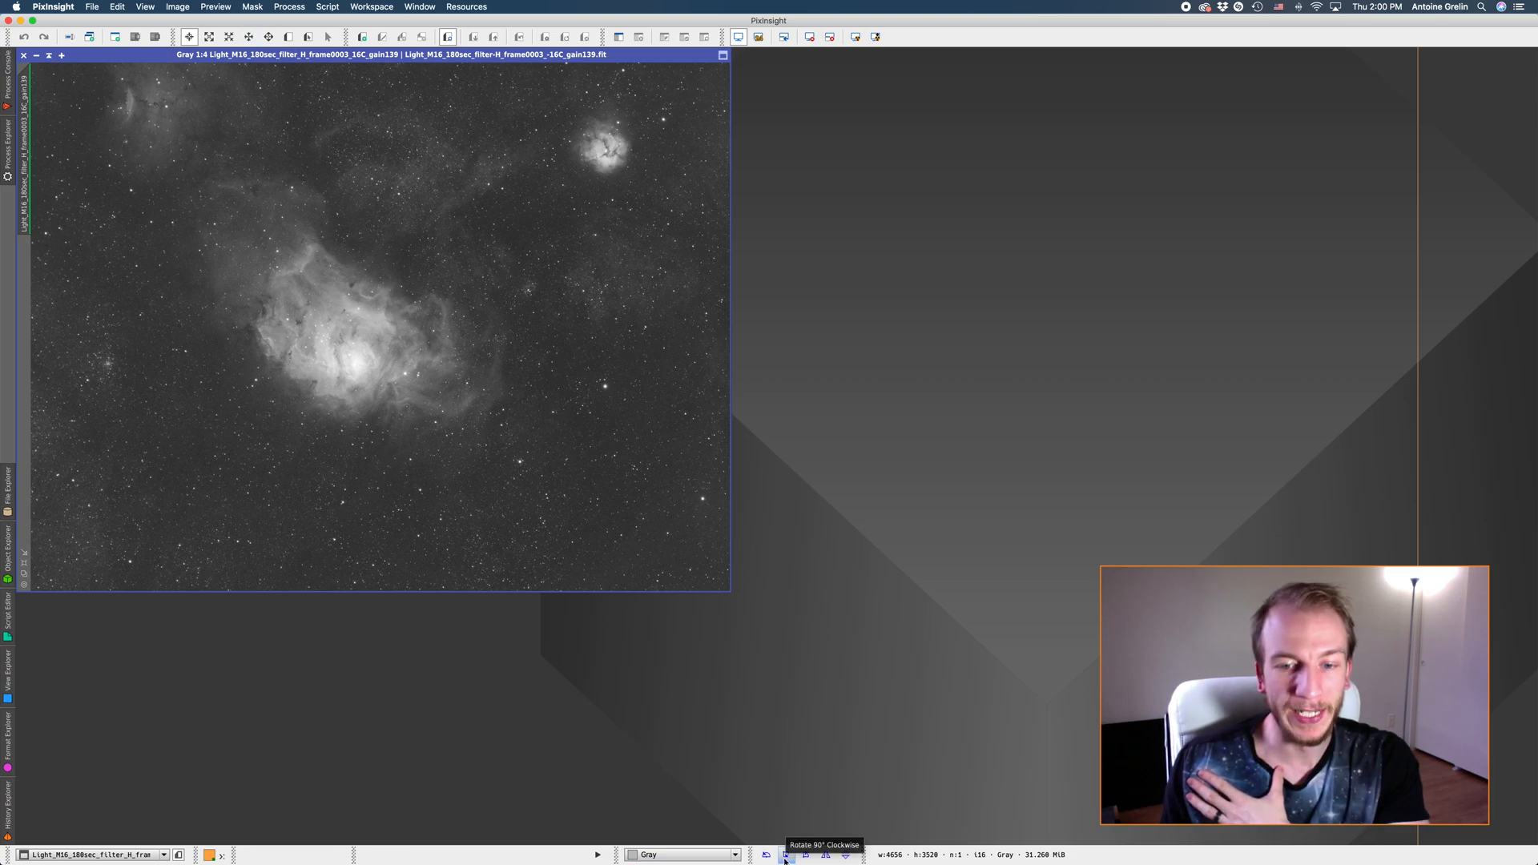
mouse_move(818, 857)
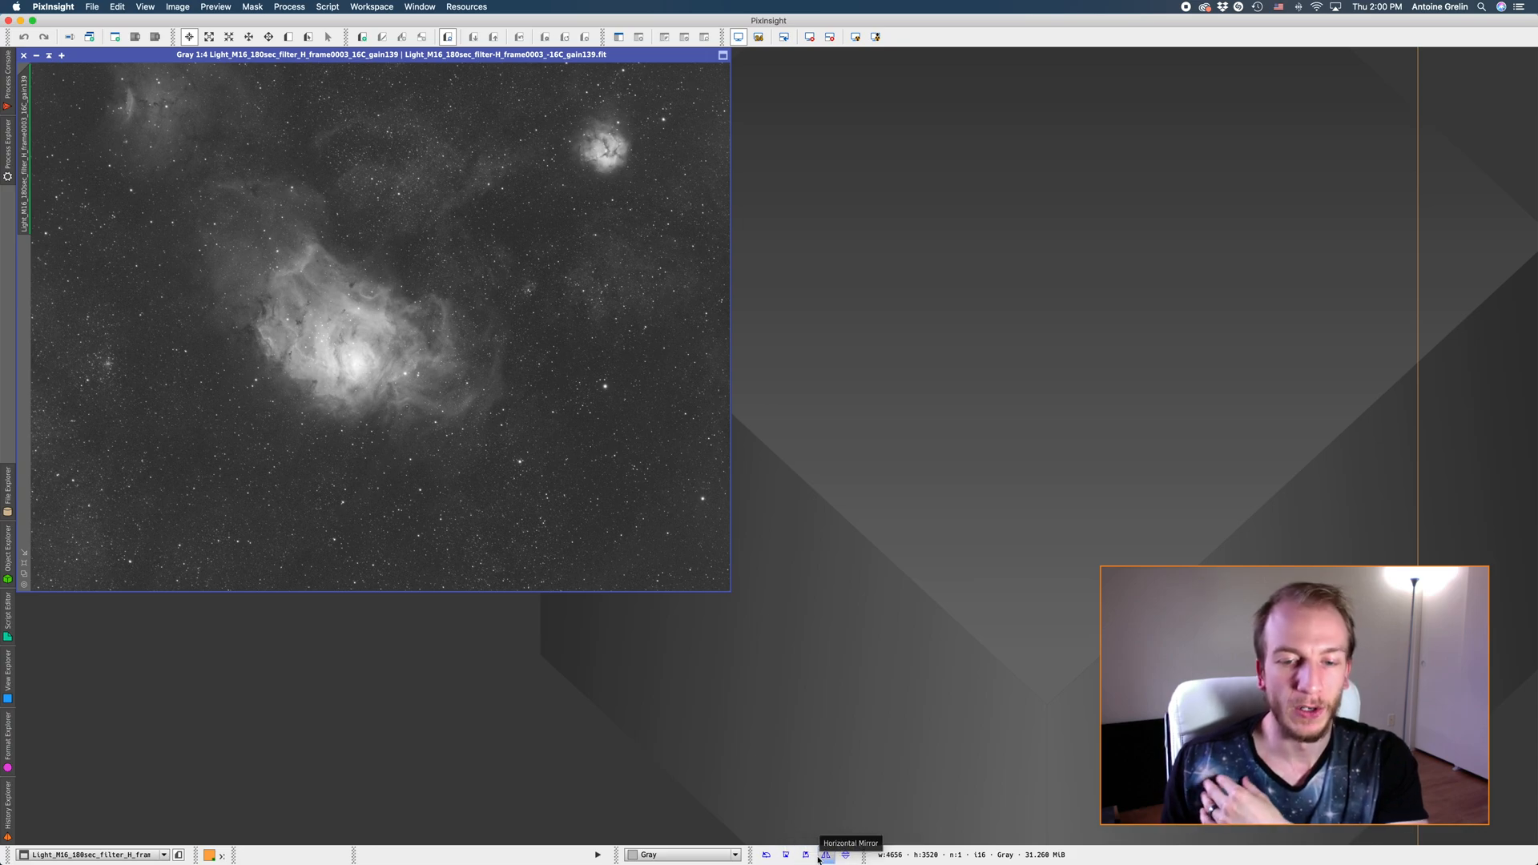
mouse_move(353, 366)
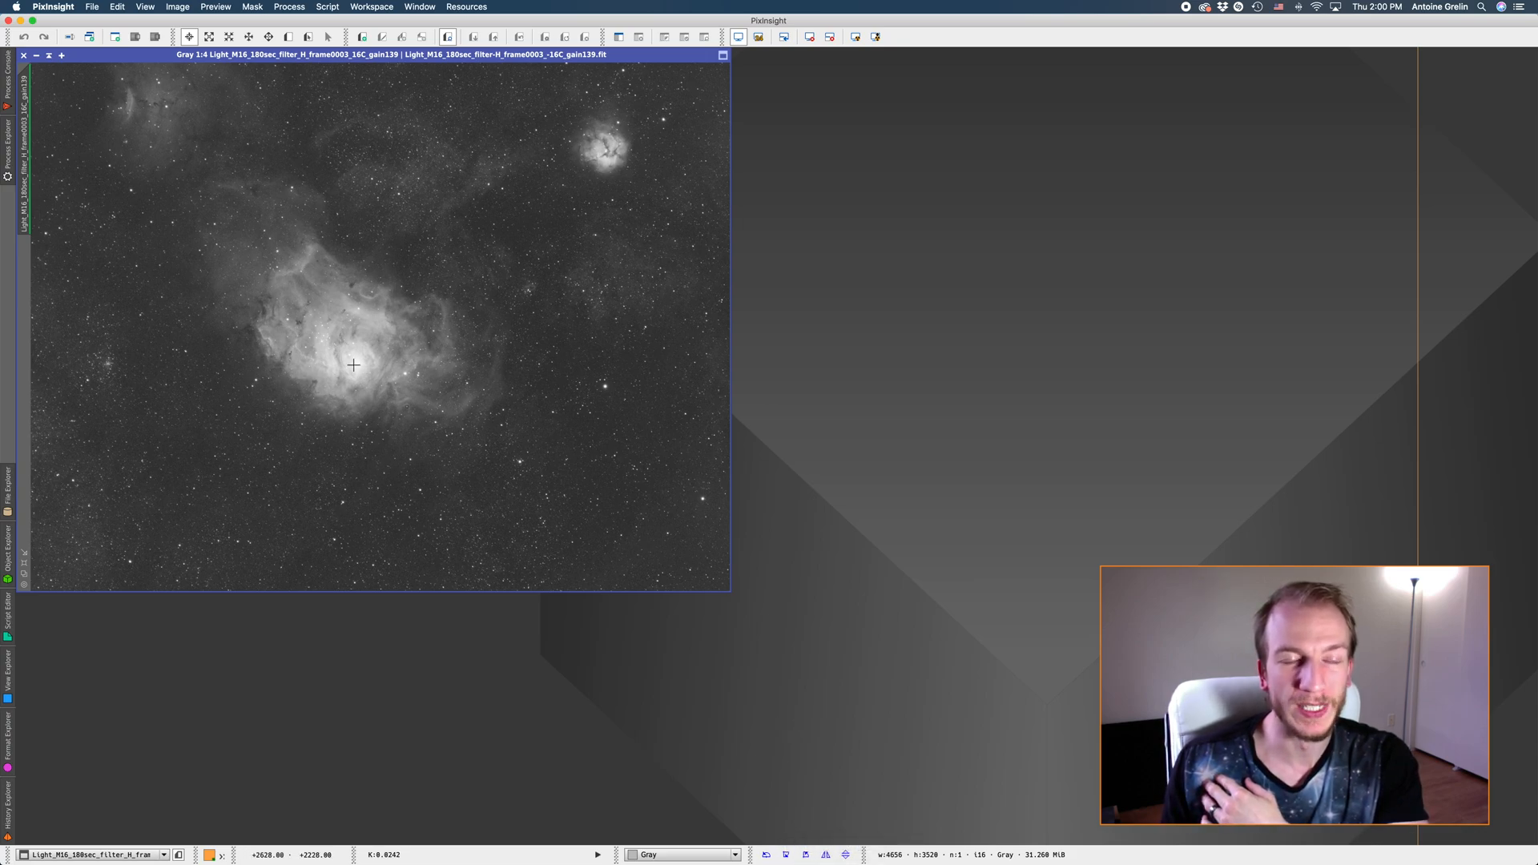
Enable the Geometry toolbar with its Rotate 90° and Horizontal Mirror buttons.
click(289, 8)
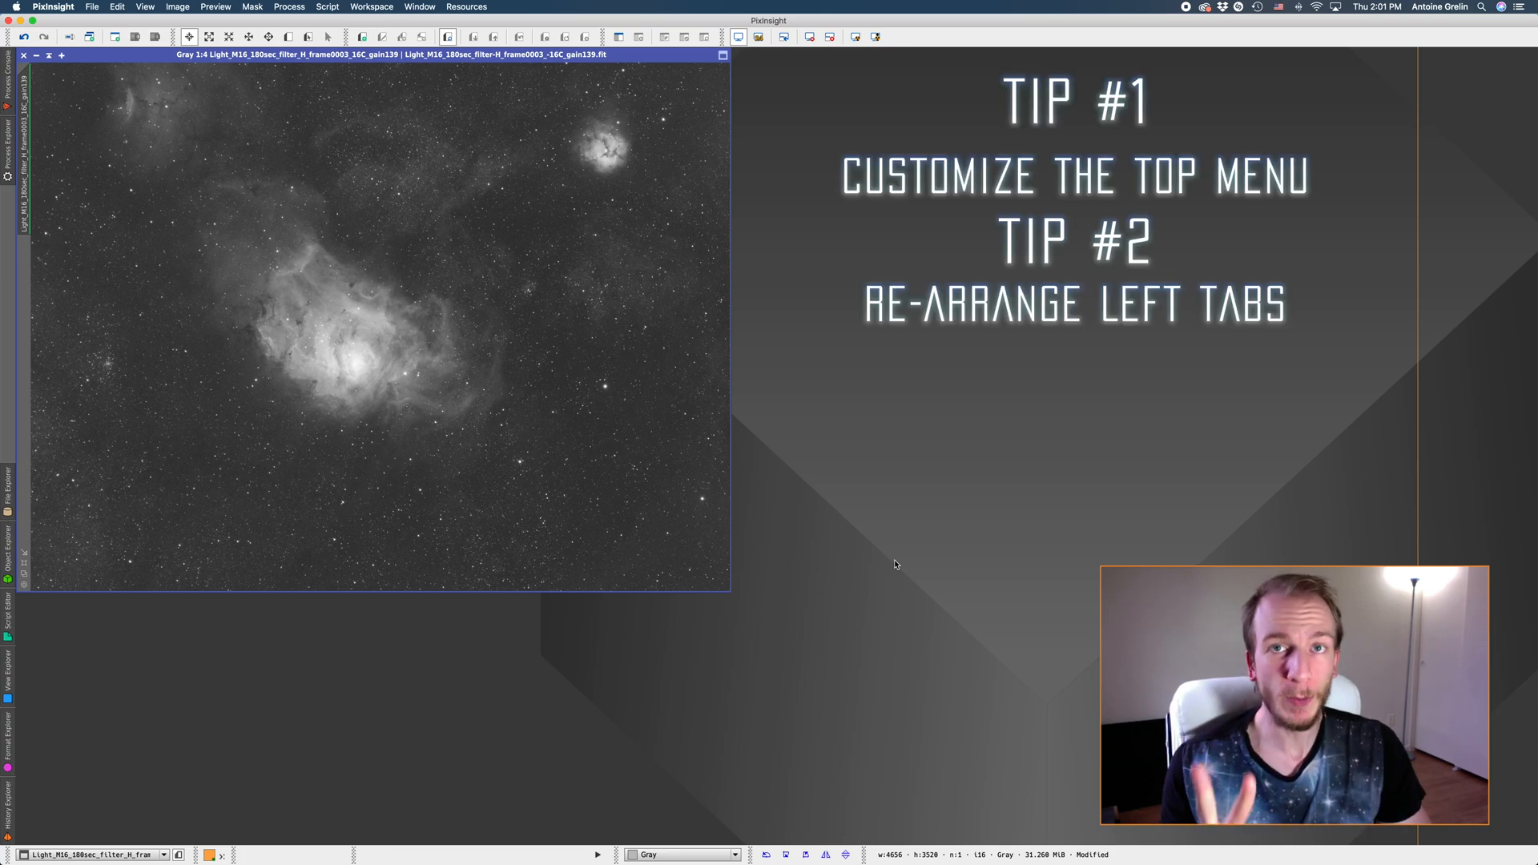
mouse_move(762, 279)
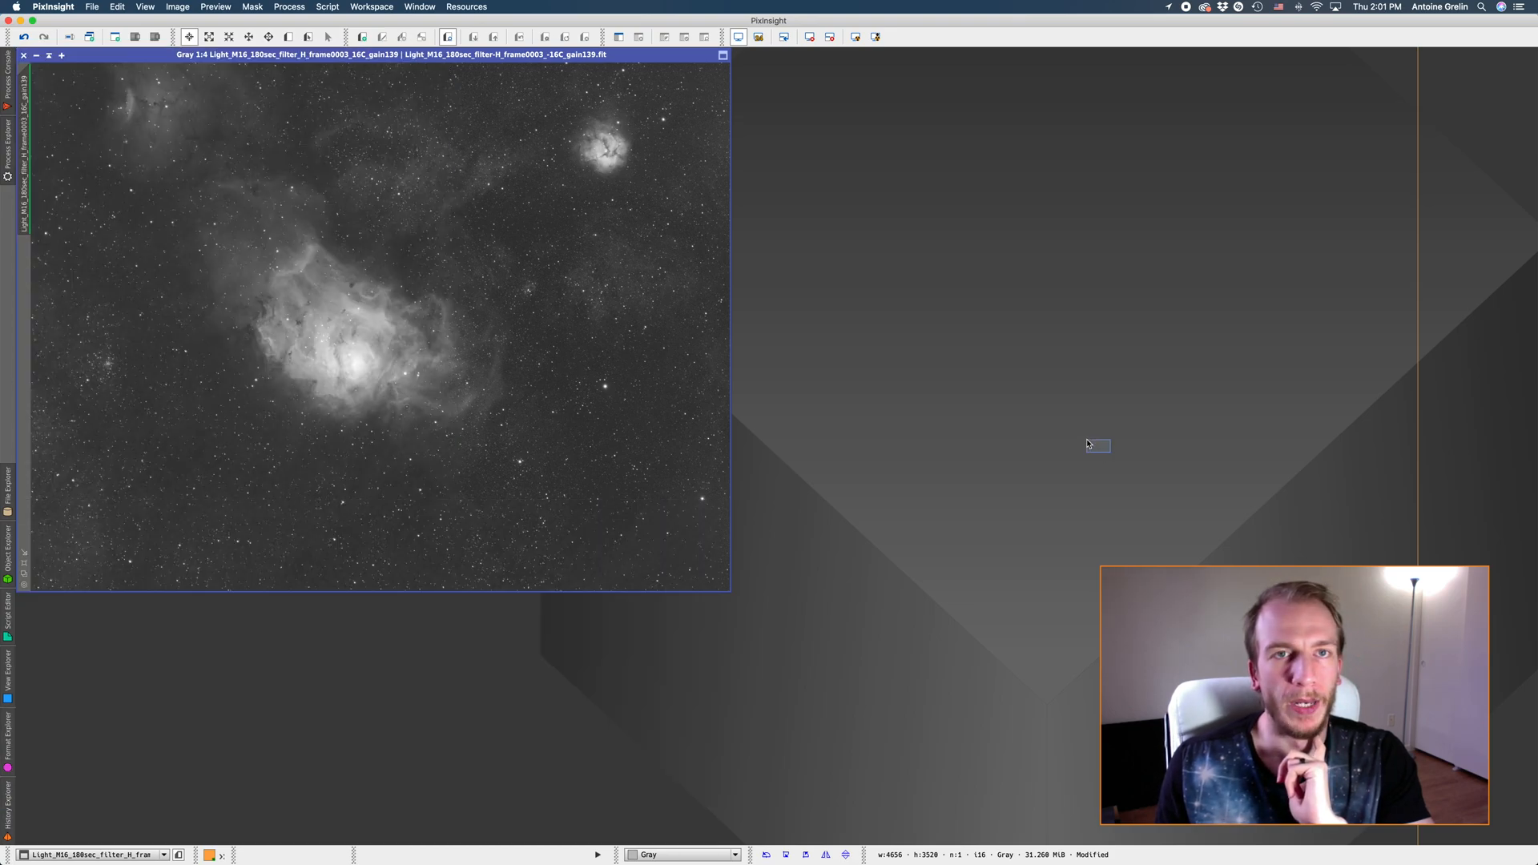
mouse_move(833, 264)
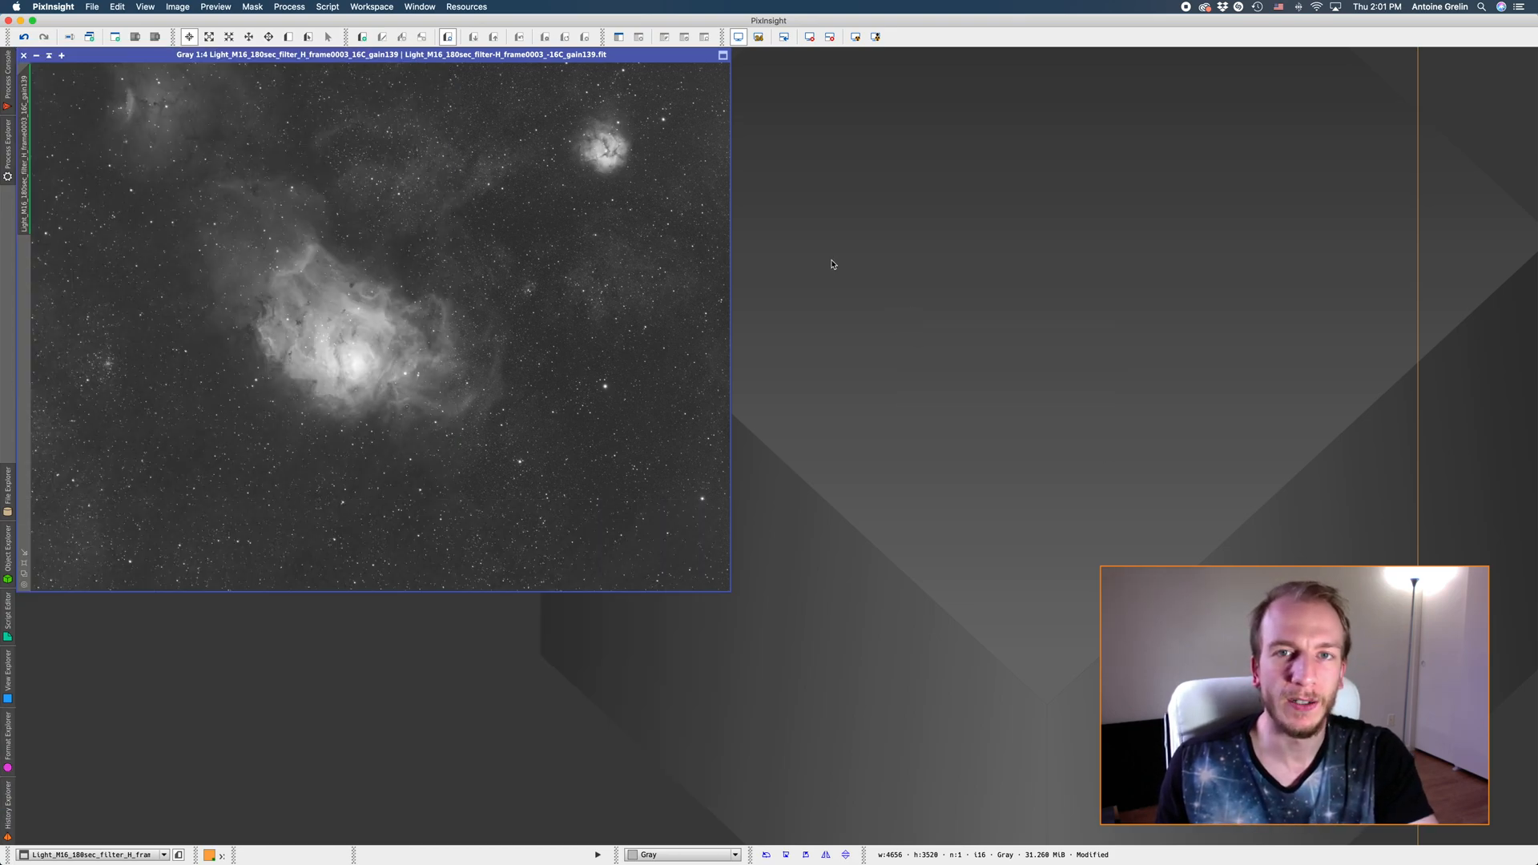
mouse_move(676, 152)
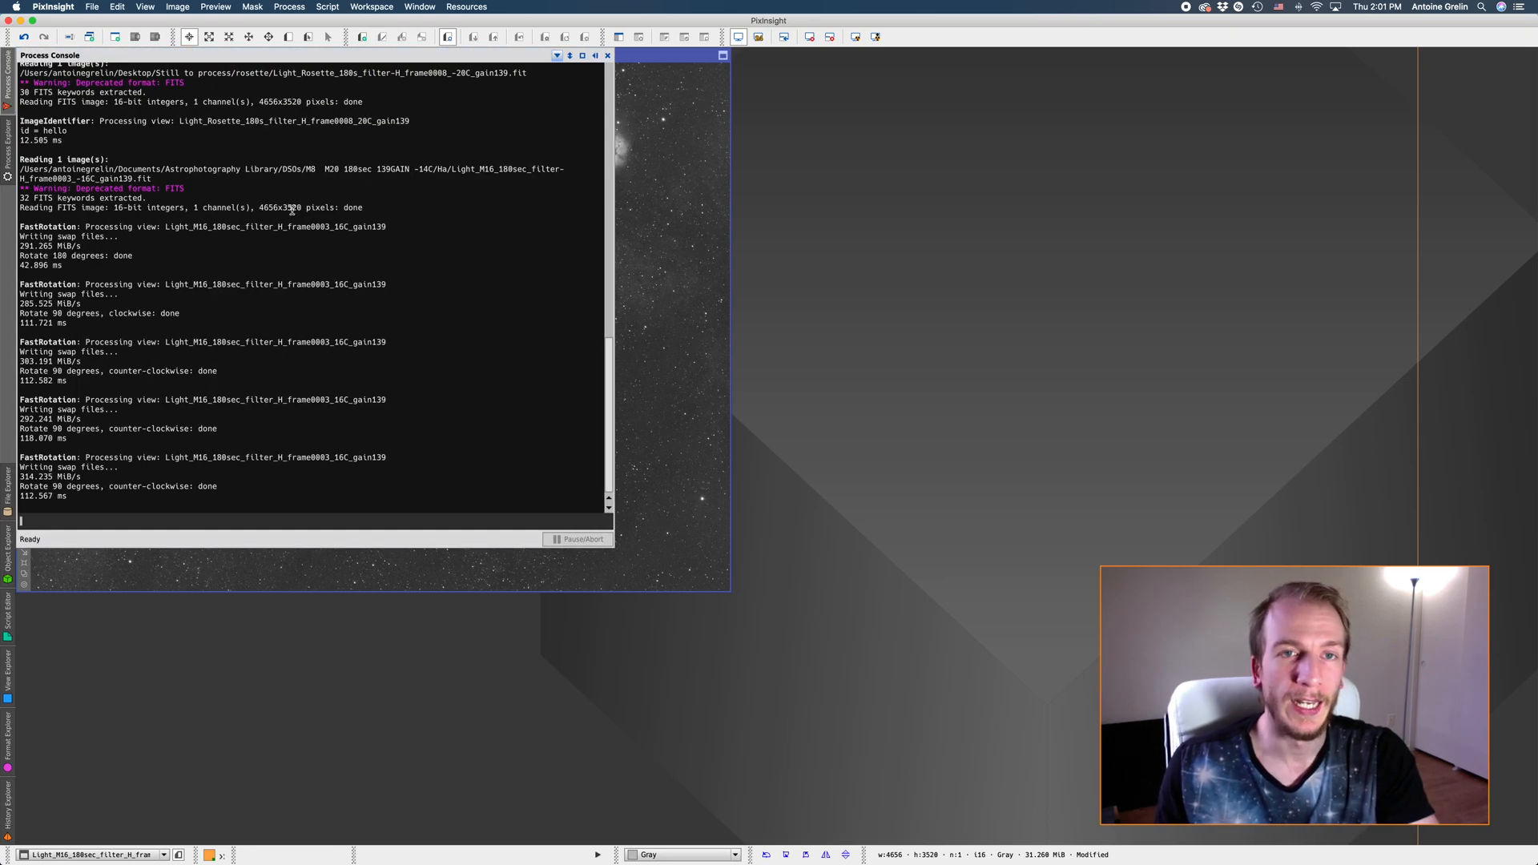
mouse_move(480, 193)
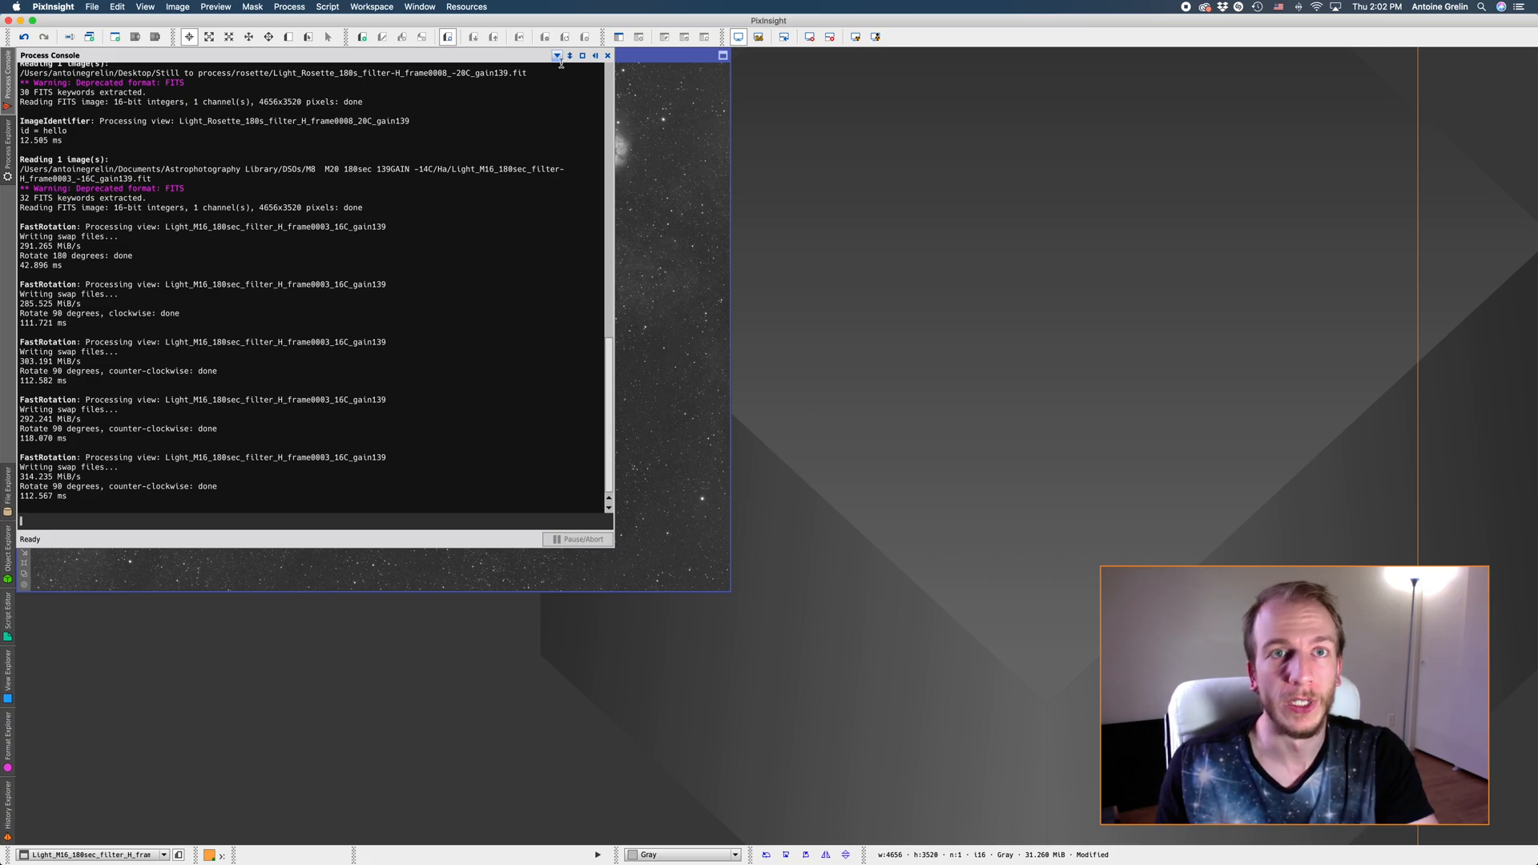
Dock the Process Console at the Right-Bottom position.
click(556, 55)
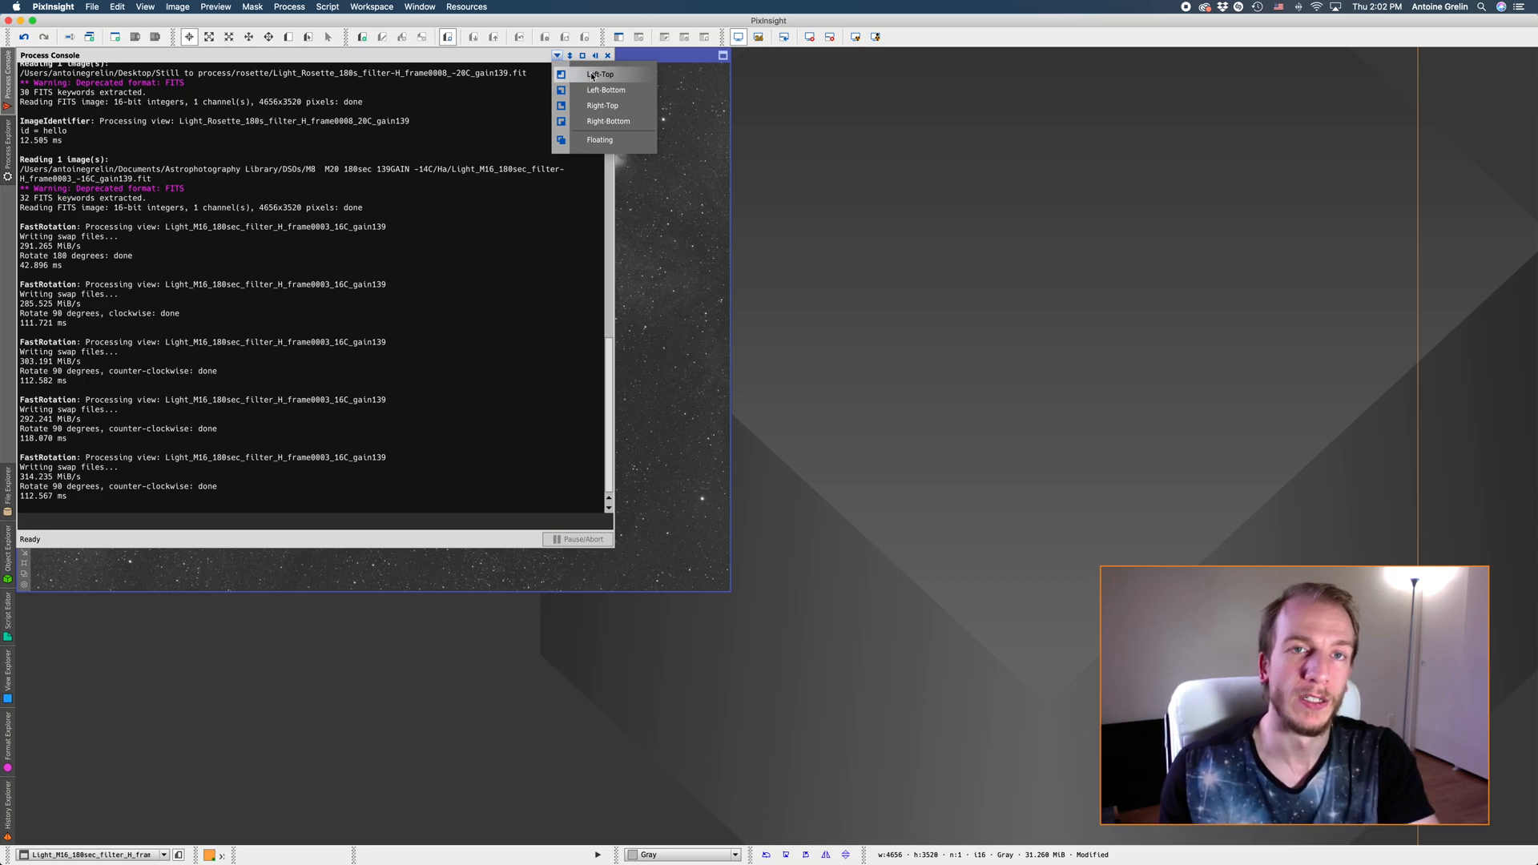
click(600, 139)
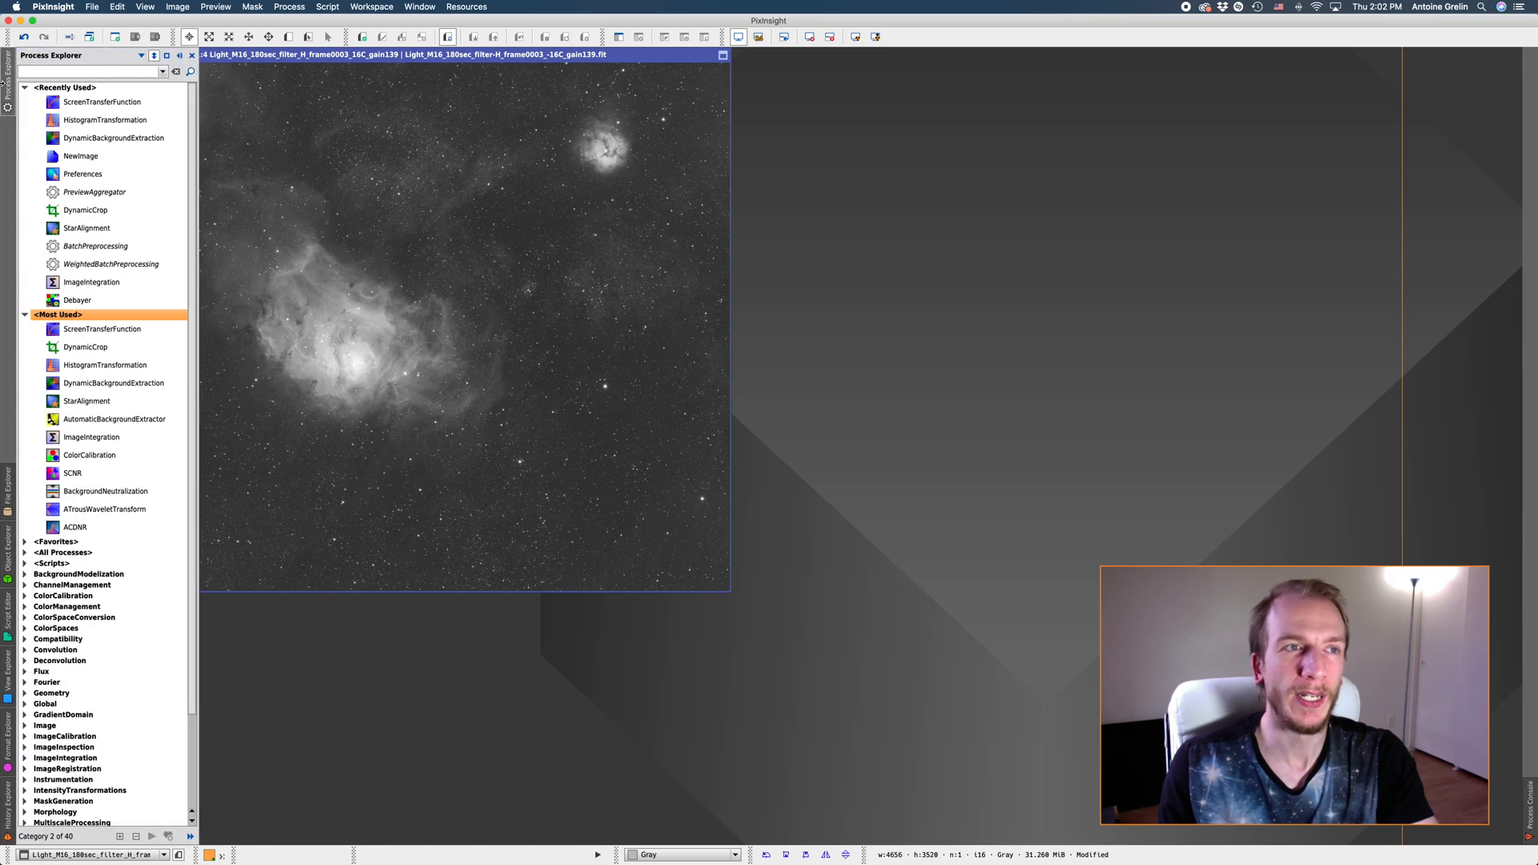
click(144, 56)
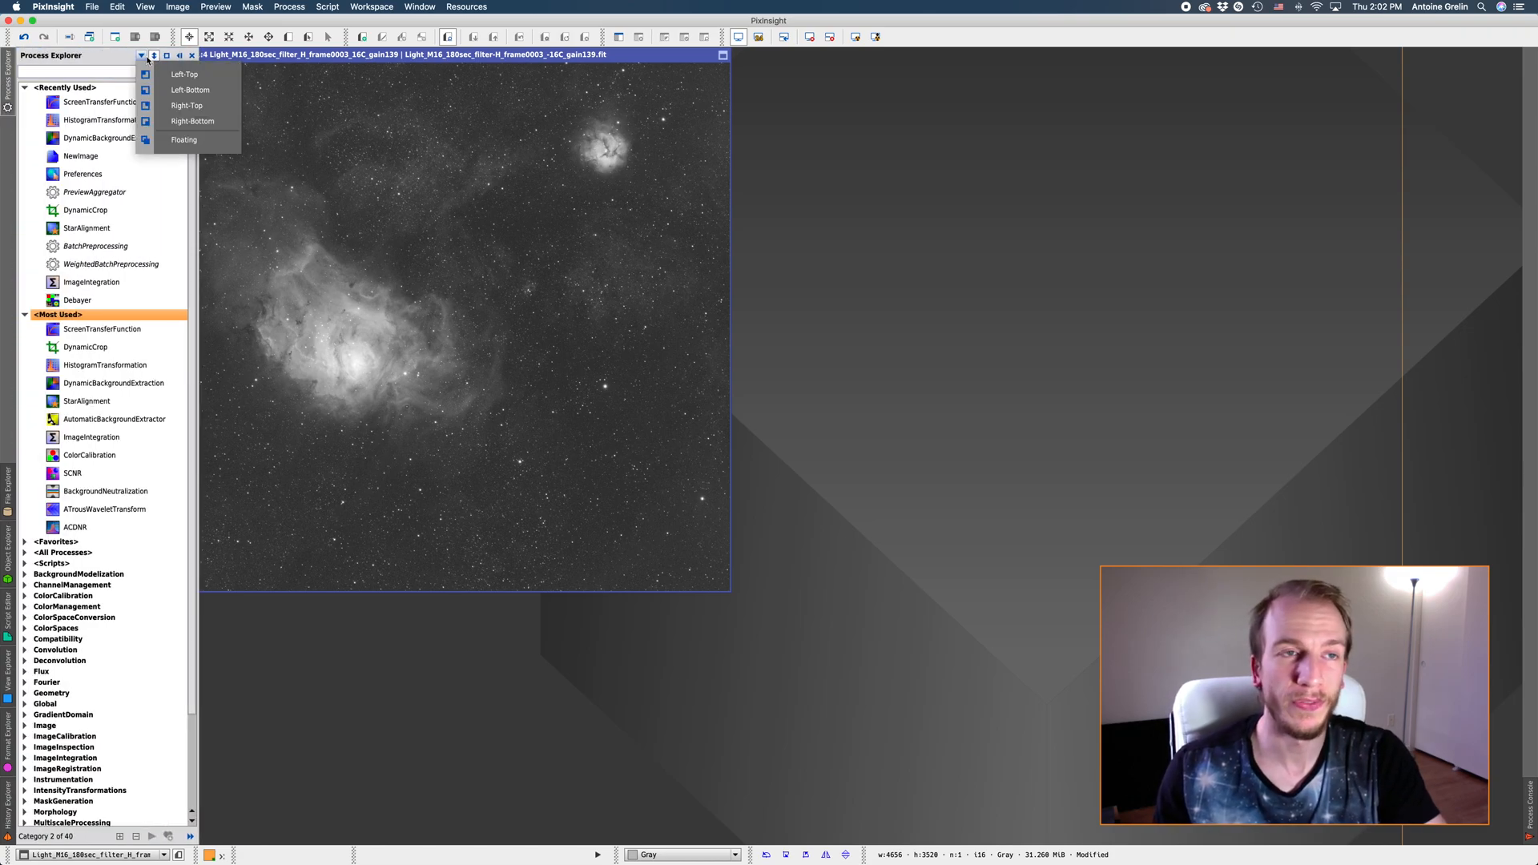
mouse_move(186, 105)
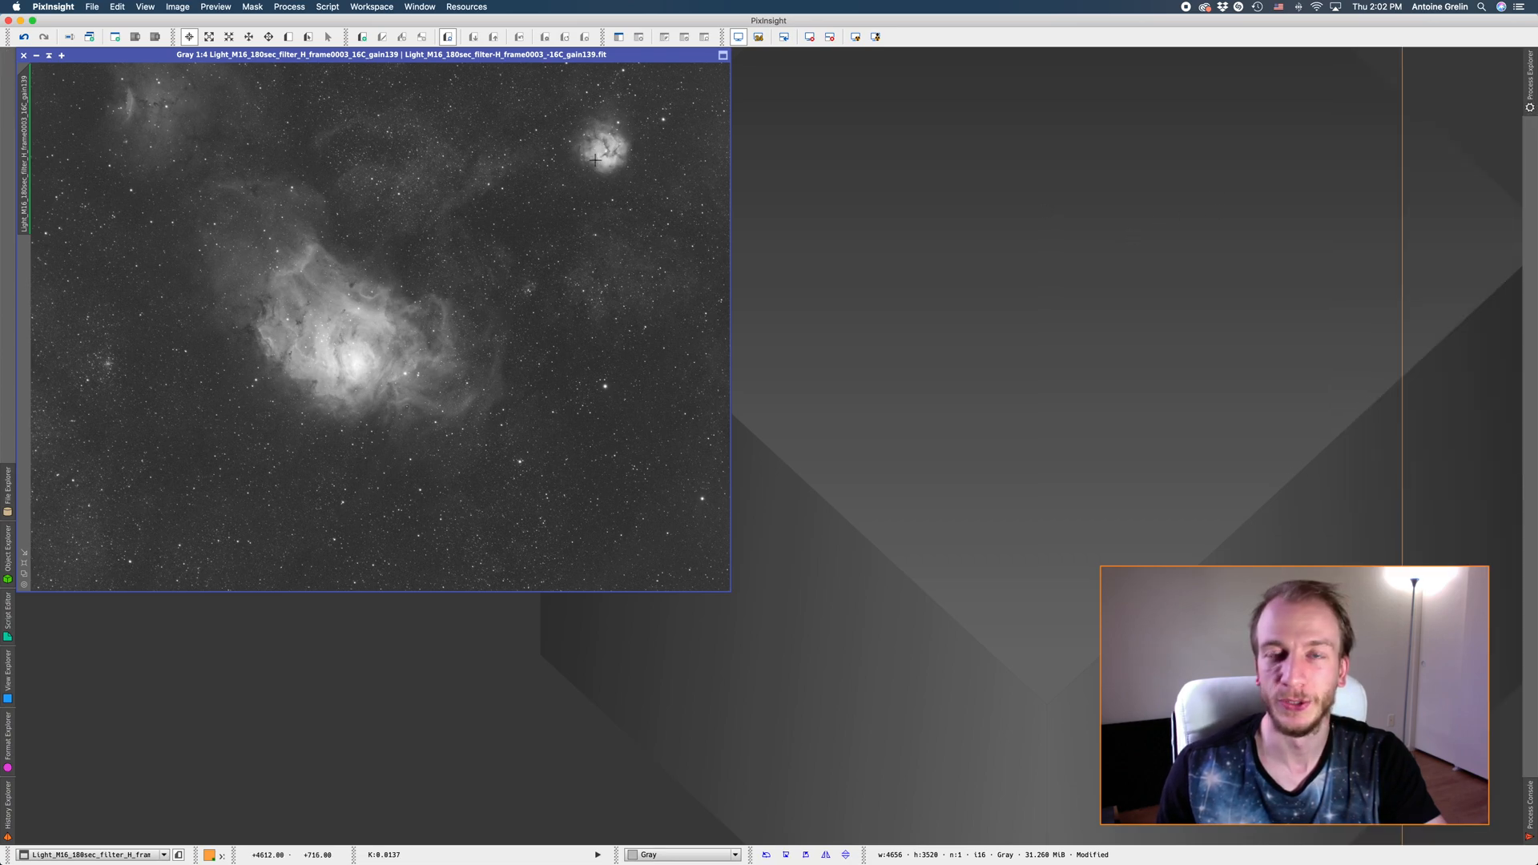
mouse_move(42, 127)
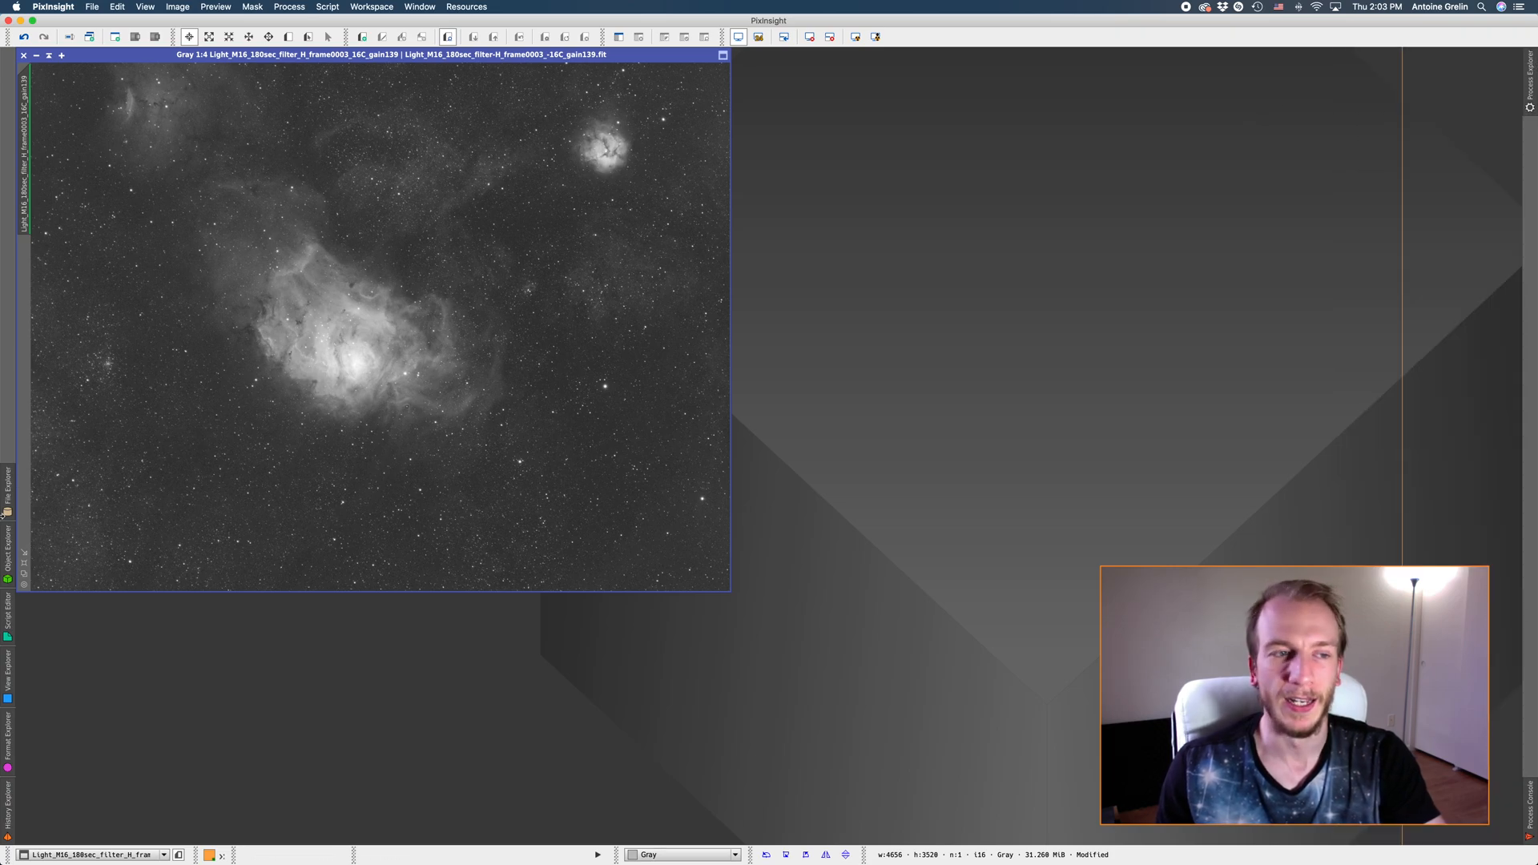
click(8, 550)
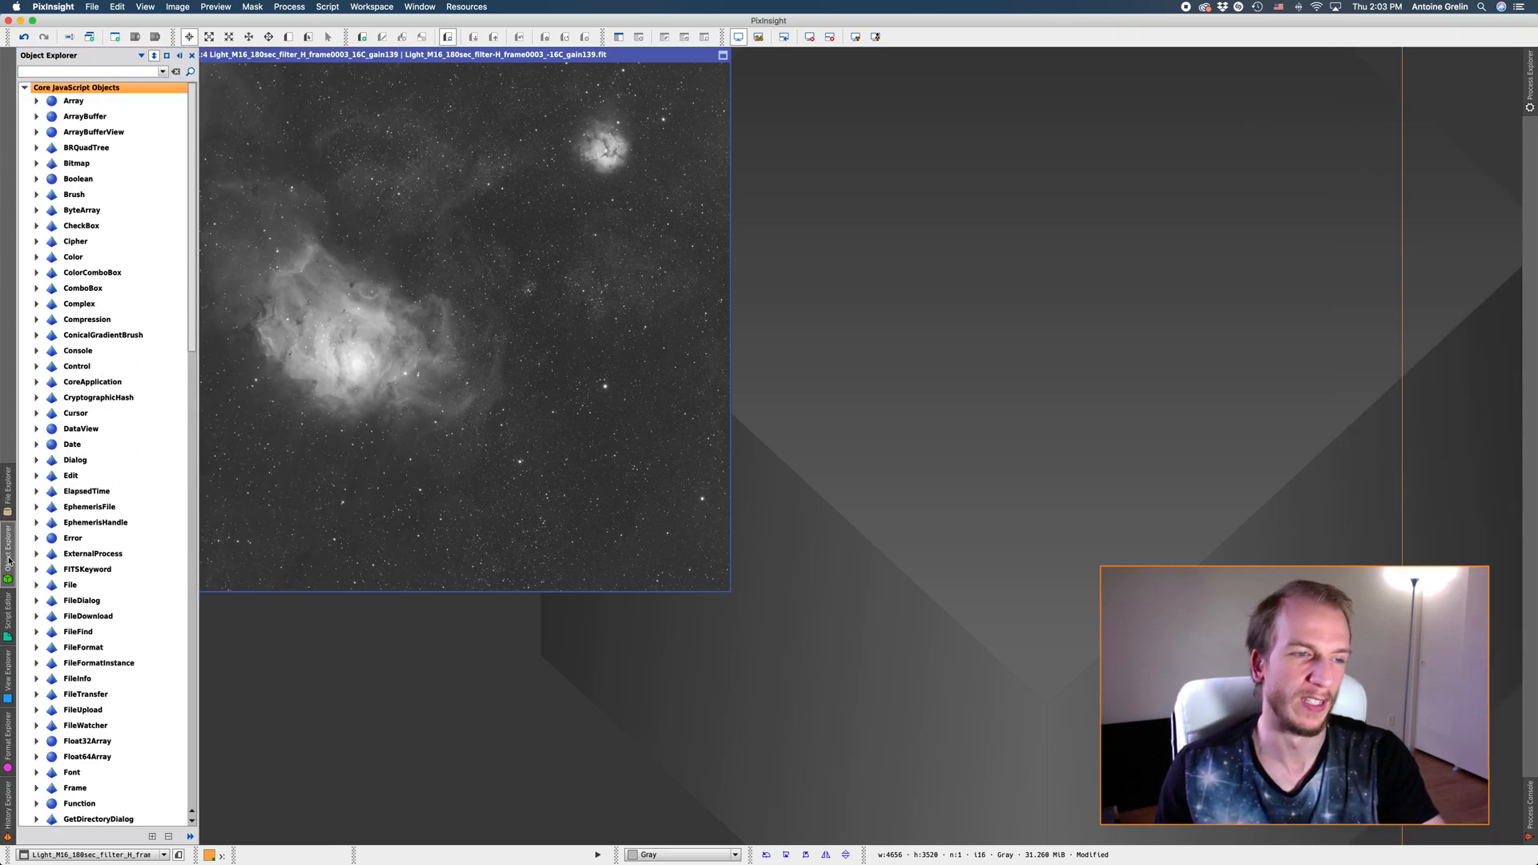
click(8, 692)
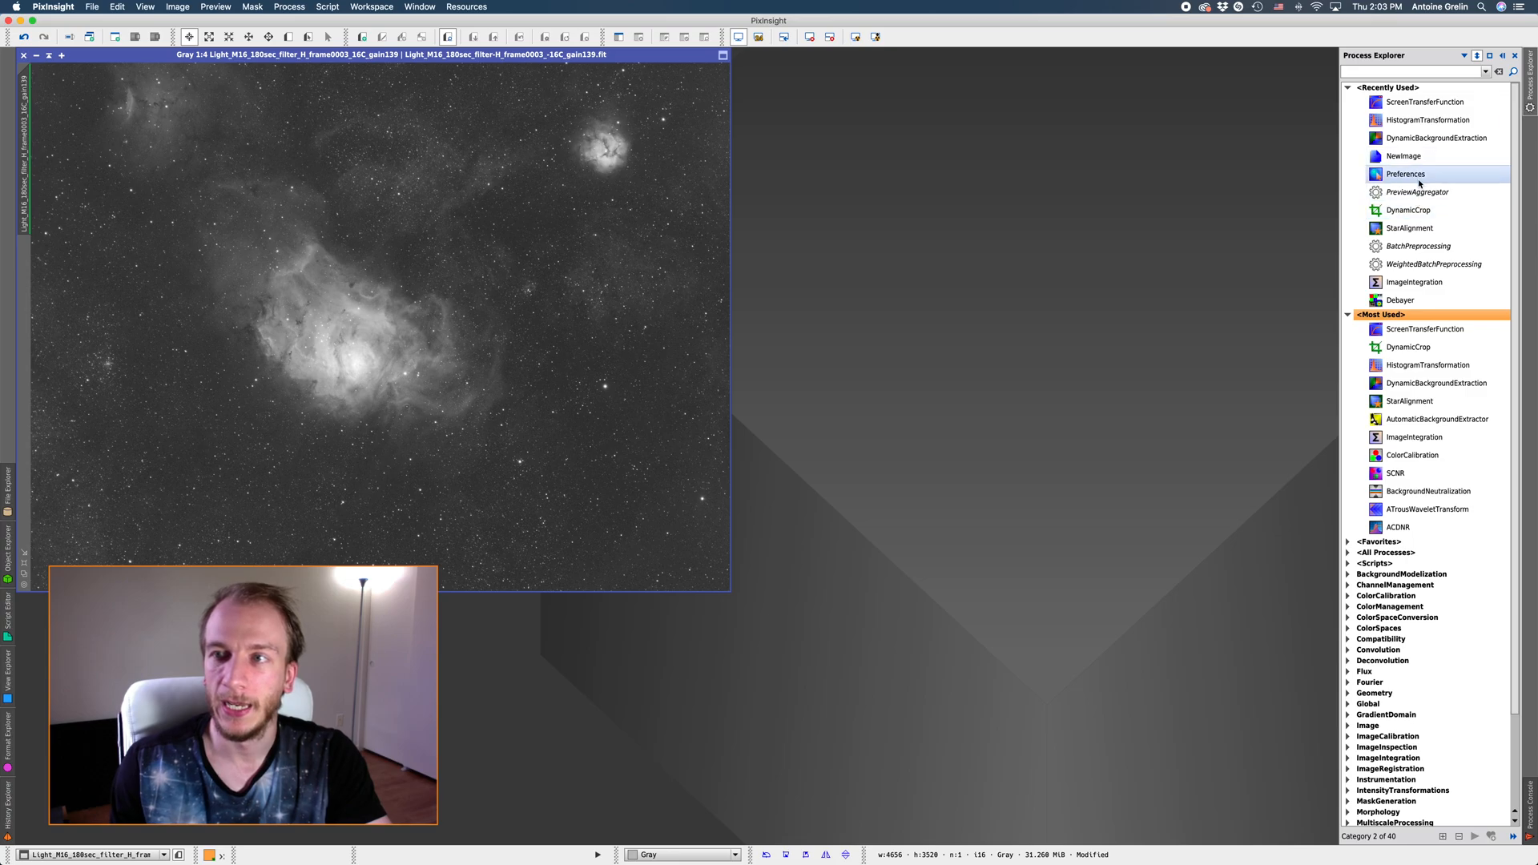
Expand <Favorites> in the Process Explorer and open BackgroundNeutralization.
click(1403, 156)
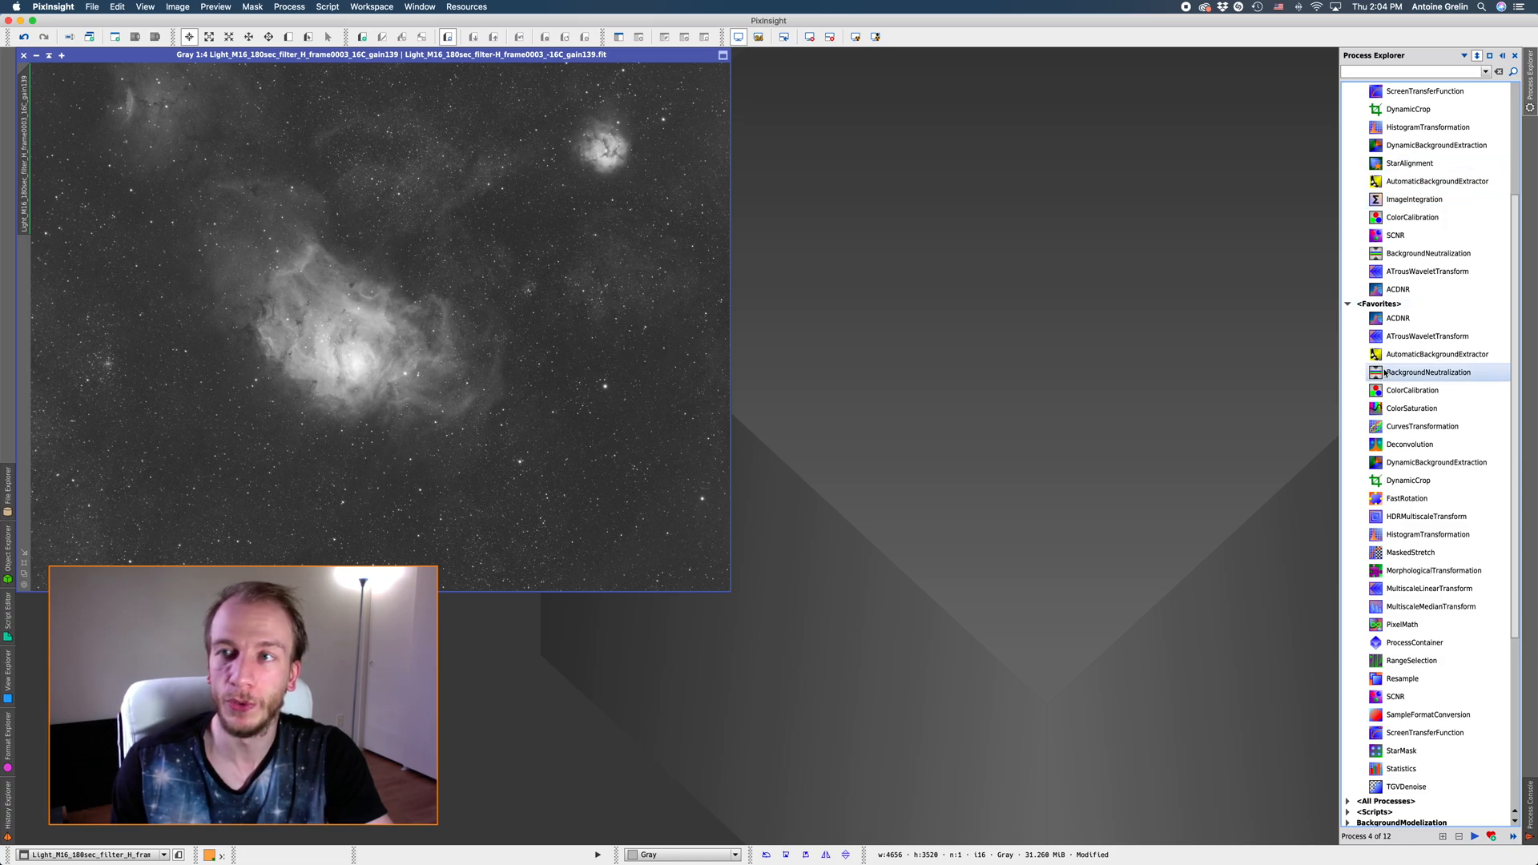
double_click(1426, 372)
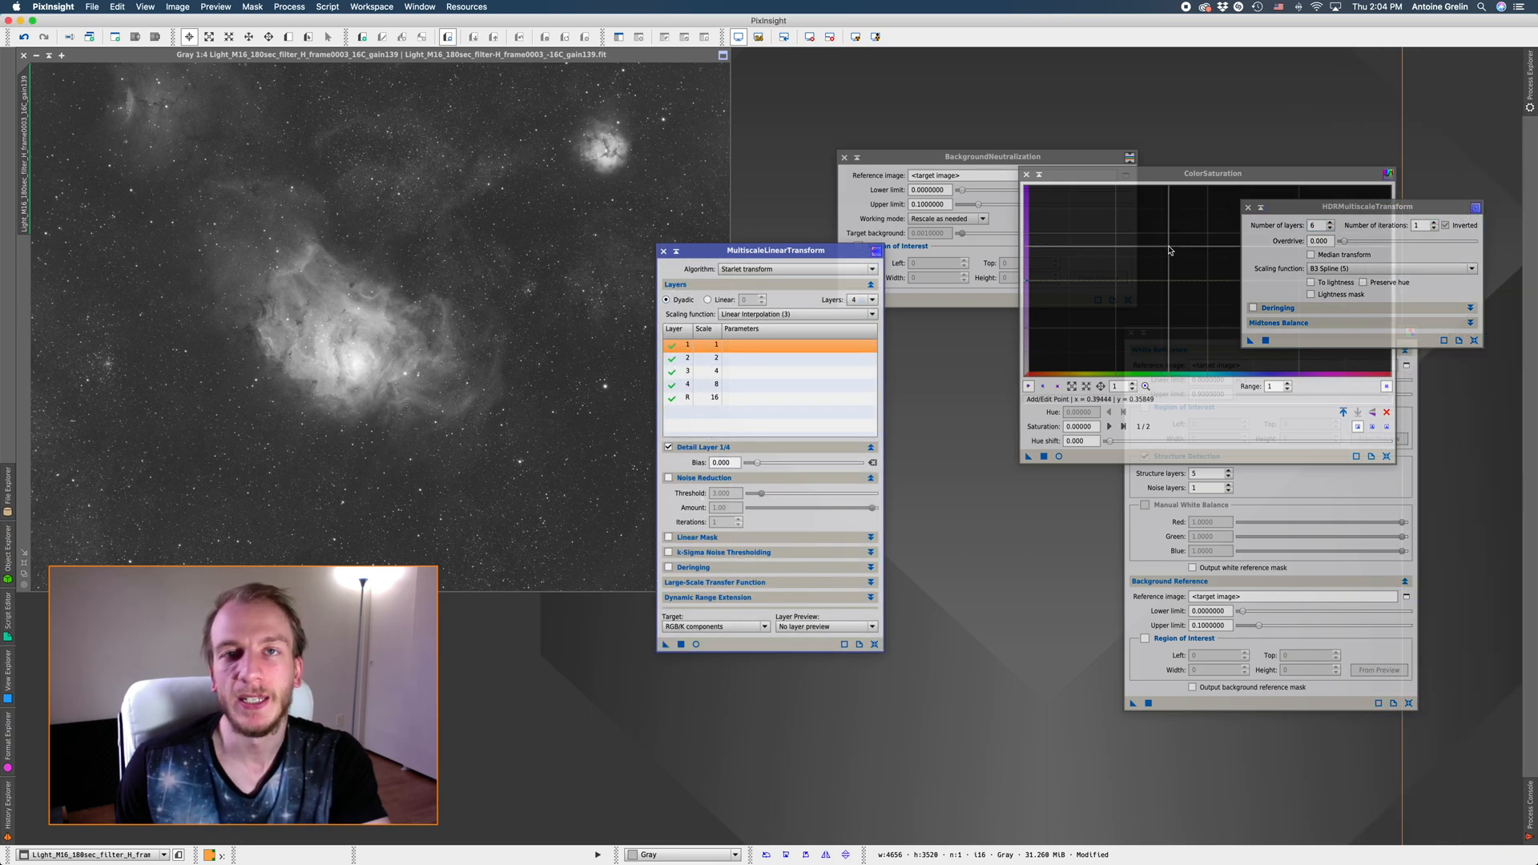
Move MultiscaleLinearTransform aside and set its K-Sigma noise threshold amount to 0.95.
drag(1362, 206, 1148, 358)
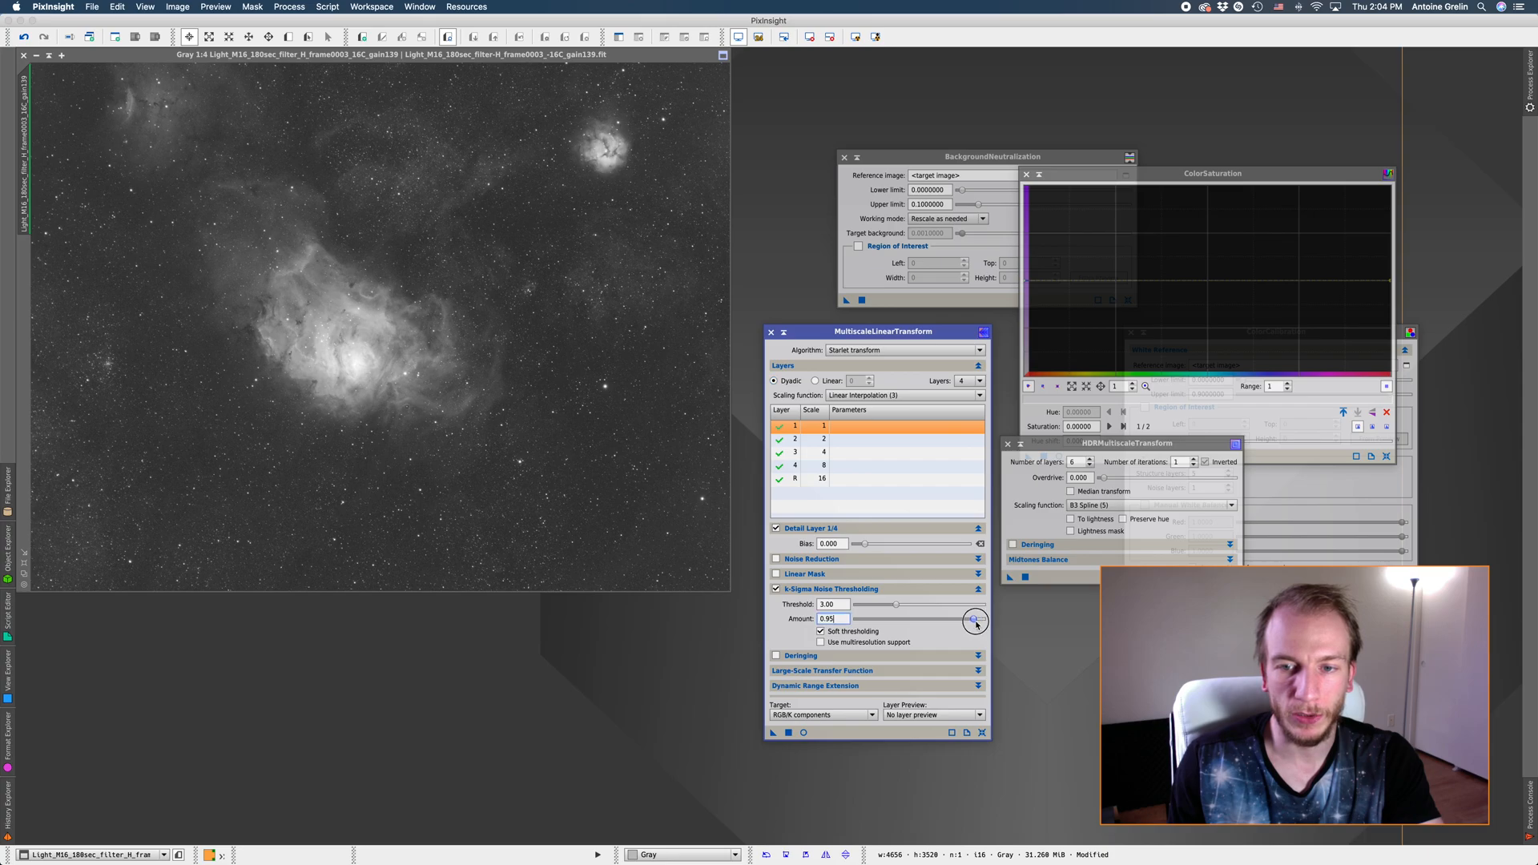
drag(975, 624, 970, 621)
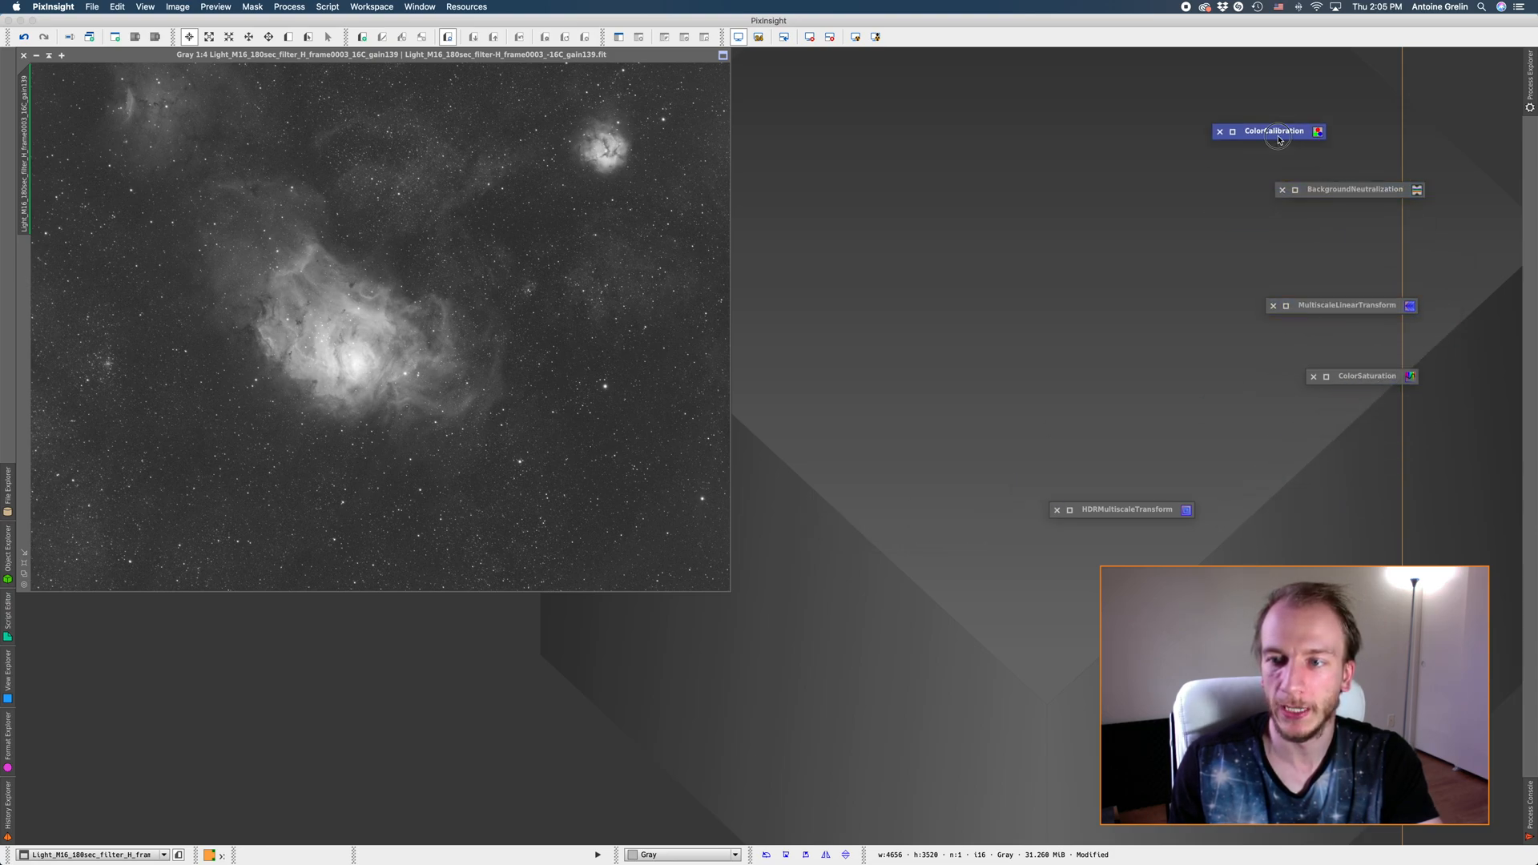
Add the ColorCalibration icon to the column of stacked process icons.
drag(1273, 131, 1336, 183)
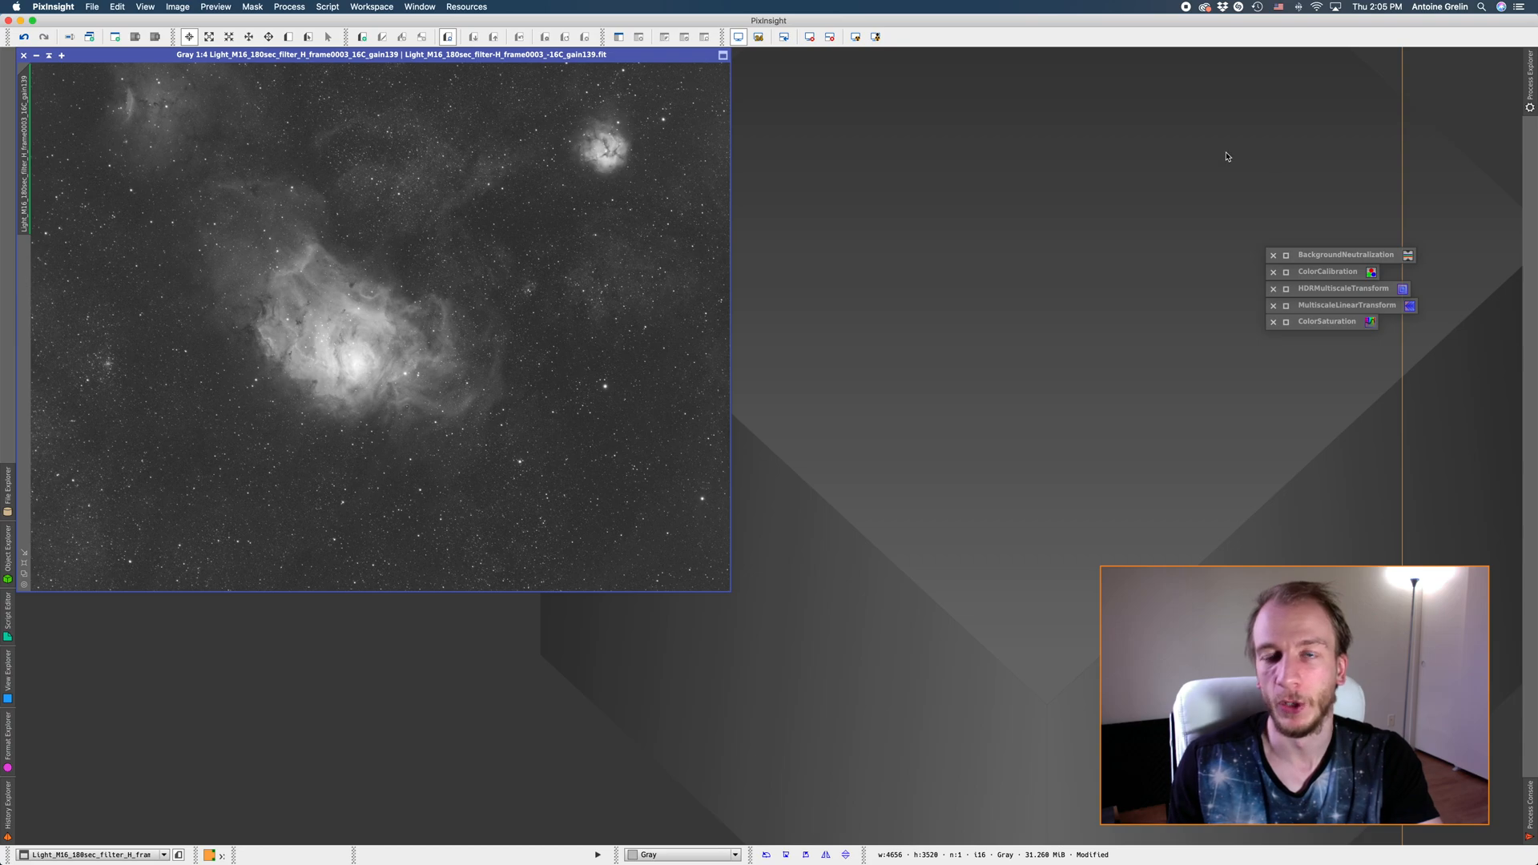
mouse_move(1365, 485)
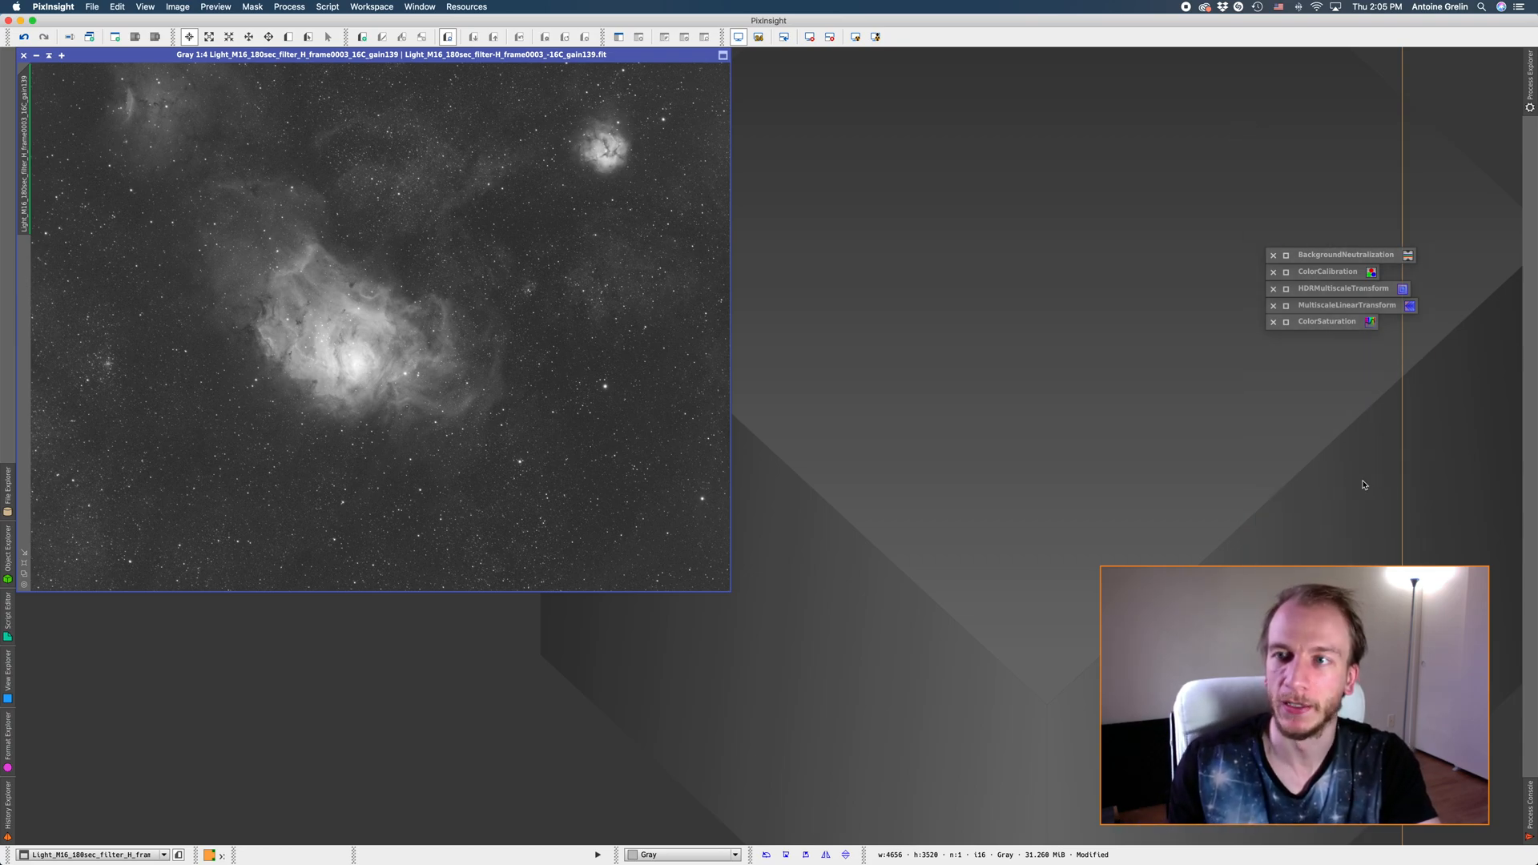
mouse_move(1229, 162)
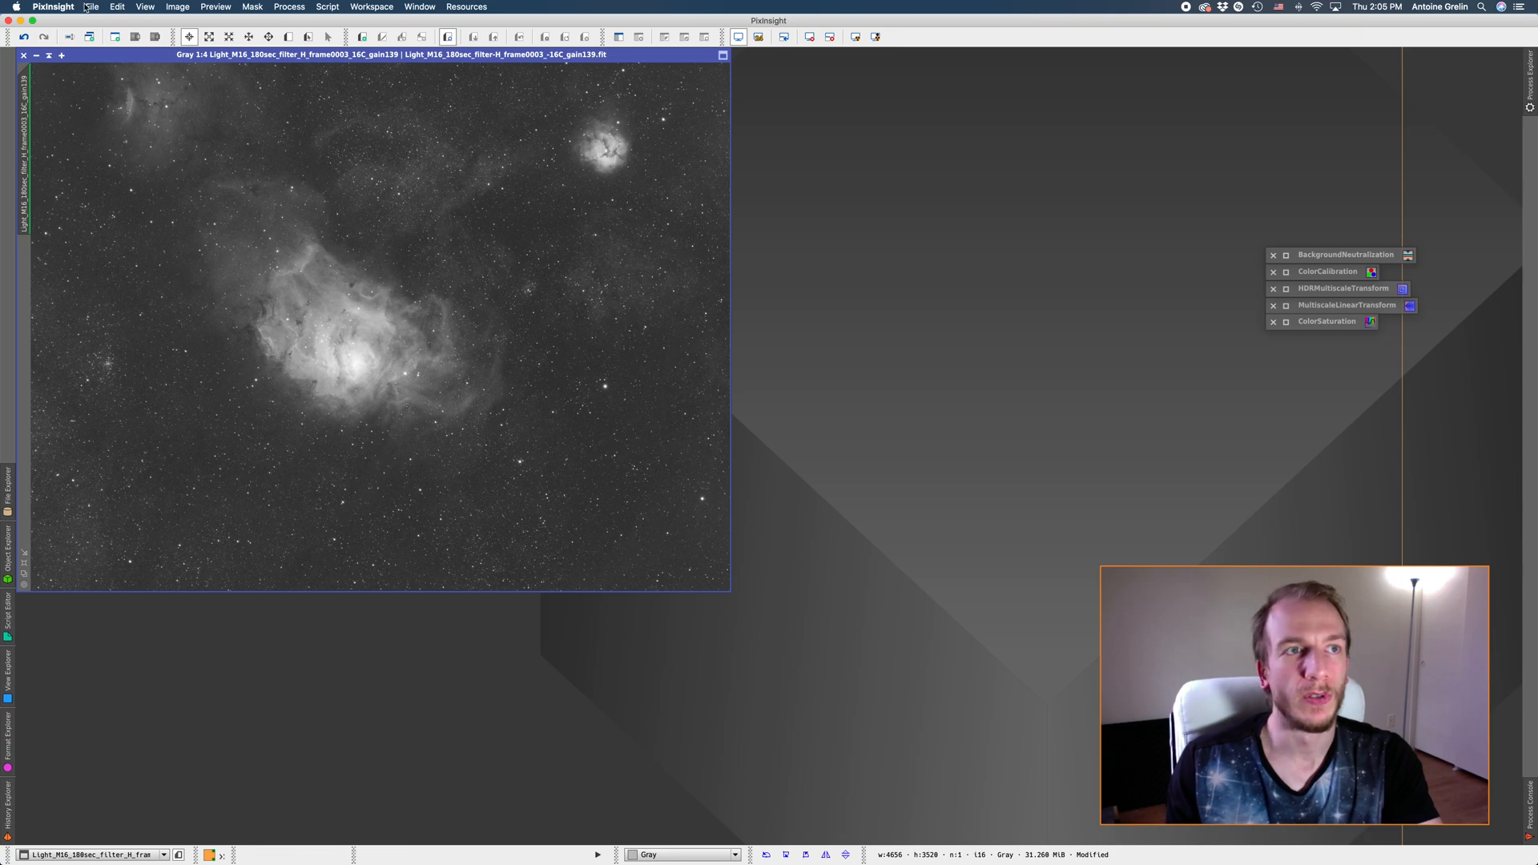
Start saving the workspace as a project and open the file location chooser.
click(90, 7)
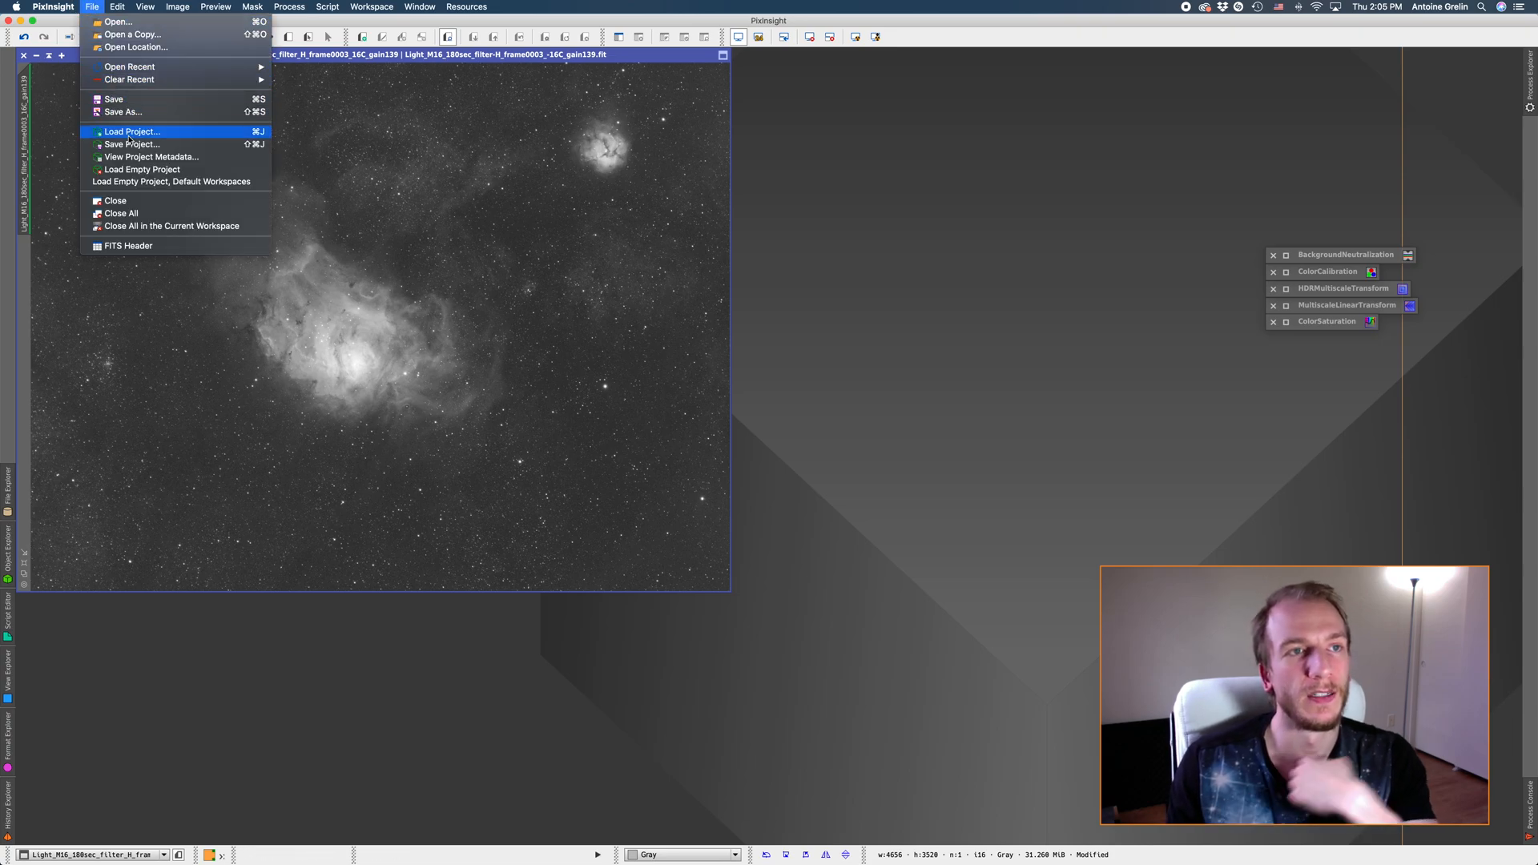
click(132, 144)
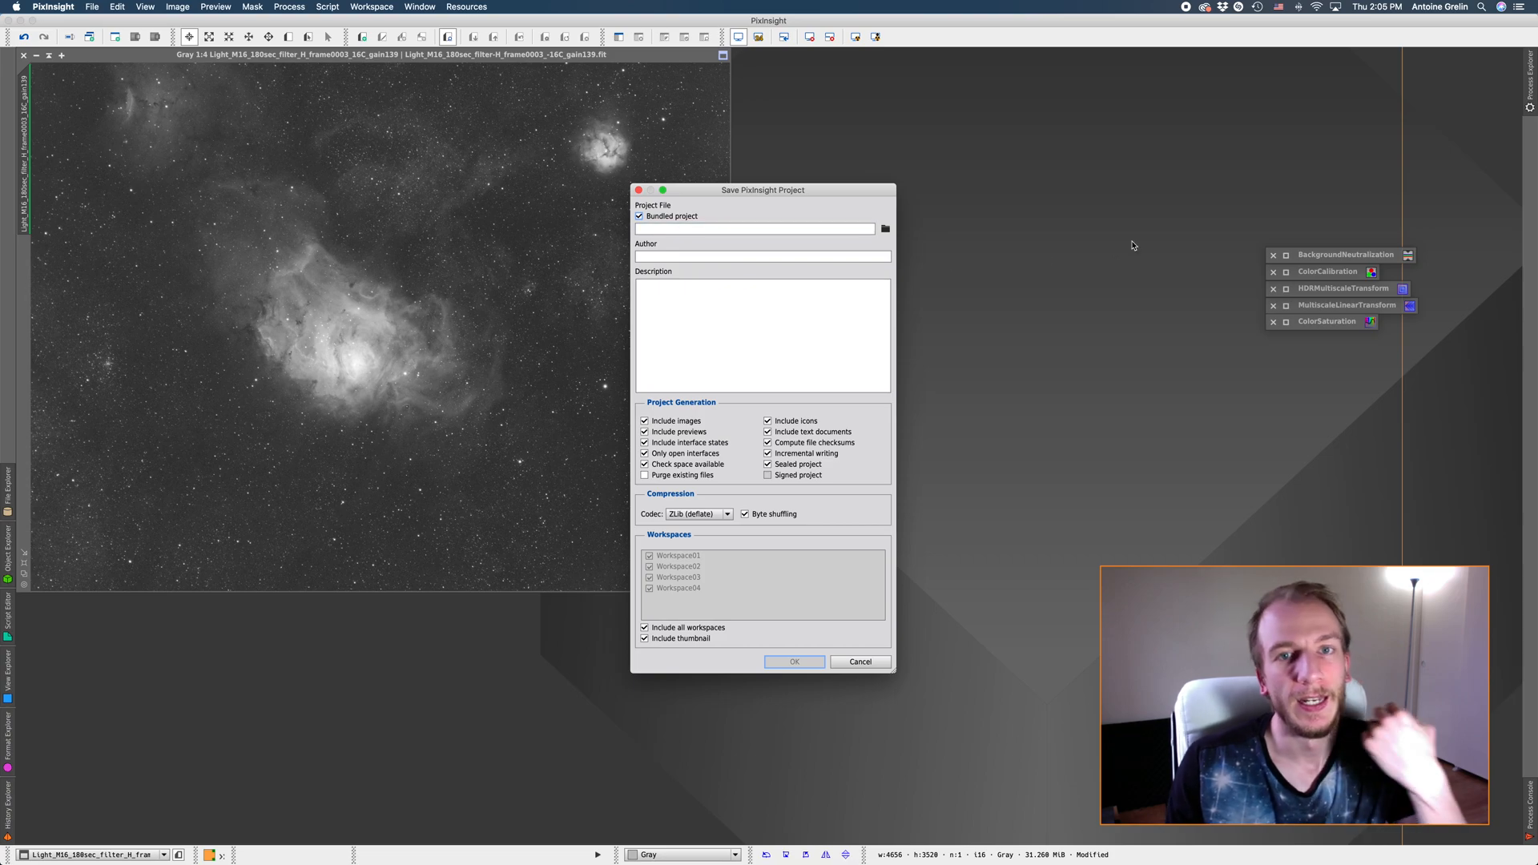
click(885, 228)
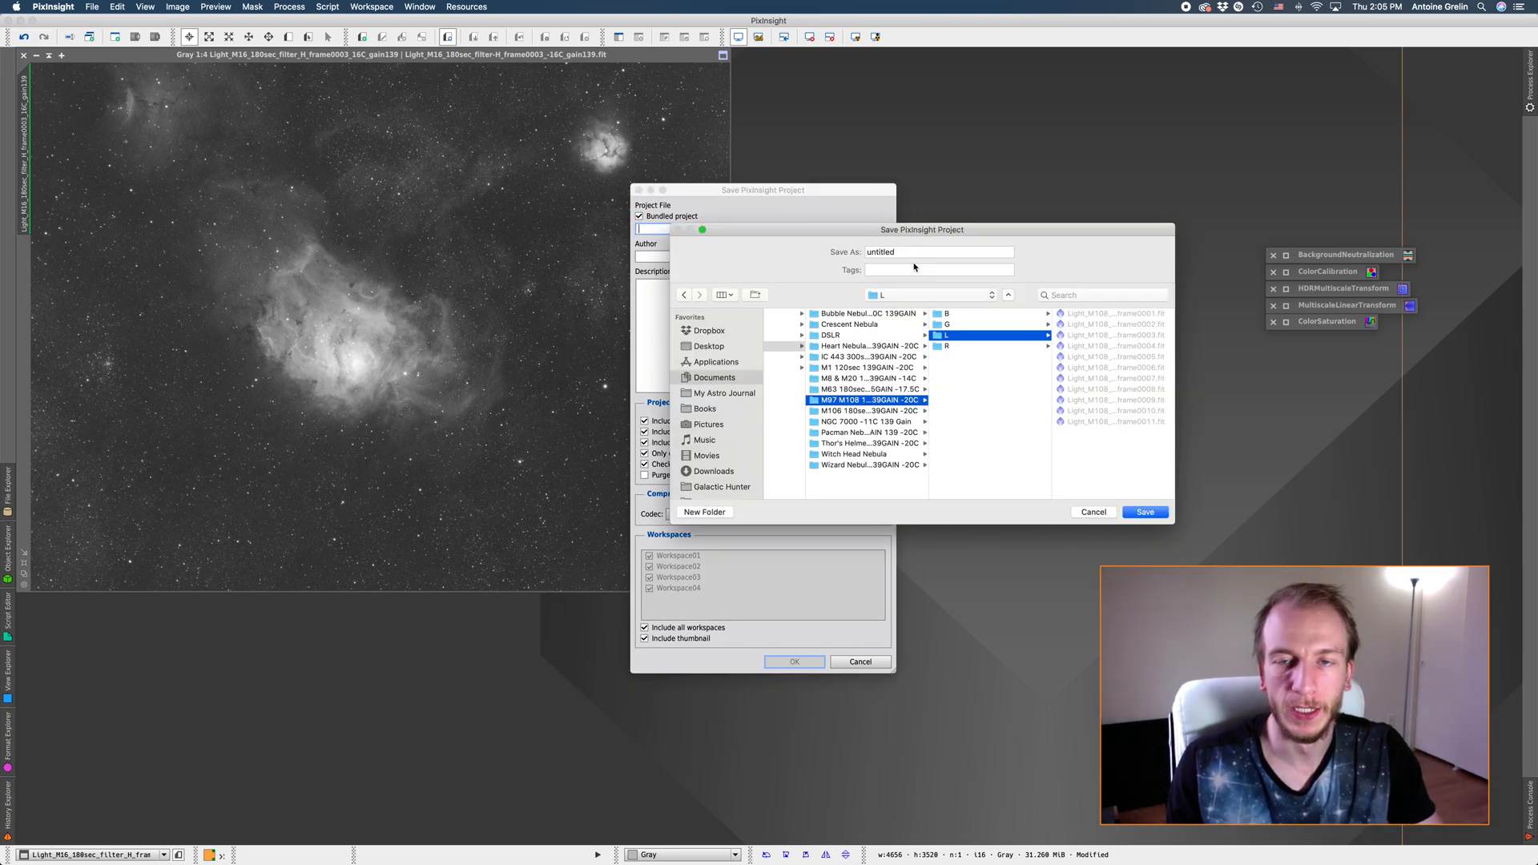
Replace the default project name with a 'process…kflow' name, then cancel the file chooser.
click(938, 252)
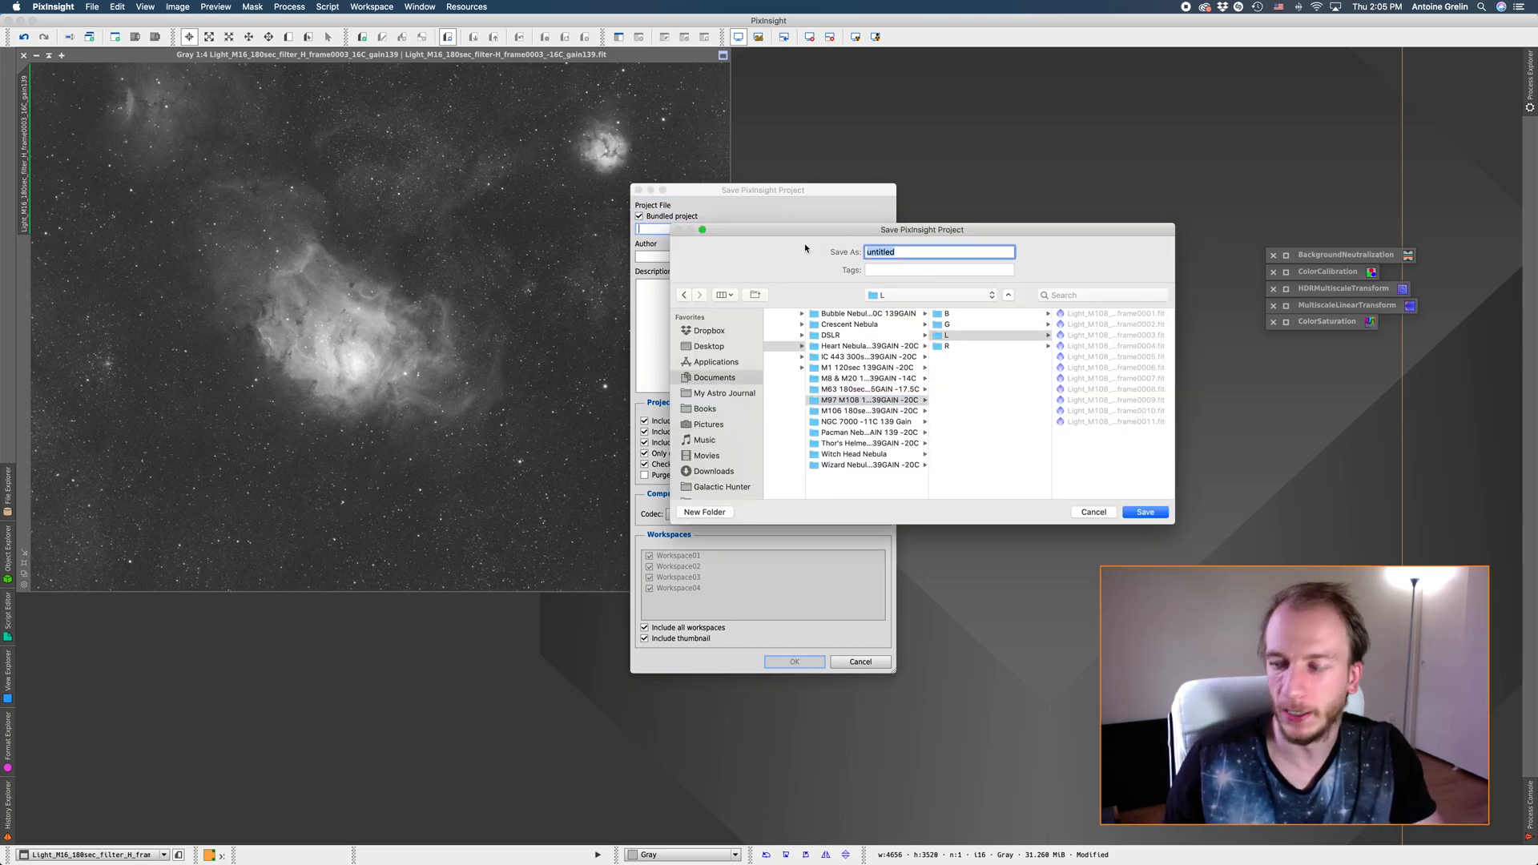
text(processing wo)
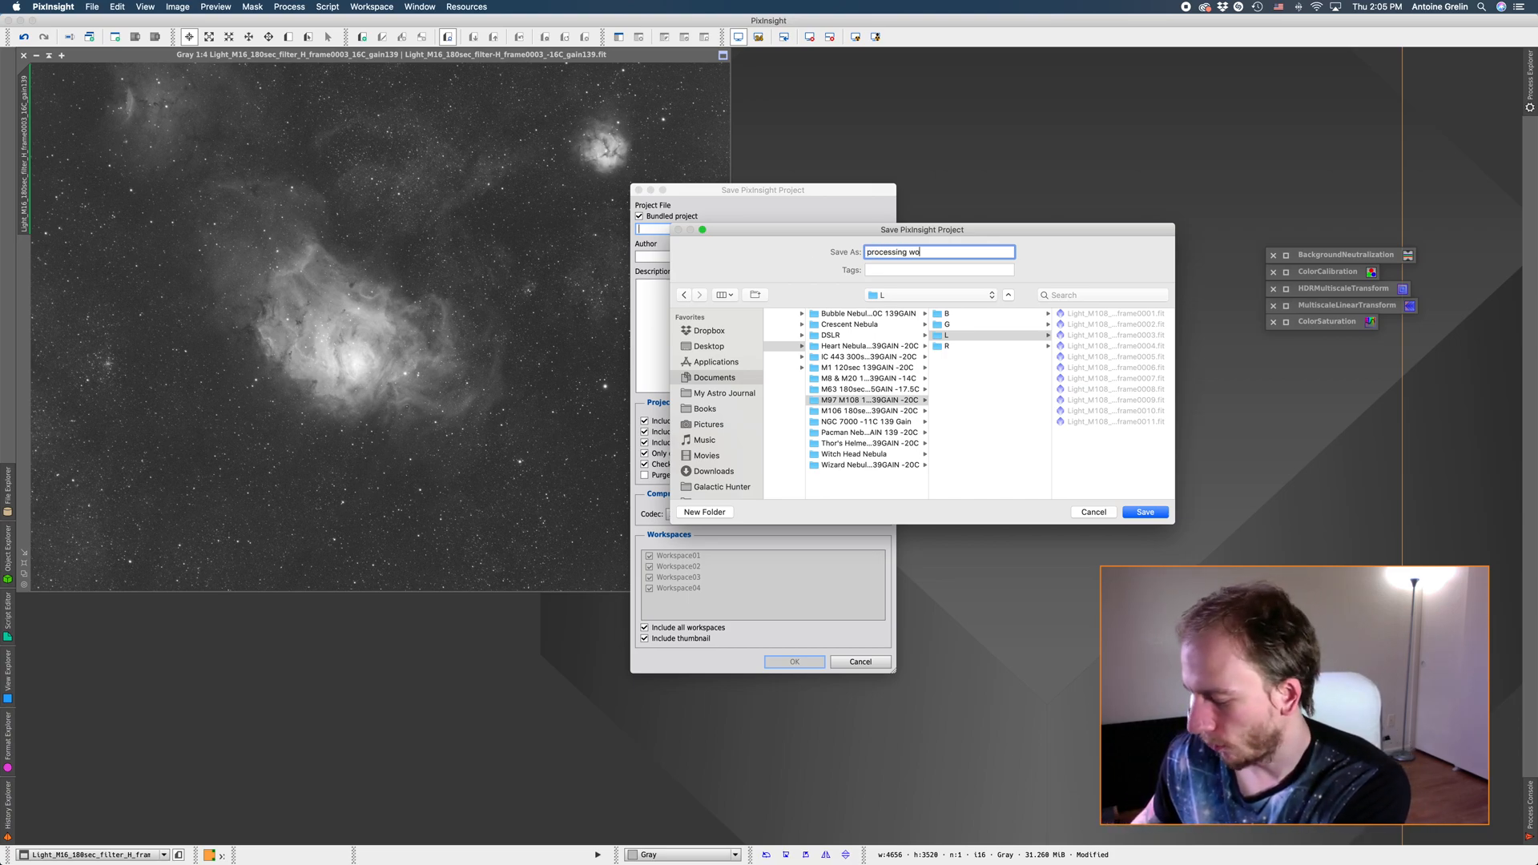
text(r)
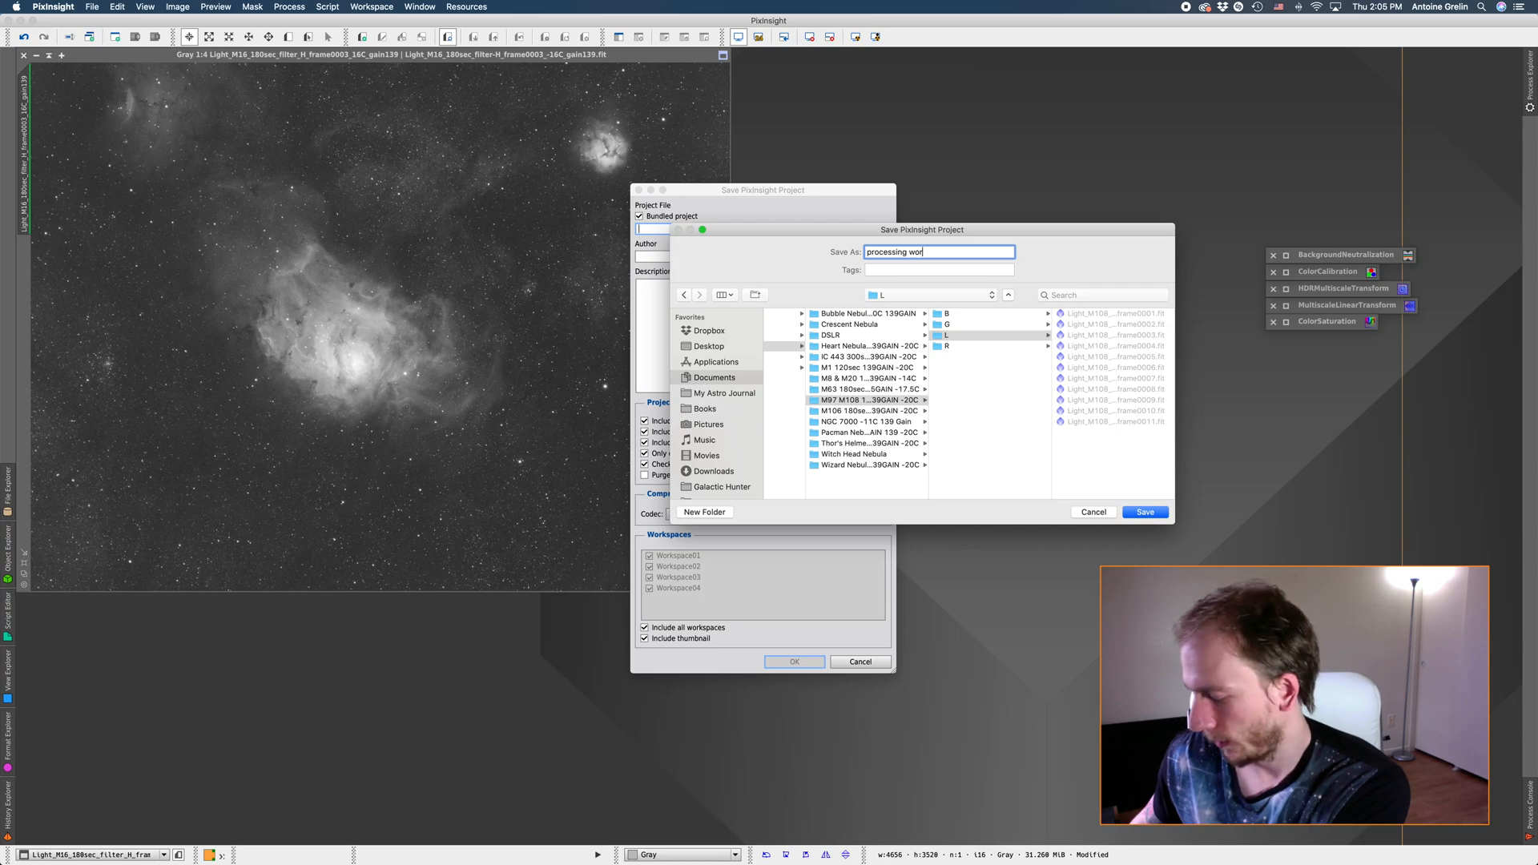
text(kflow)
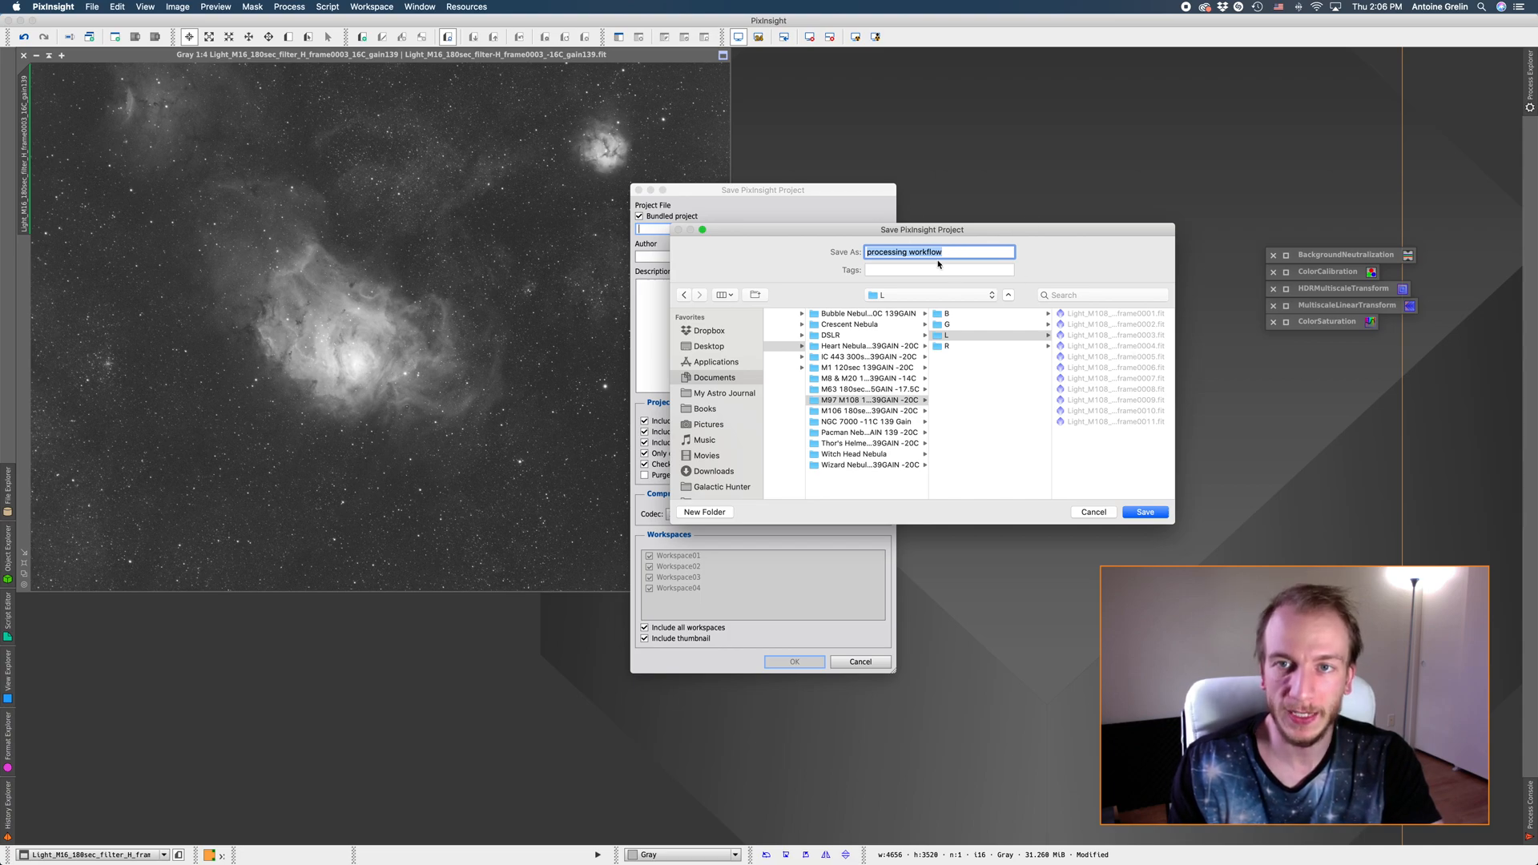
mouse_move(1386, 288)
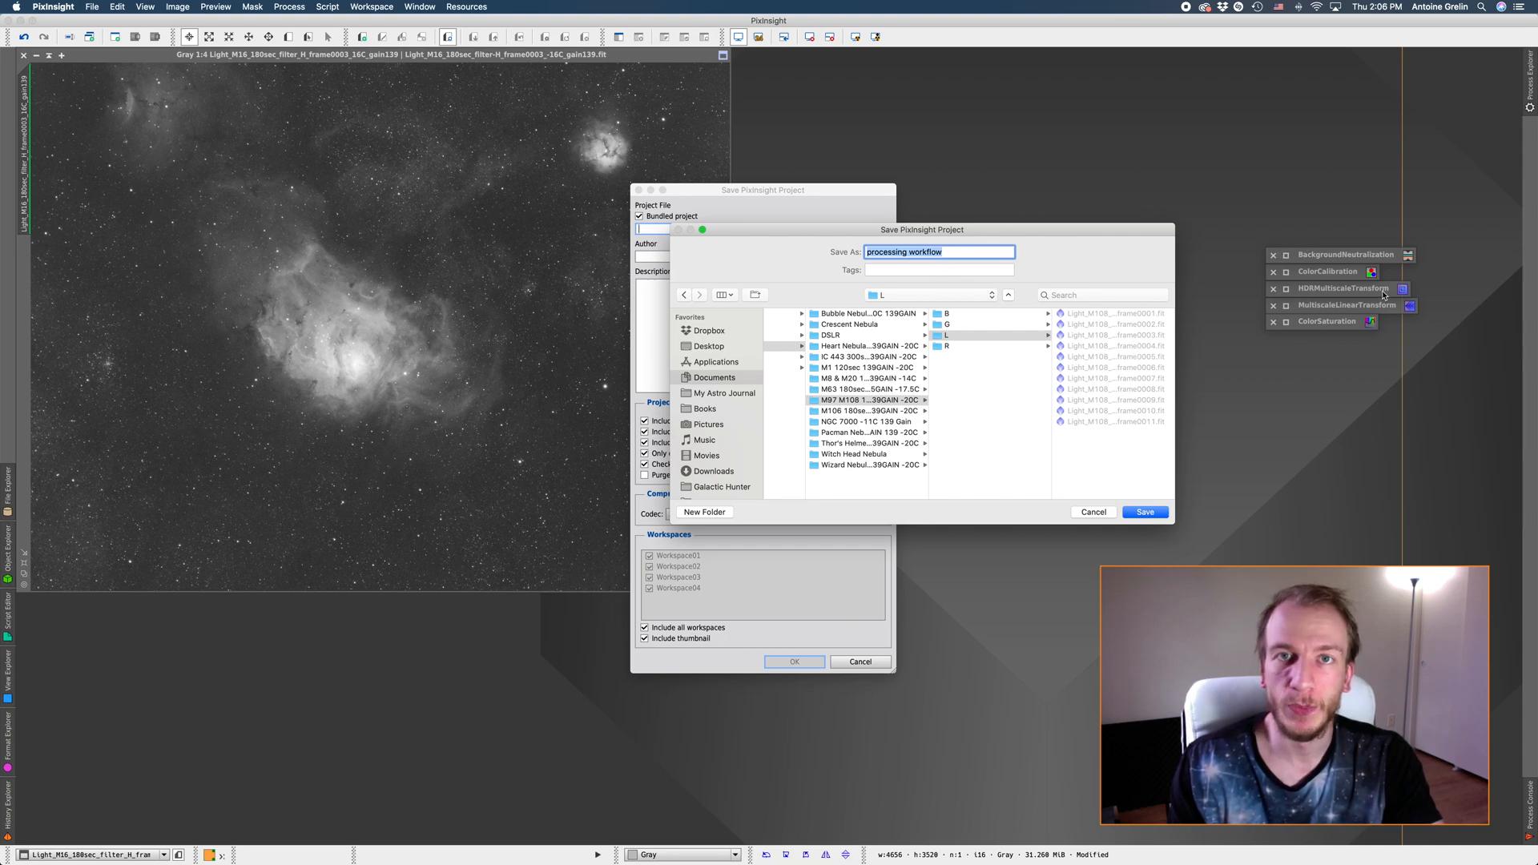
mouse_move(1359, 286)
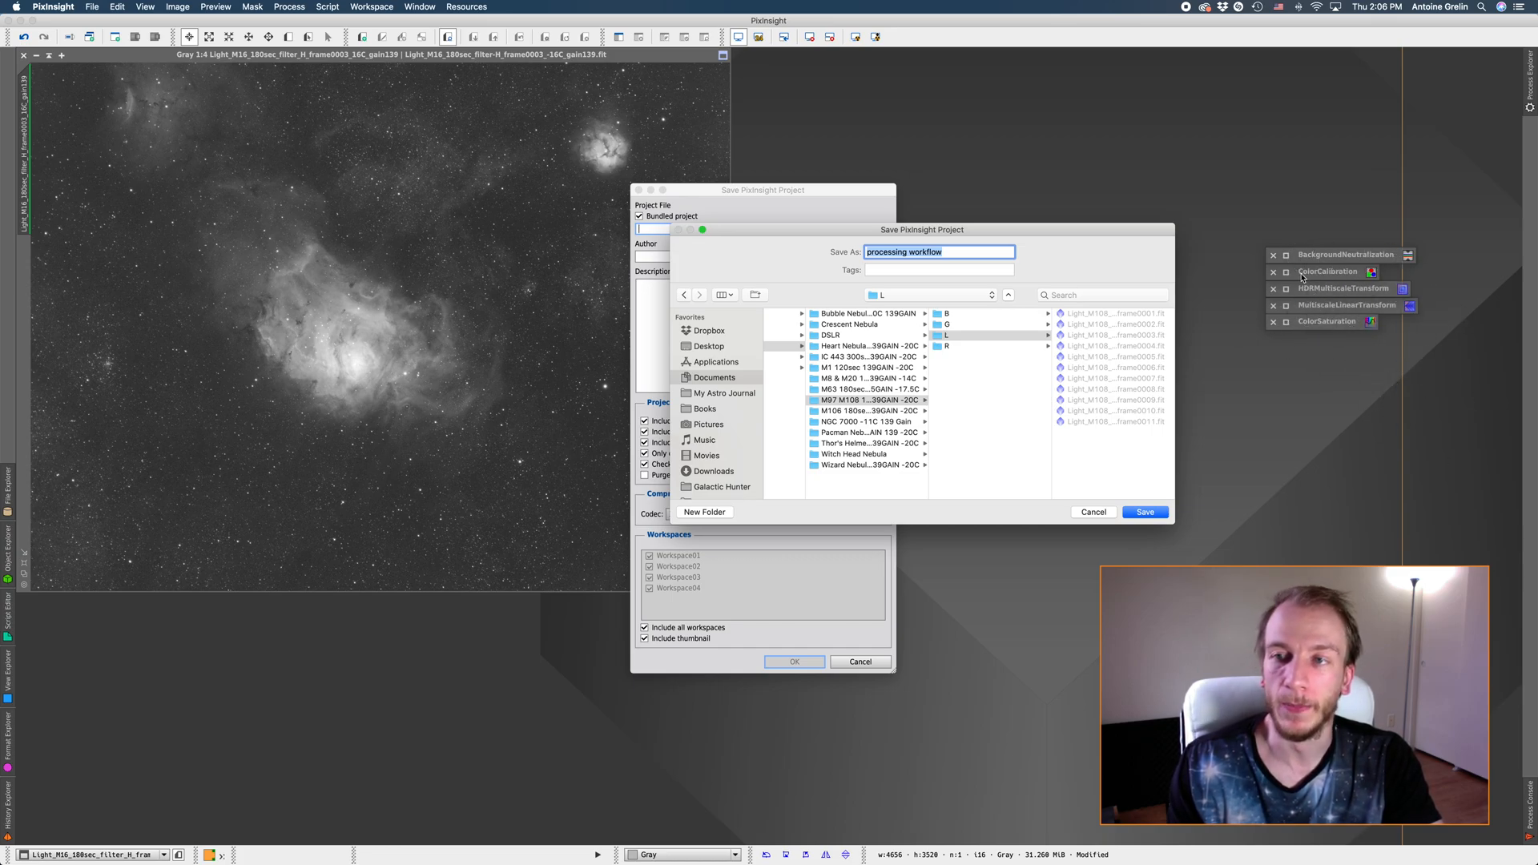
click(1094, 512)
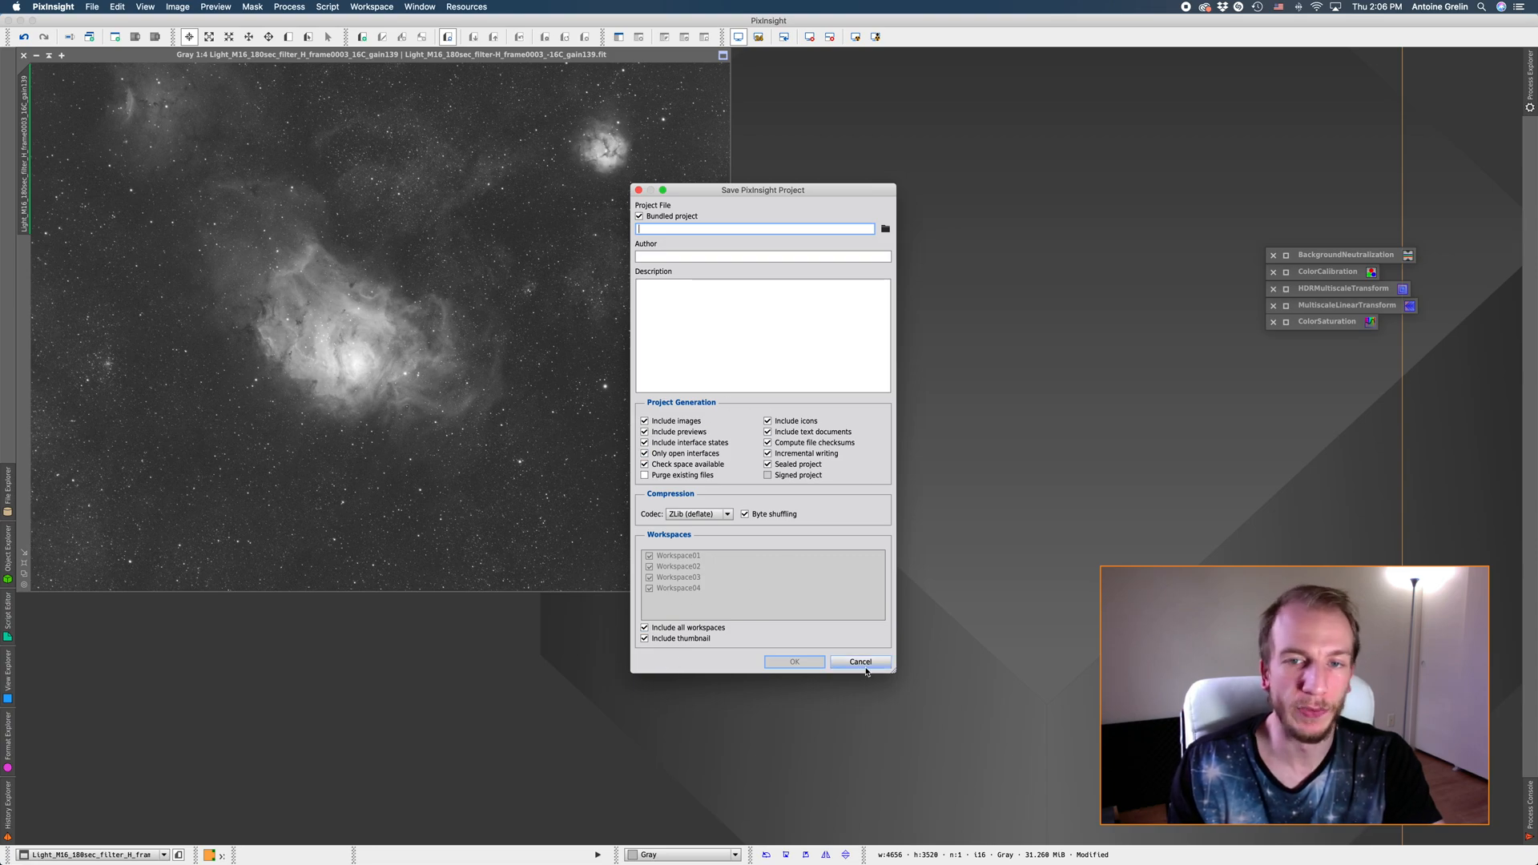
Cancel the Save PixInsight Project dialog and place two new process icons on the workspace.
click(860, 662)
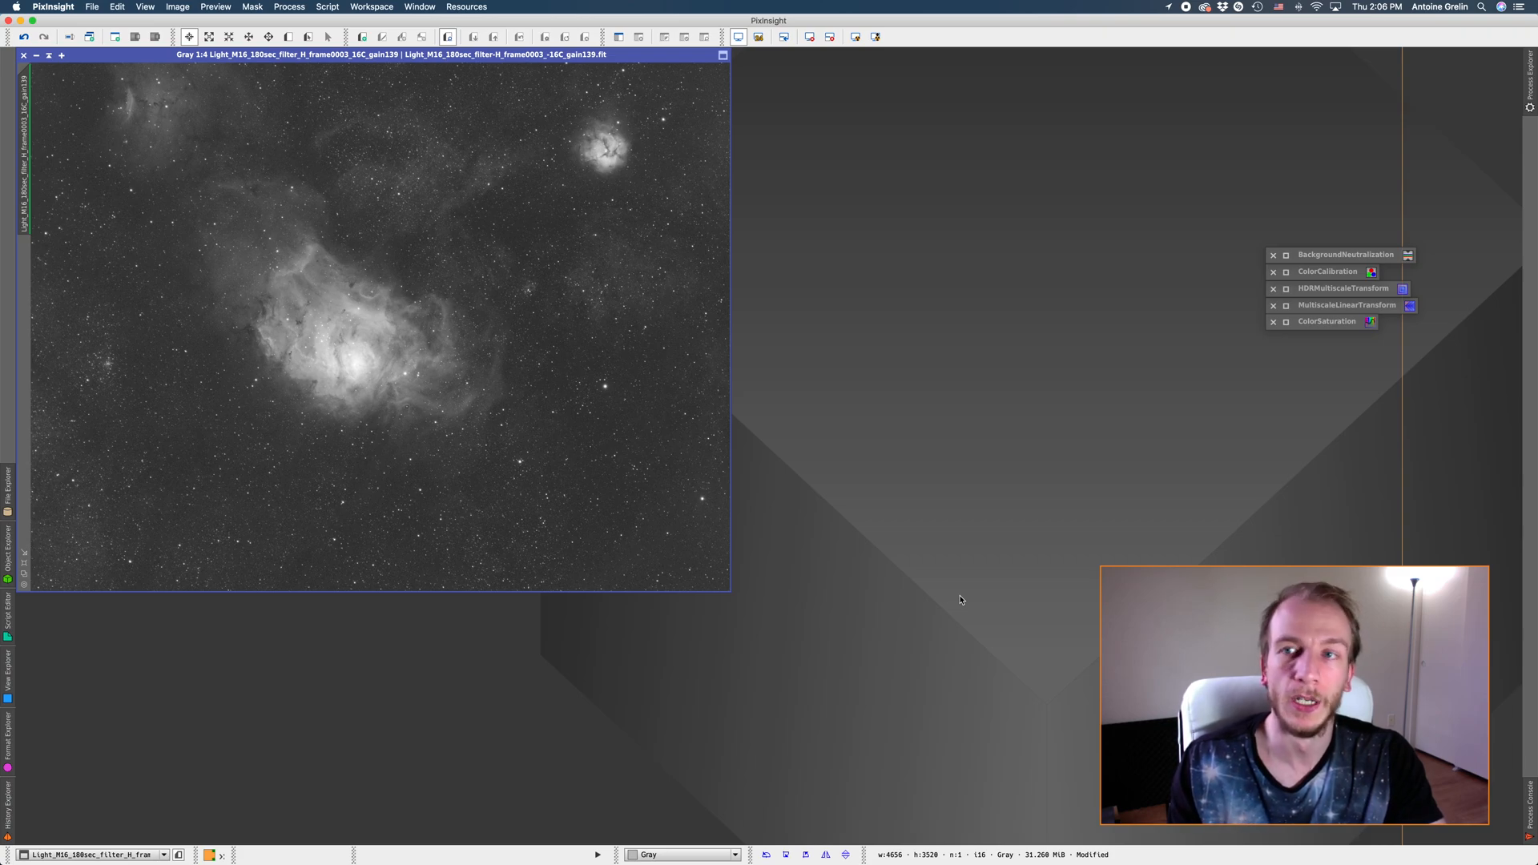
mouse_move(1156, 507)
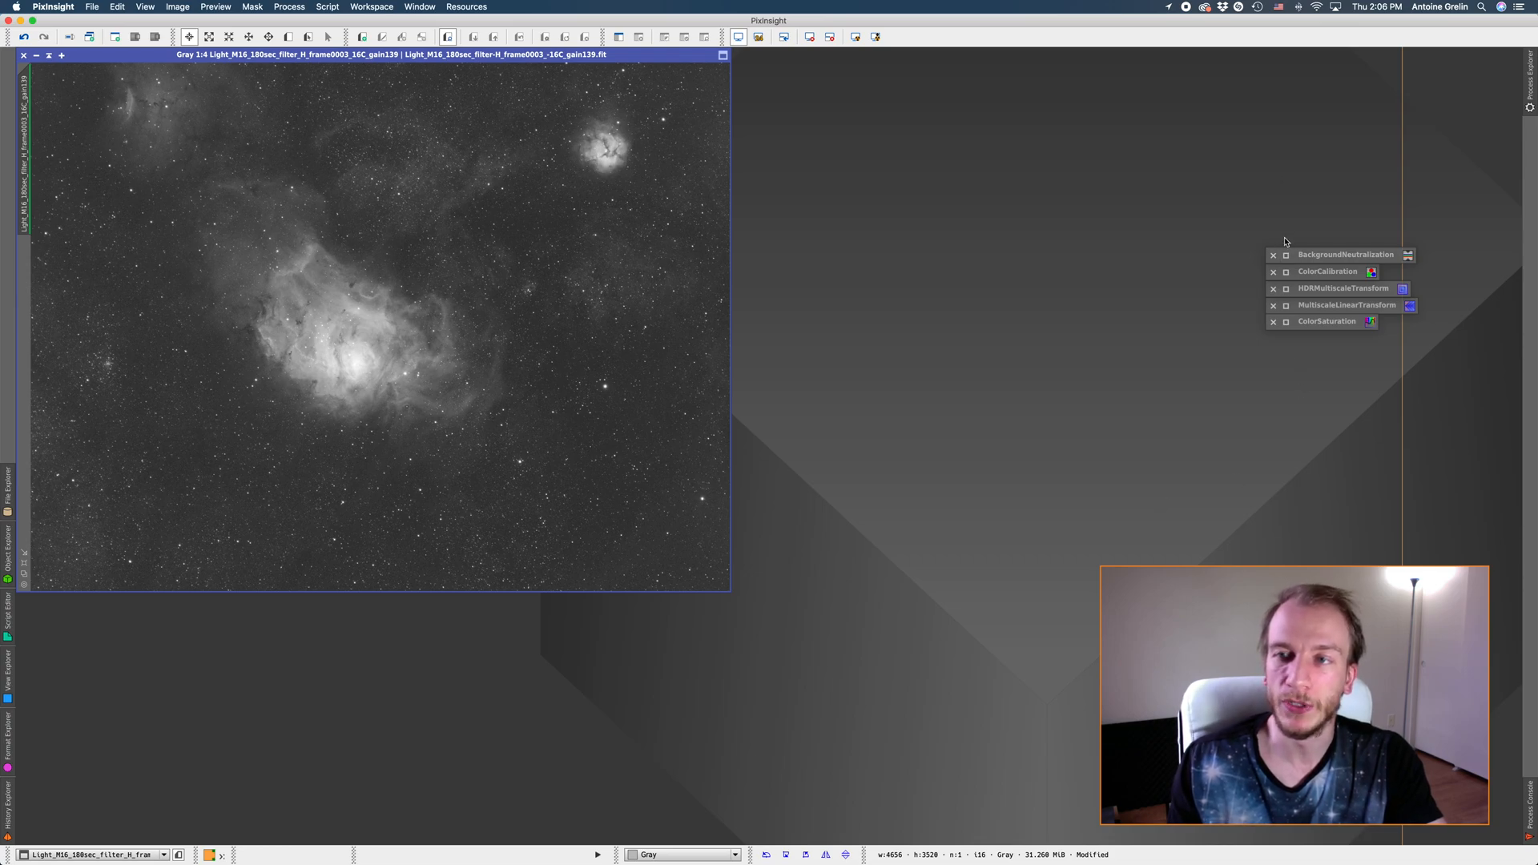
double_click(1346, 255)
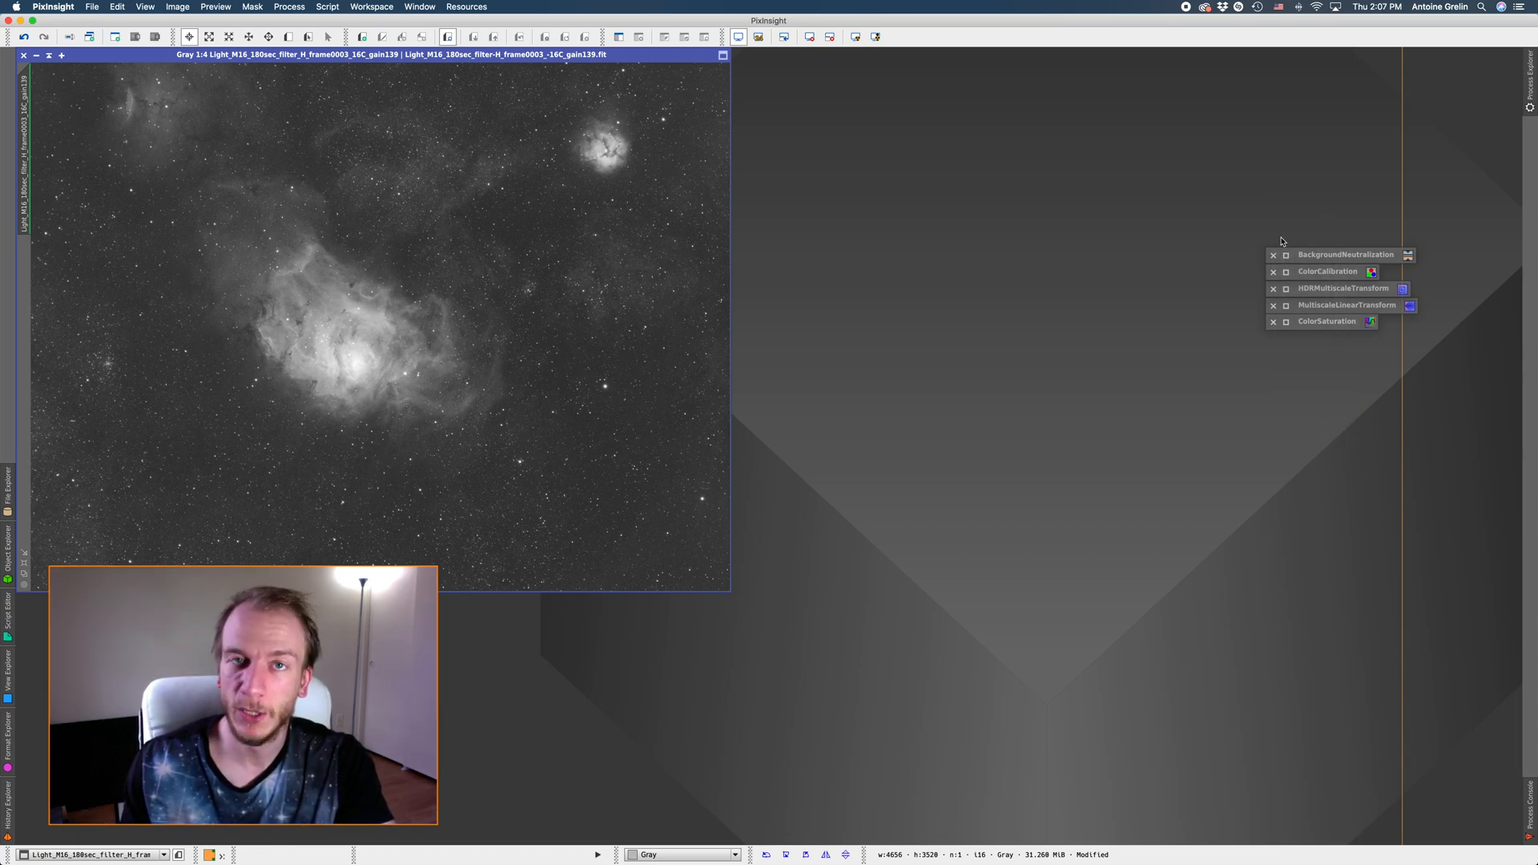
click(1328, 272)
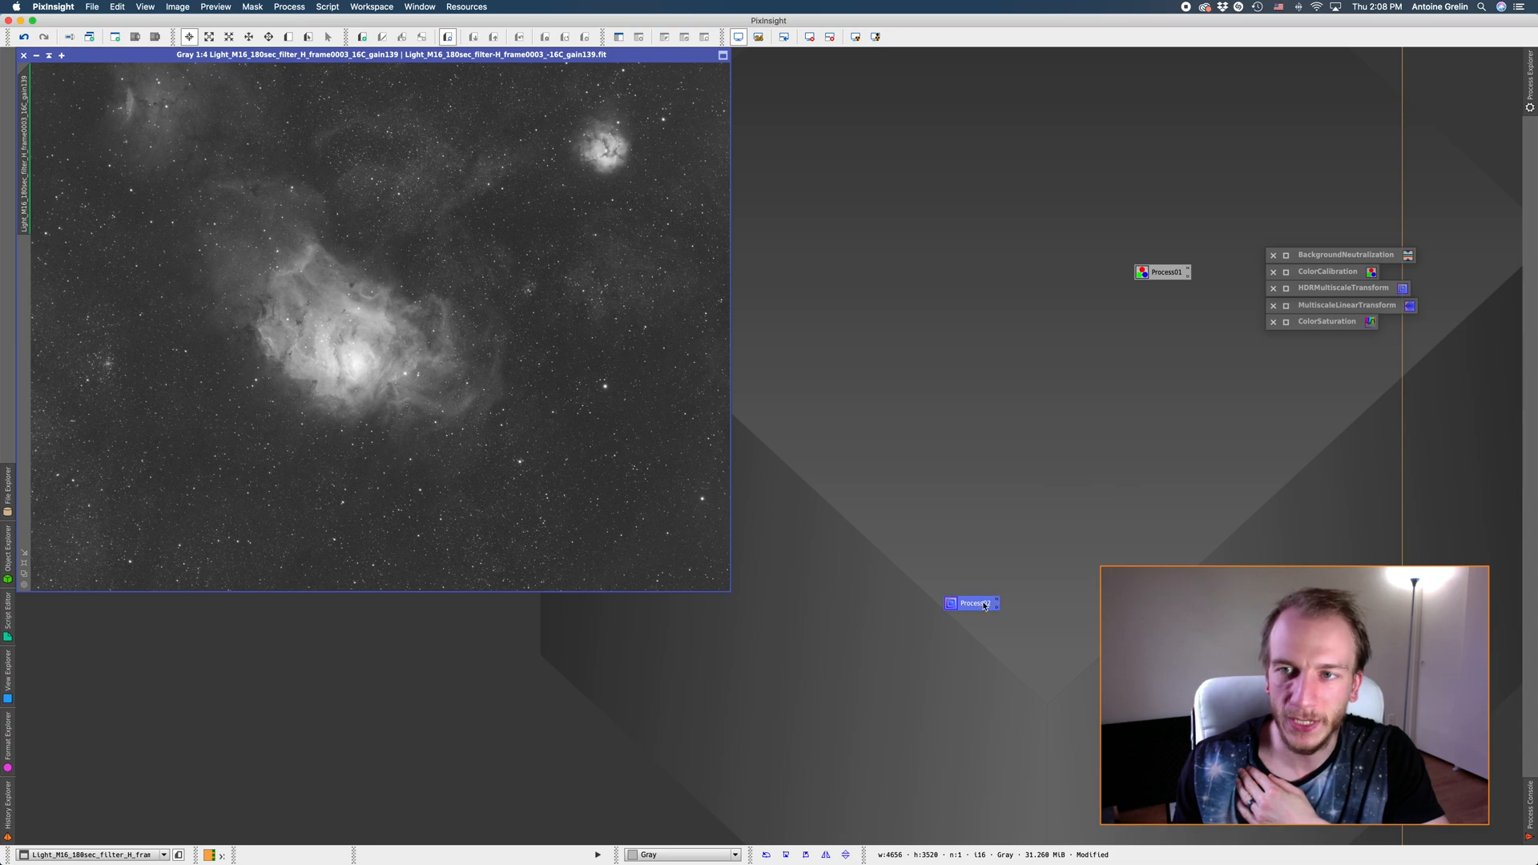
Rename the Process02 HDRMultiscaleTransform icon to 'Use_this_to_bring_out_details'.
right_click(971, 604)
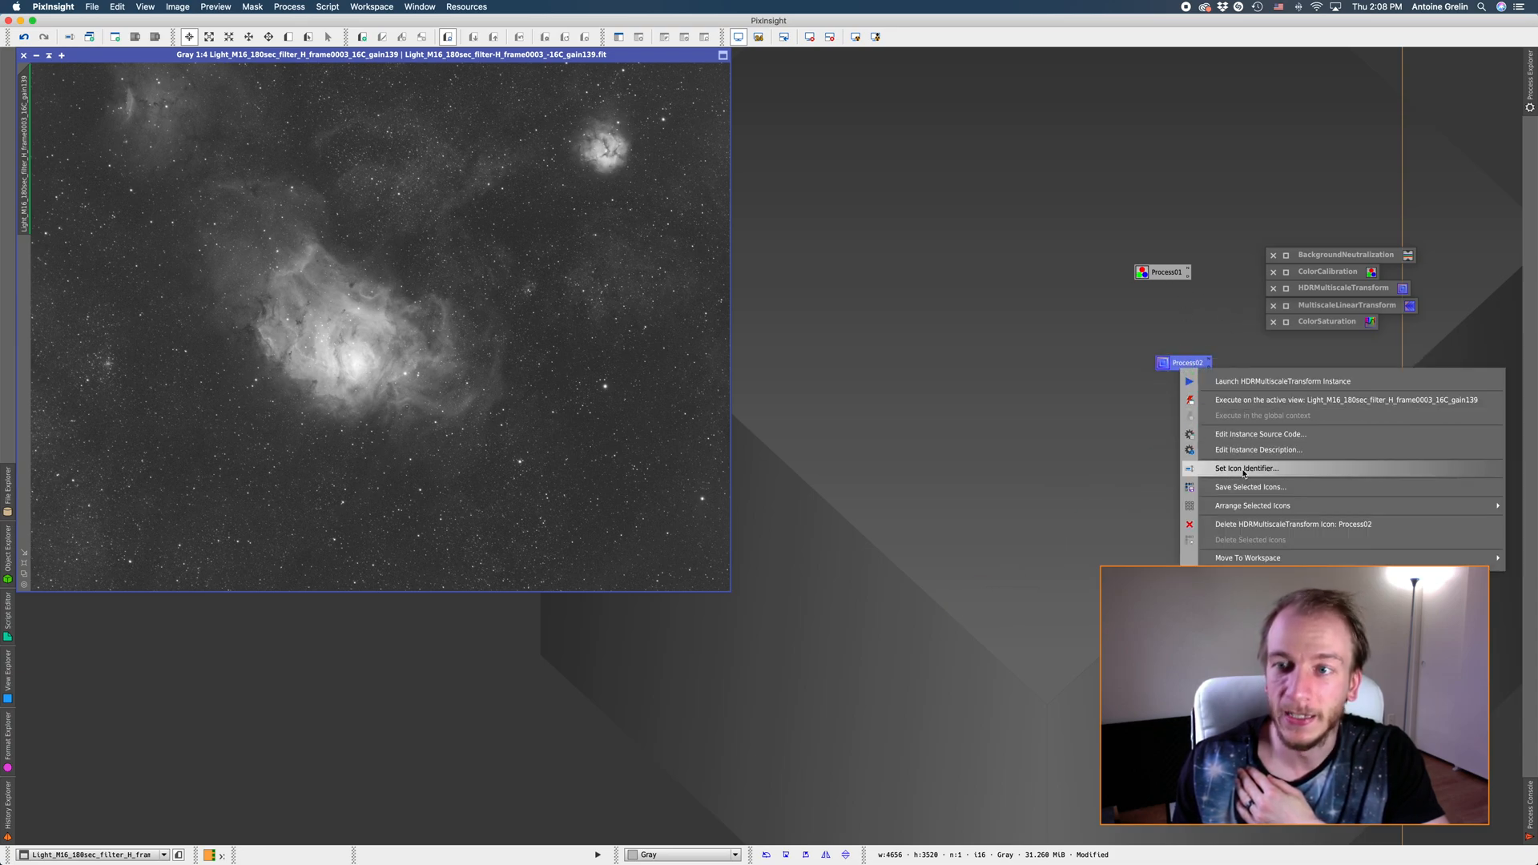
click(1246, 468)
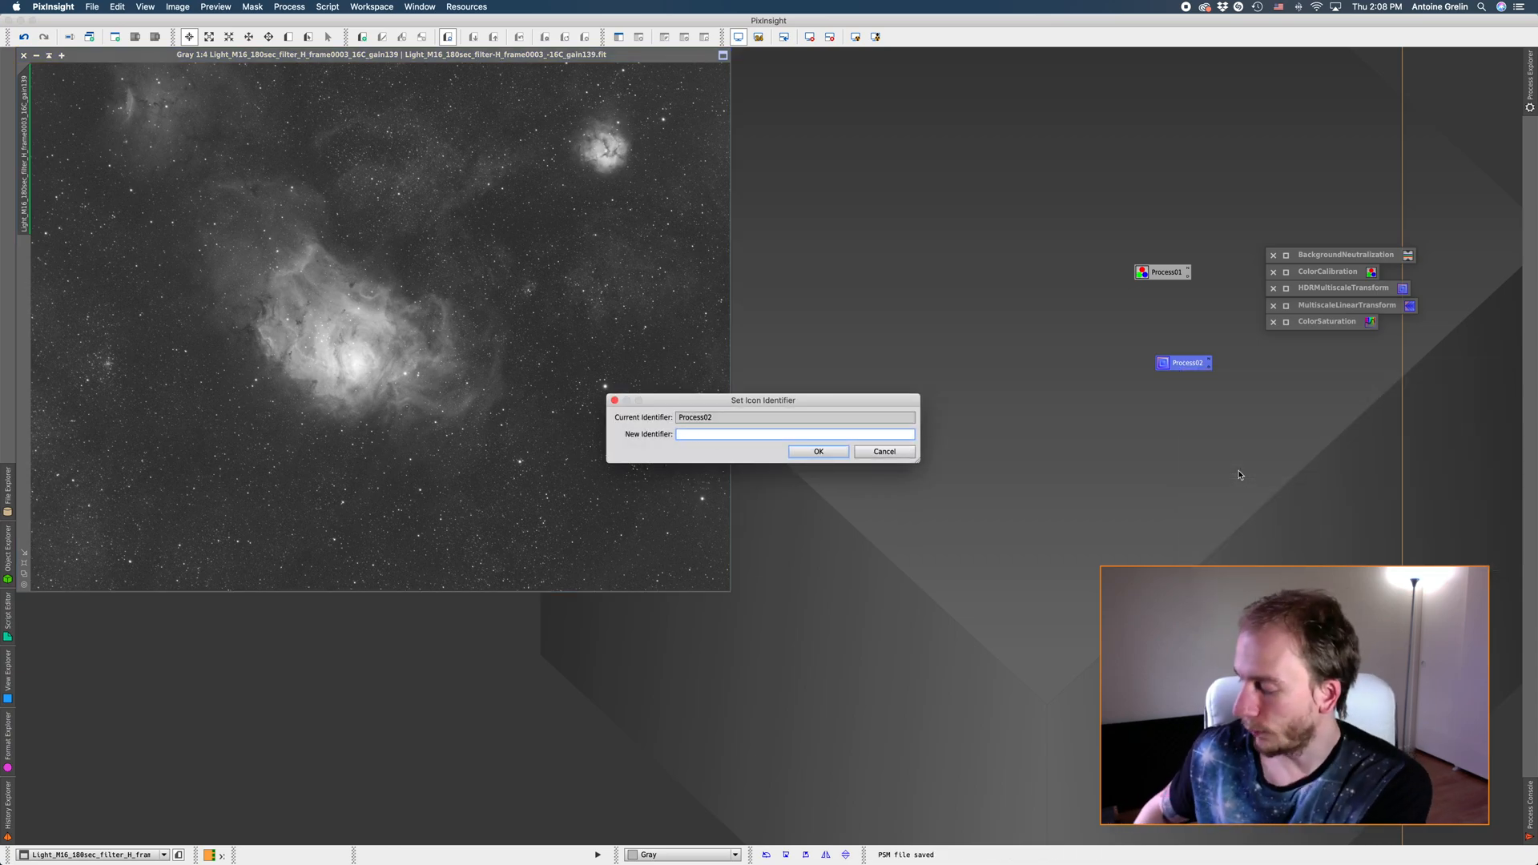
text(s)
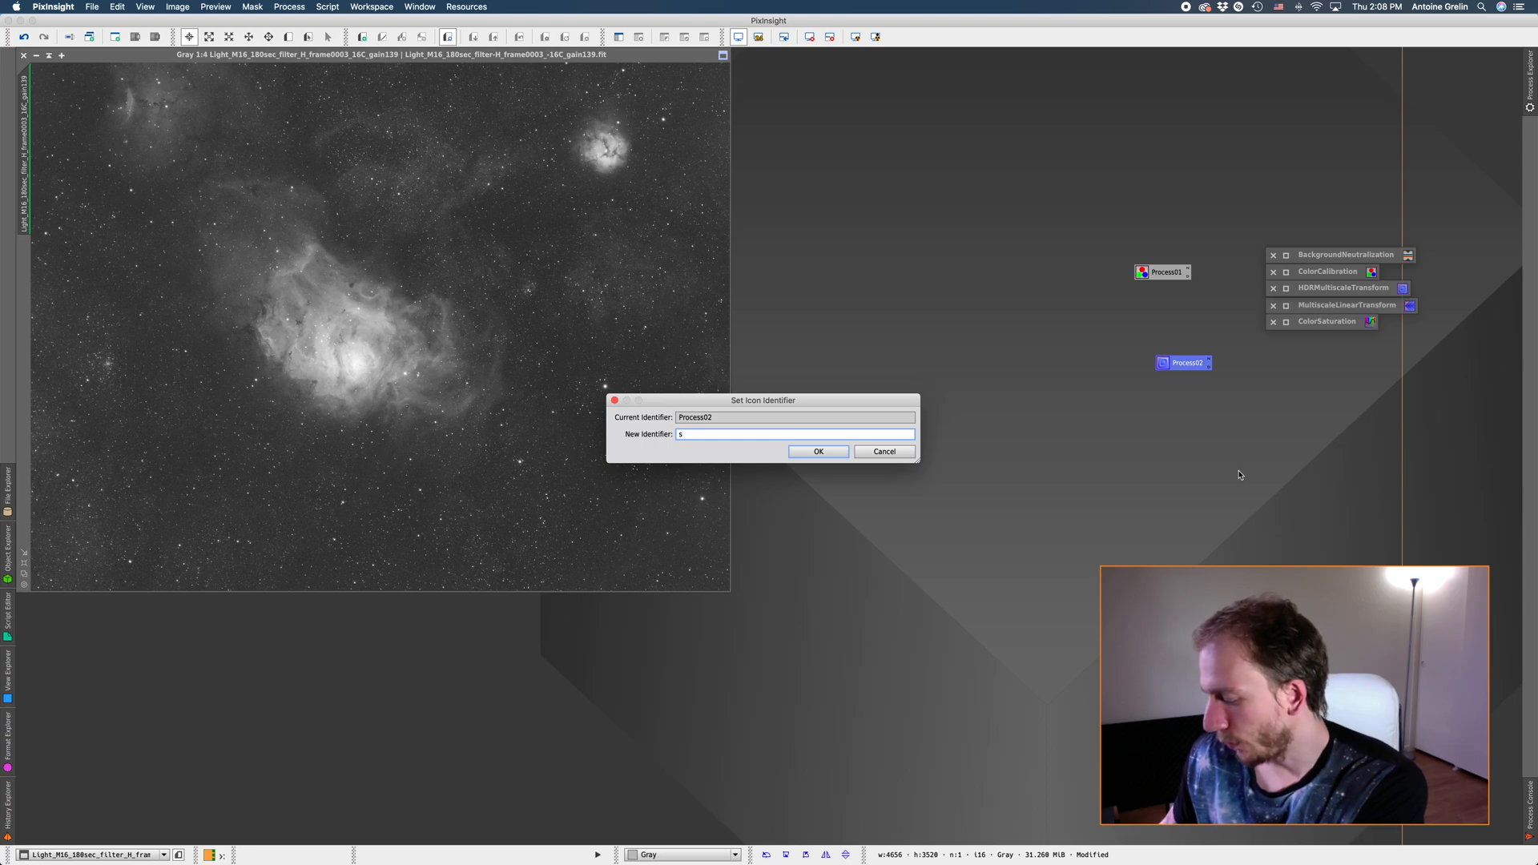
text(Use_this_to)
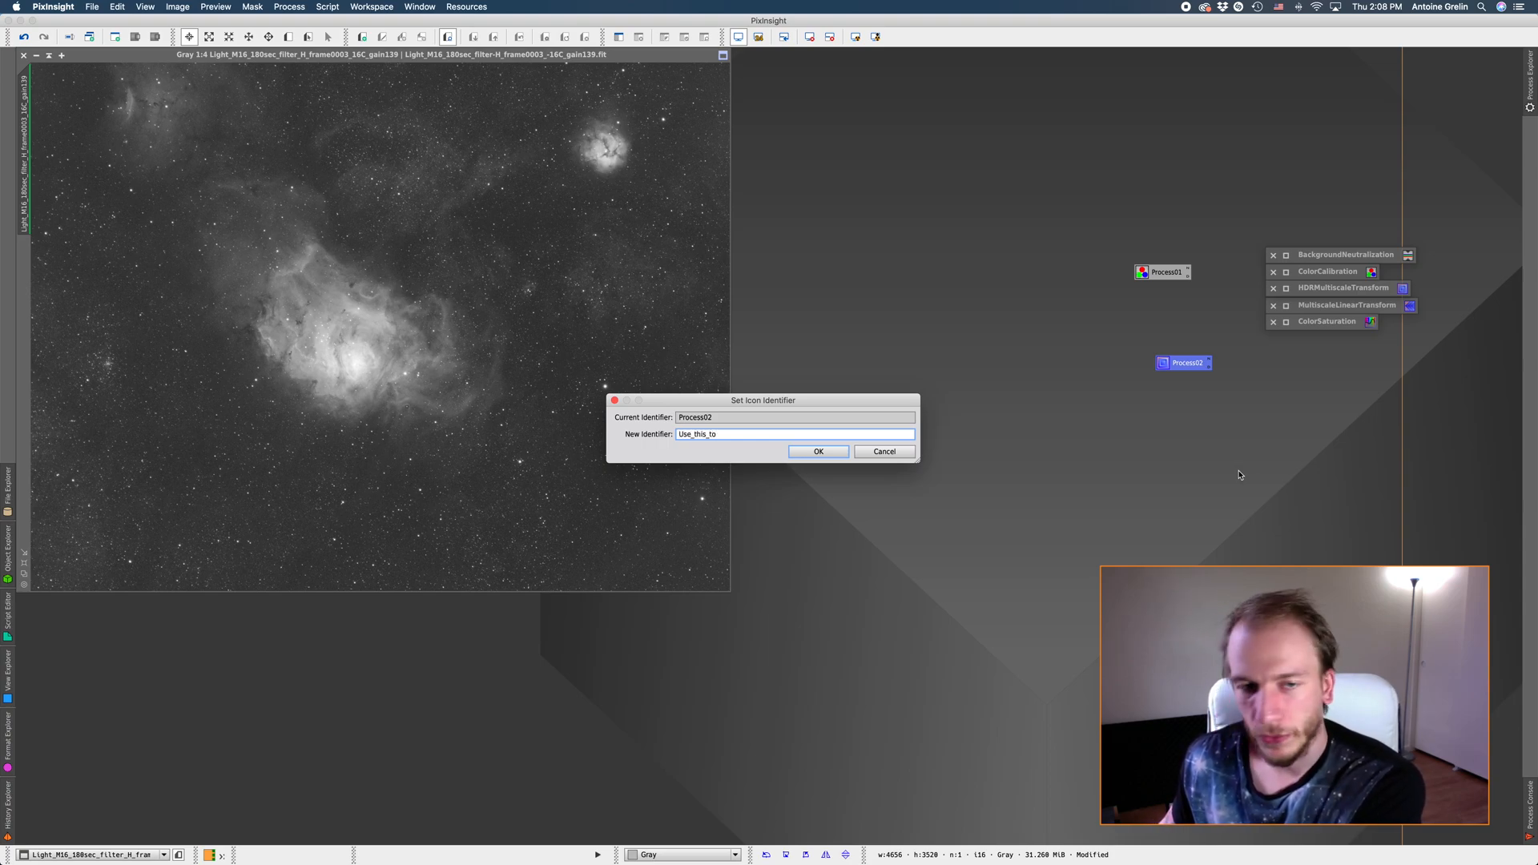
text(bring_)
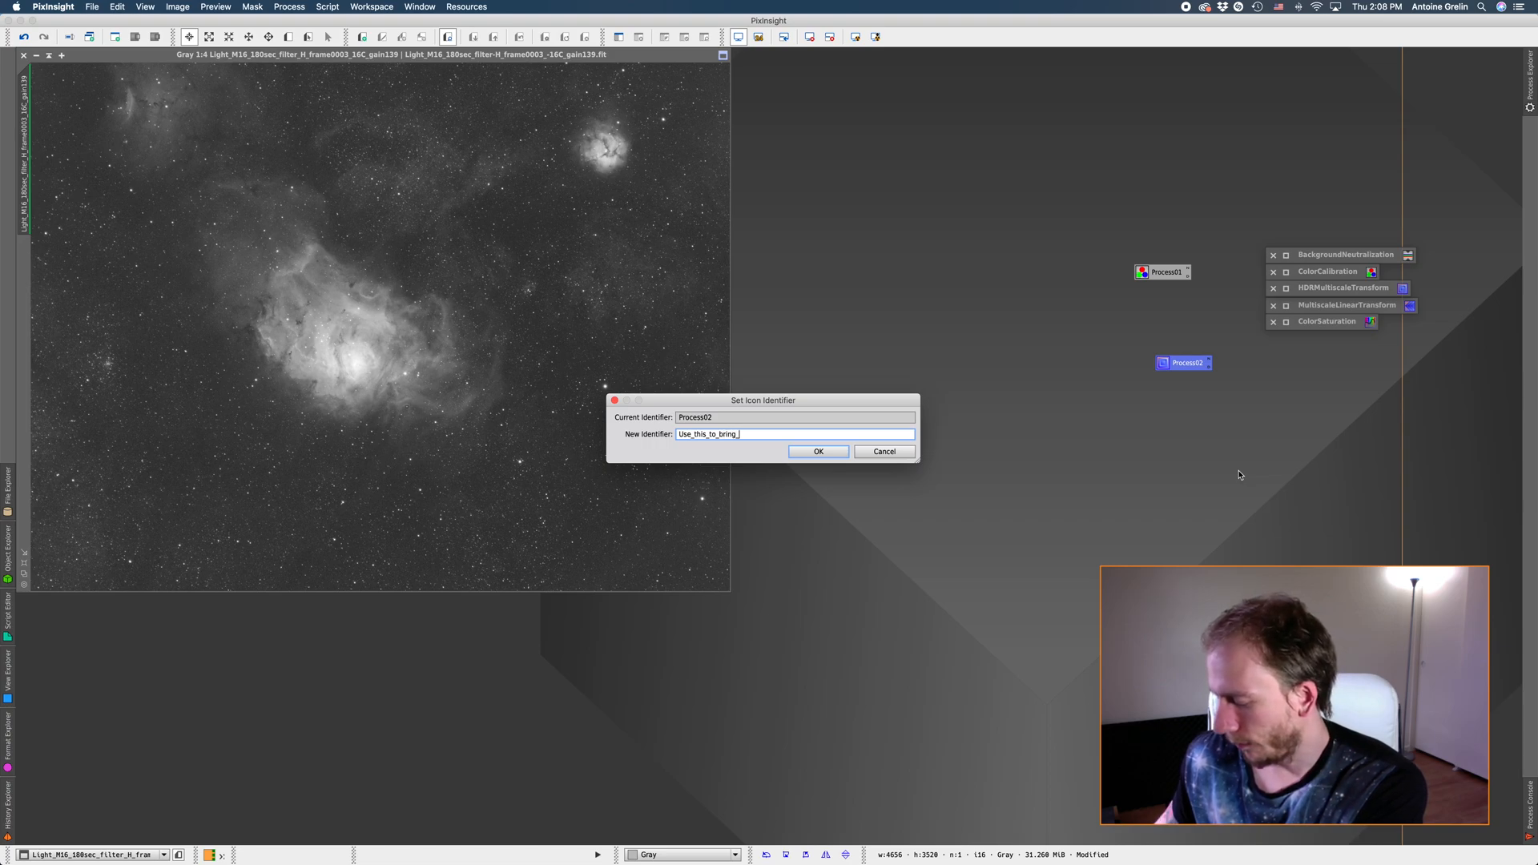
click(819, 451)
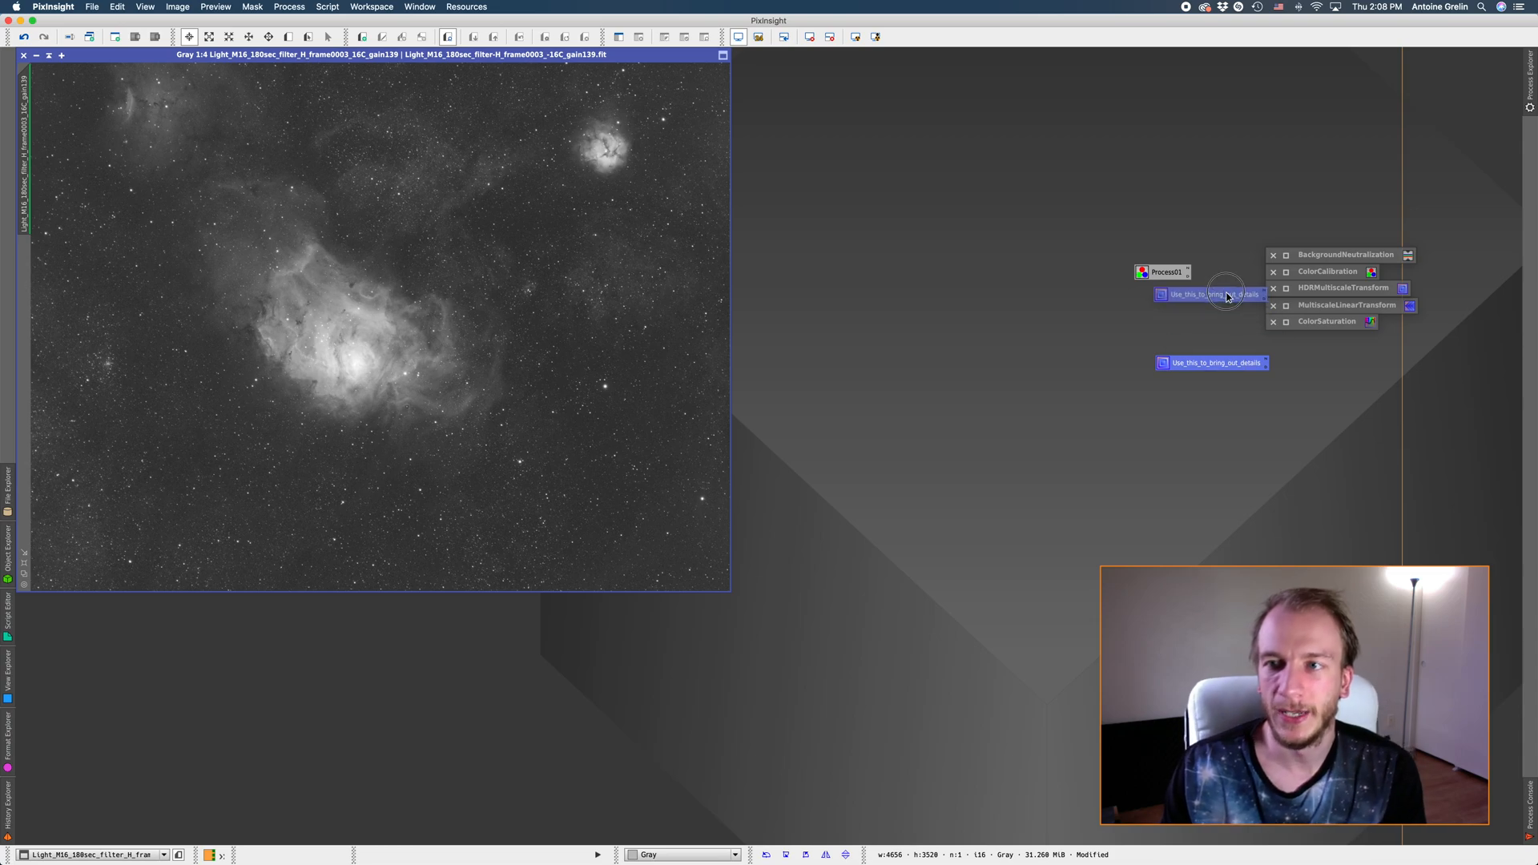
Rename the Process01 ColorCalibration icon to 'Do_this_at_the_end_to_enhance_colors'.
right_click(1169, 272)
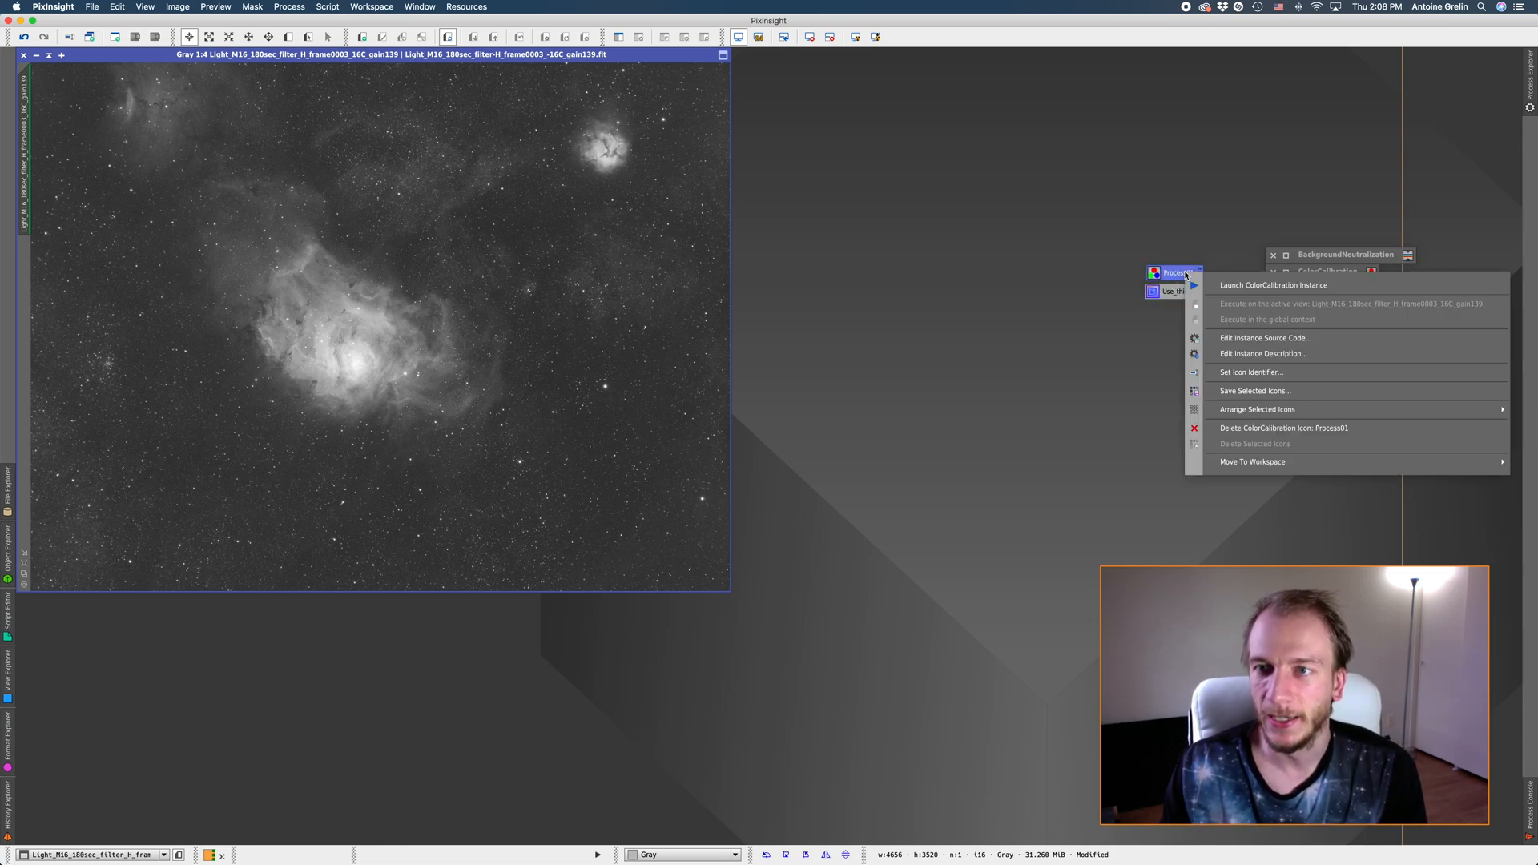
mouse_move(1244, 423)
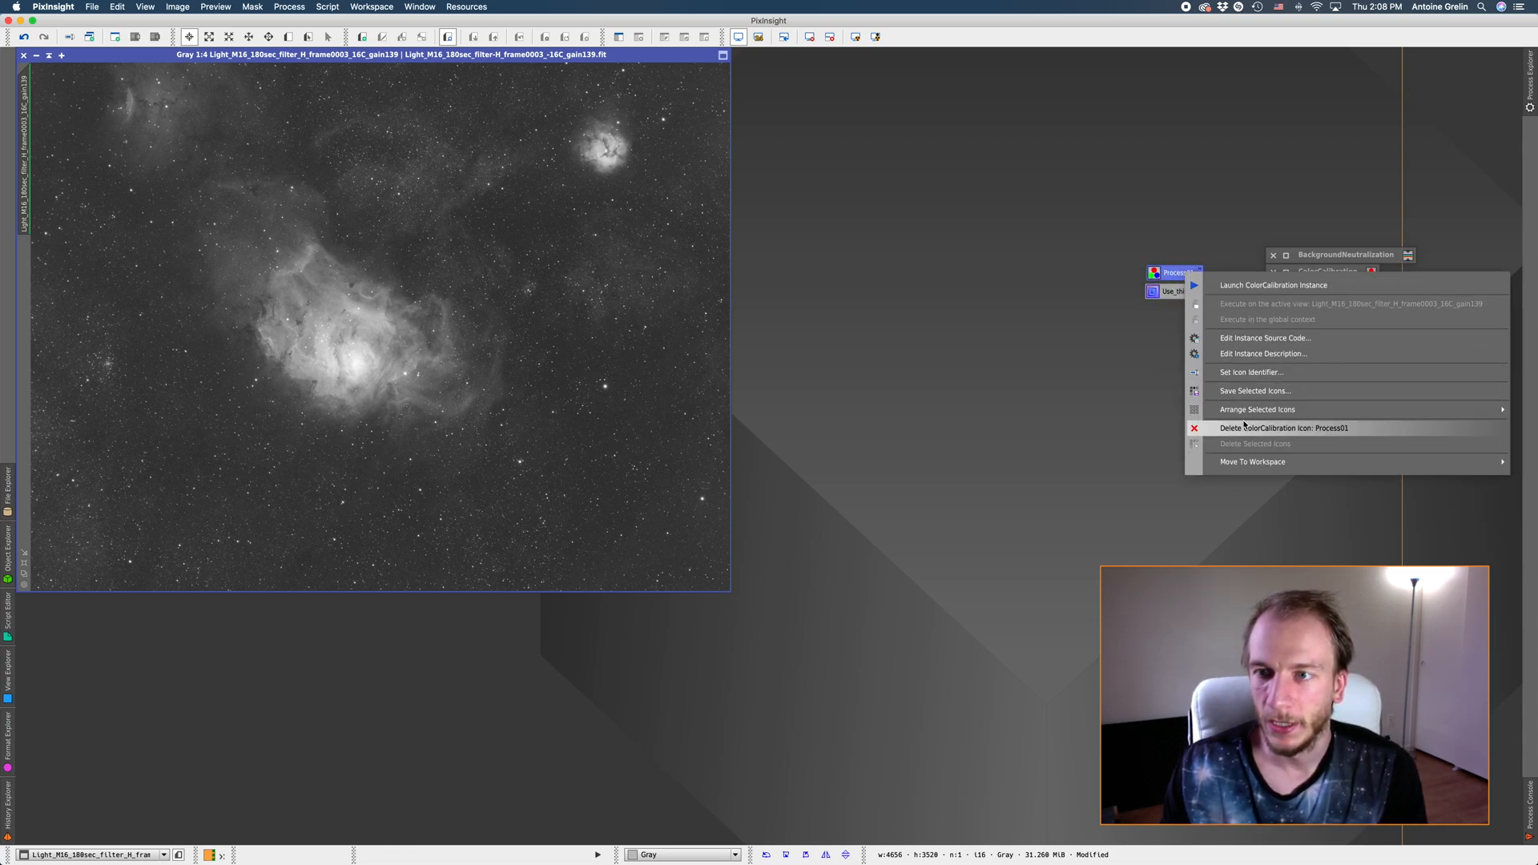
click(1252, 372)
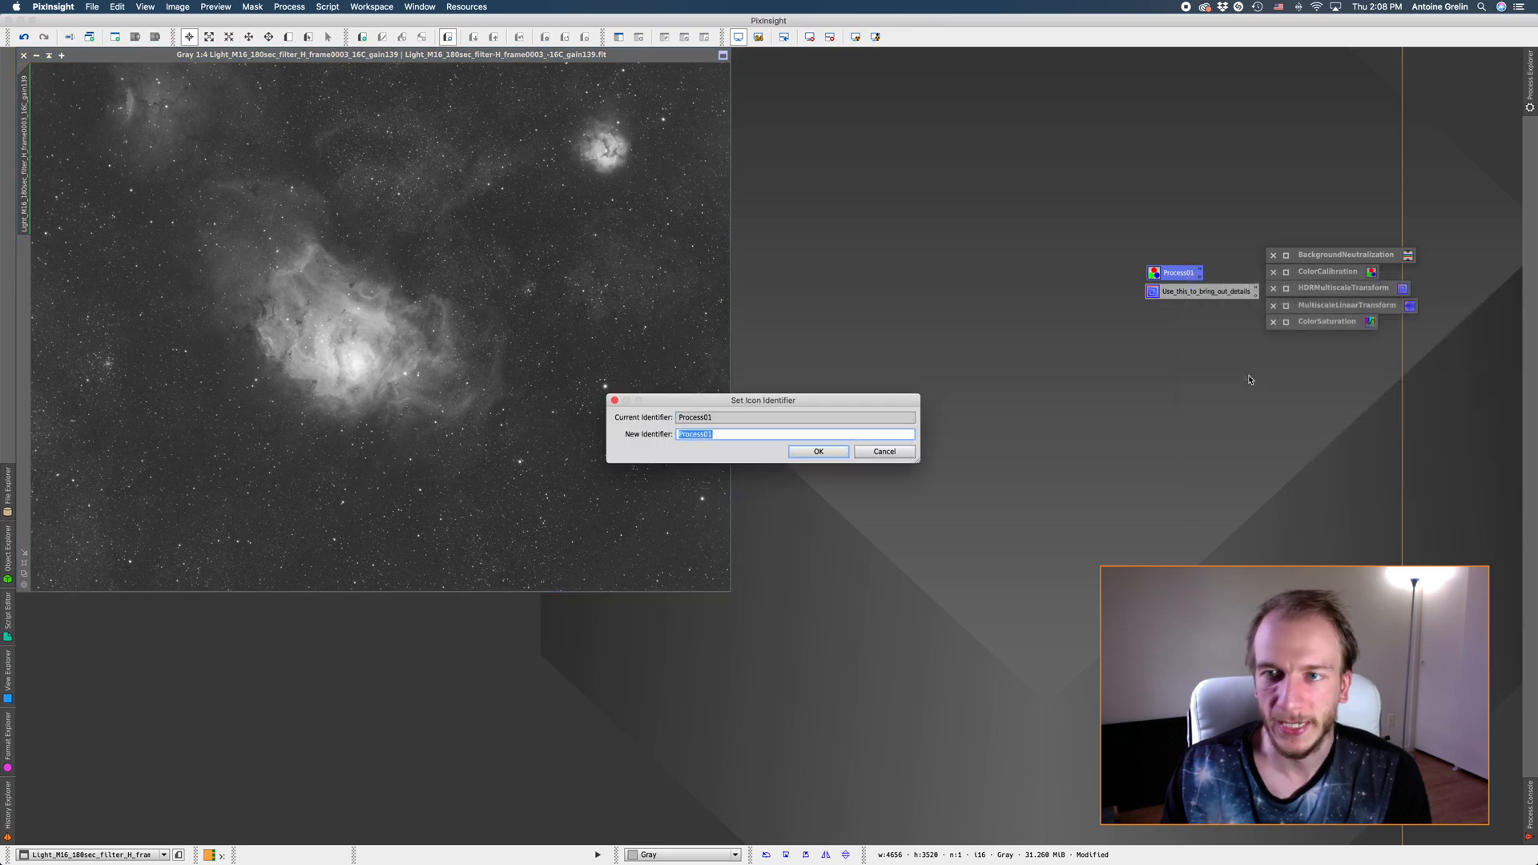
text(Do_t)
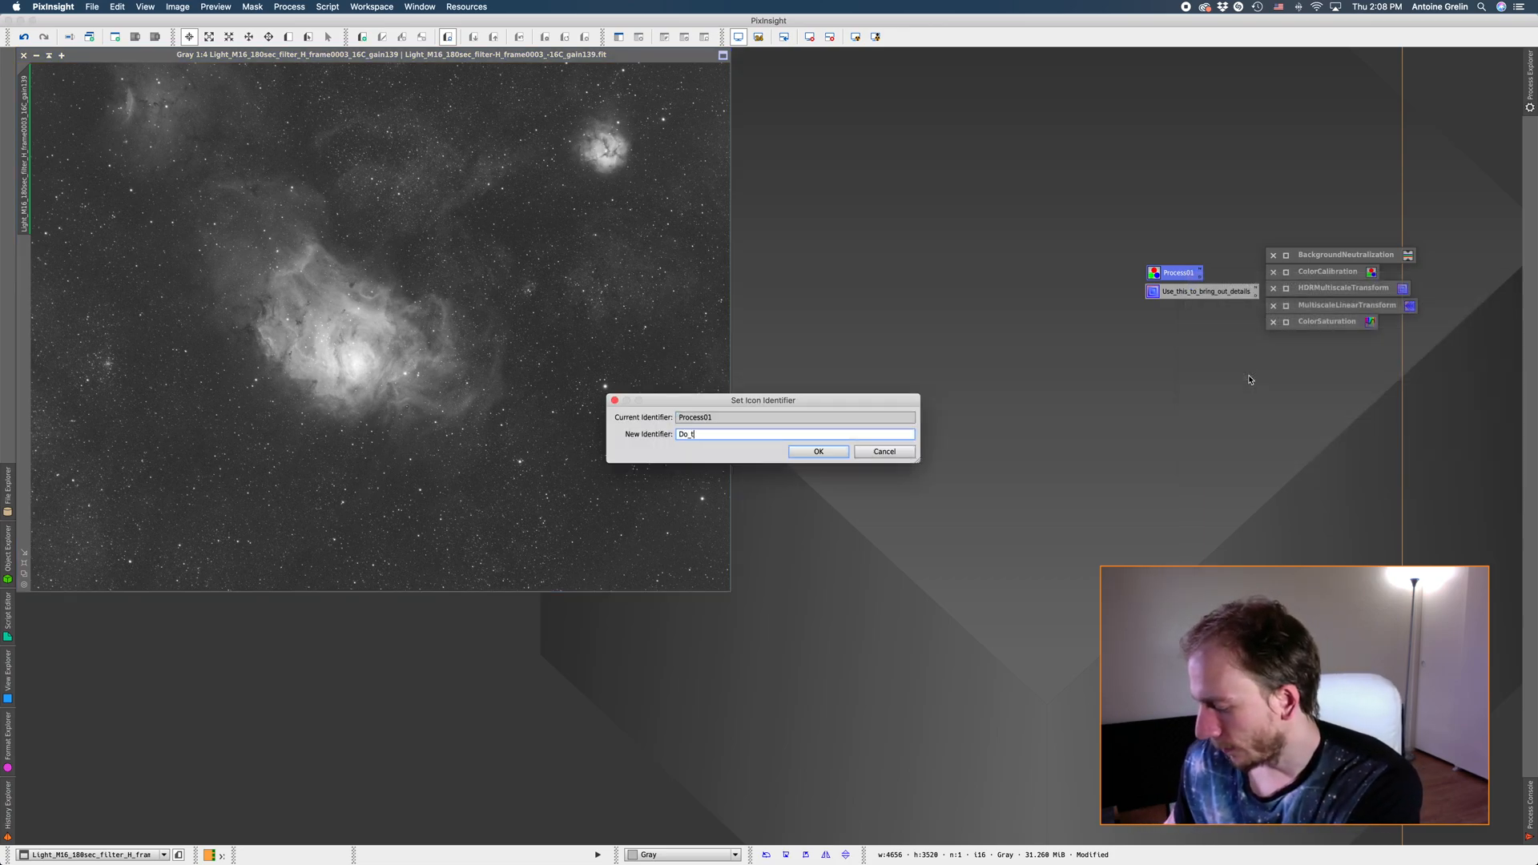
click(819, 451)
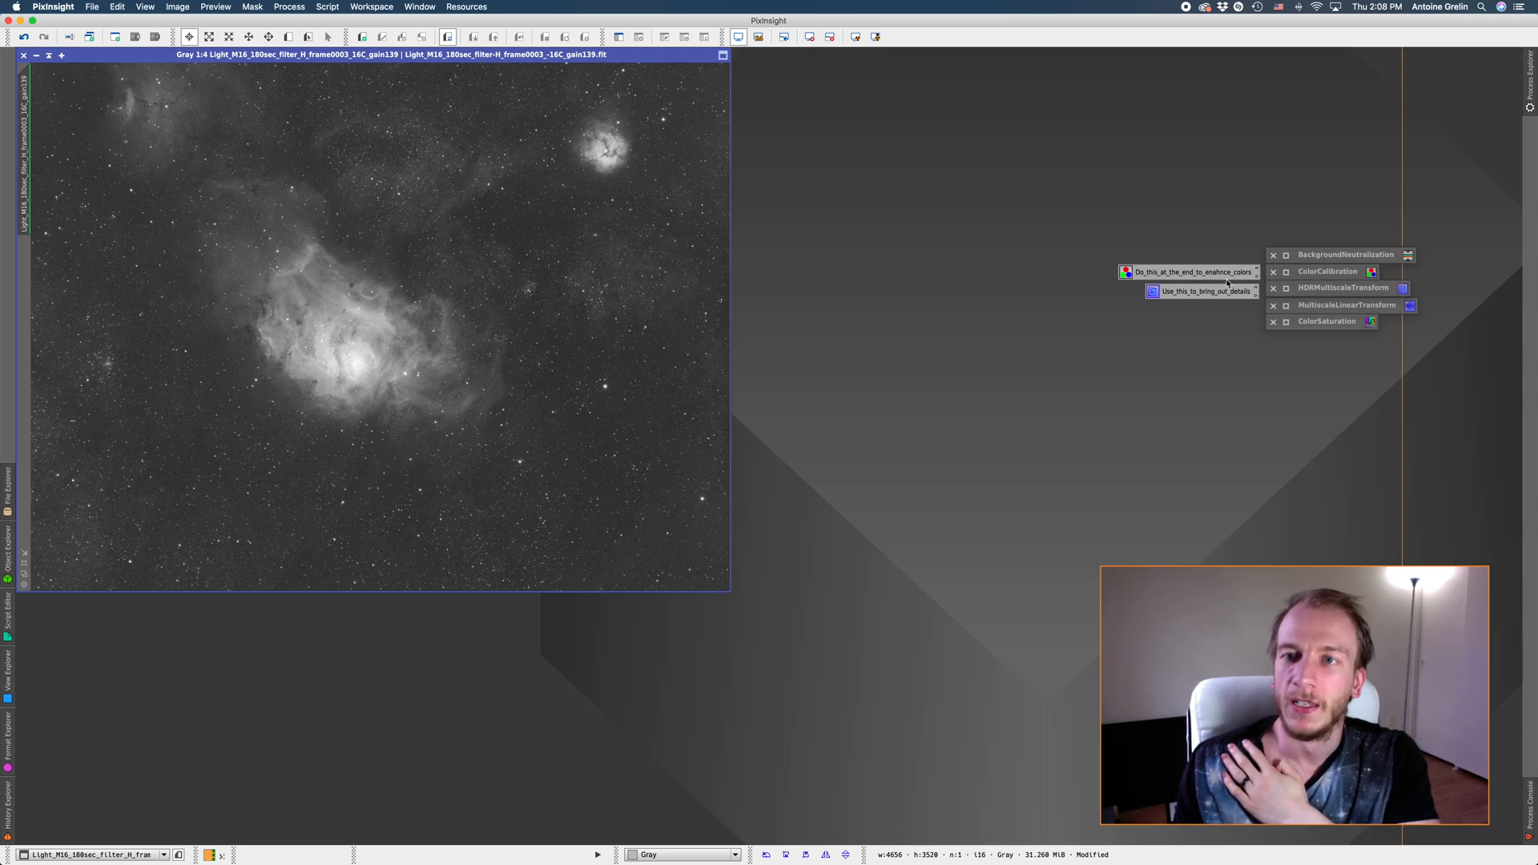
mouse_move(1216, 255)
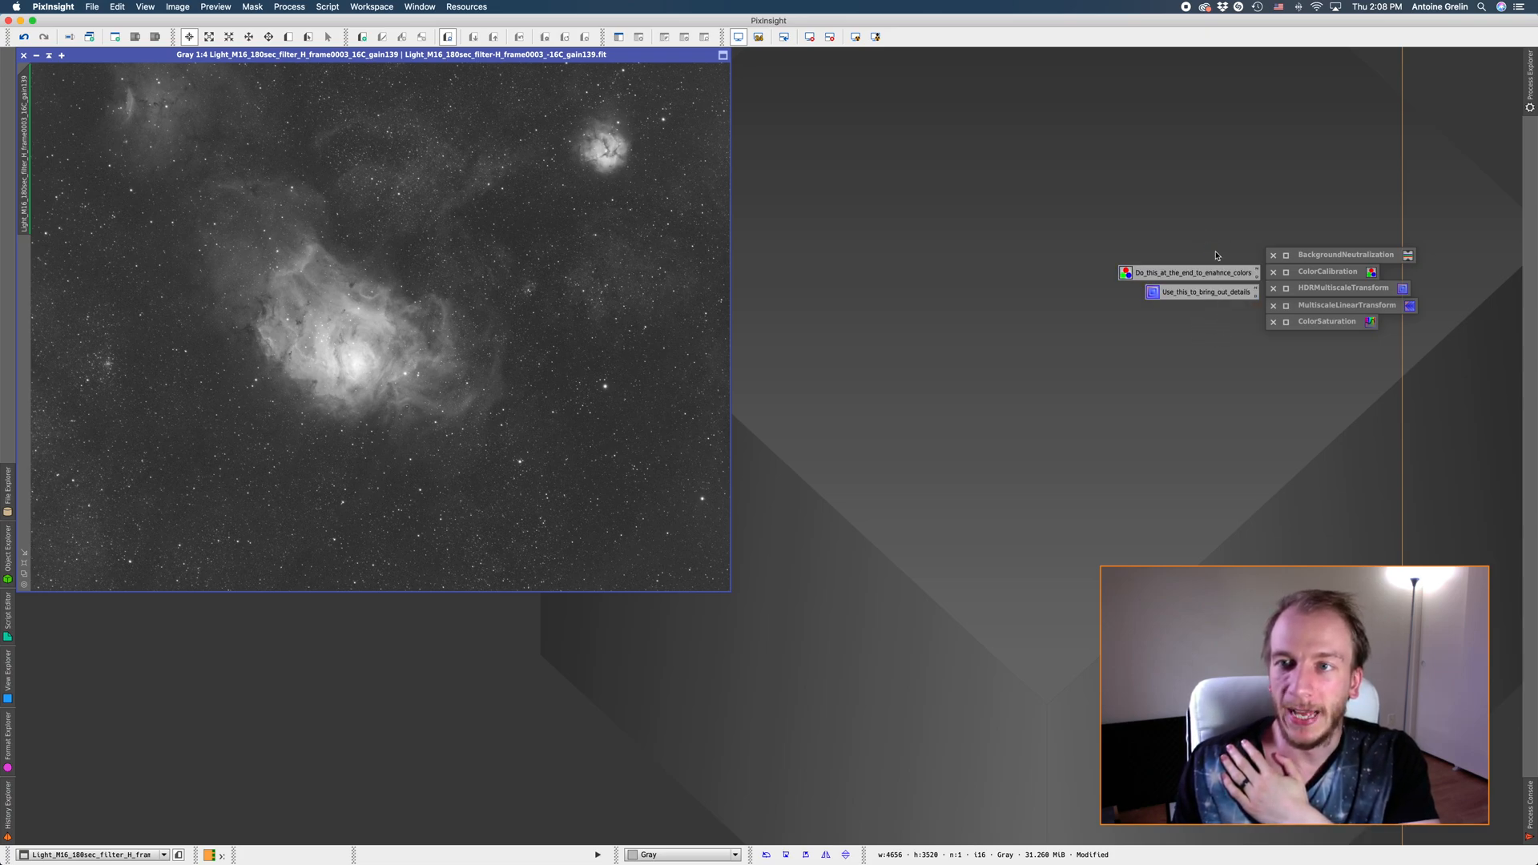
mouse_move(1181, 238)
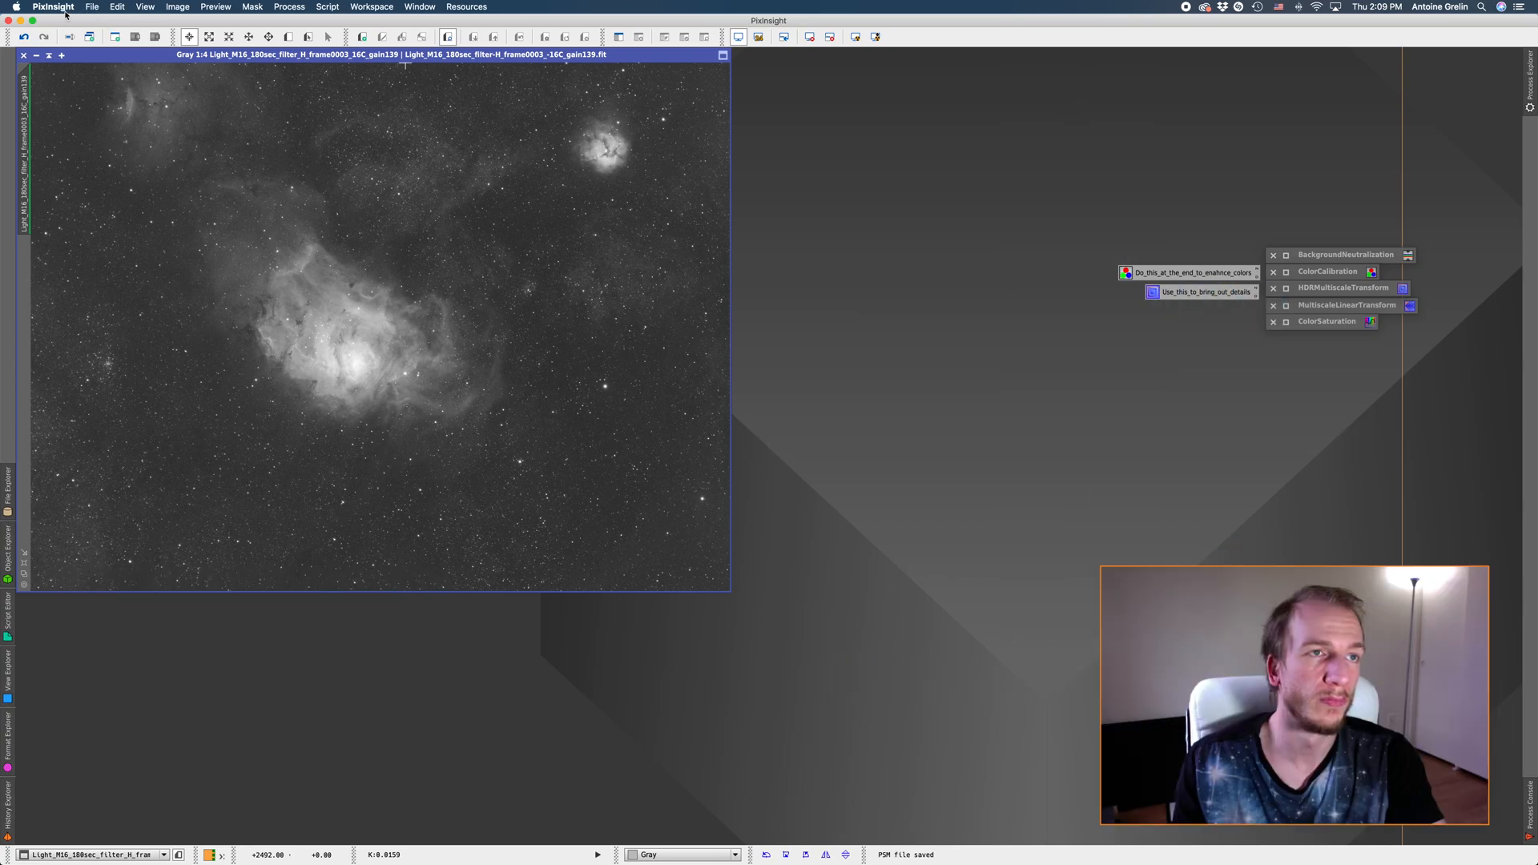
In Global Preferences, keep Full screen at startup enabled, then close the preferences.
click(147, 7)
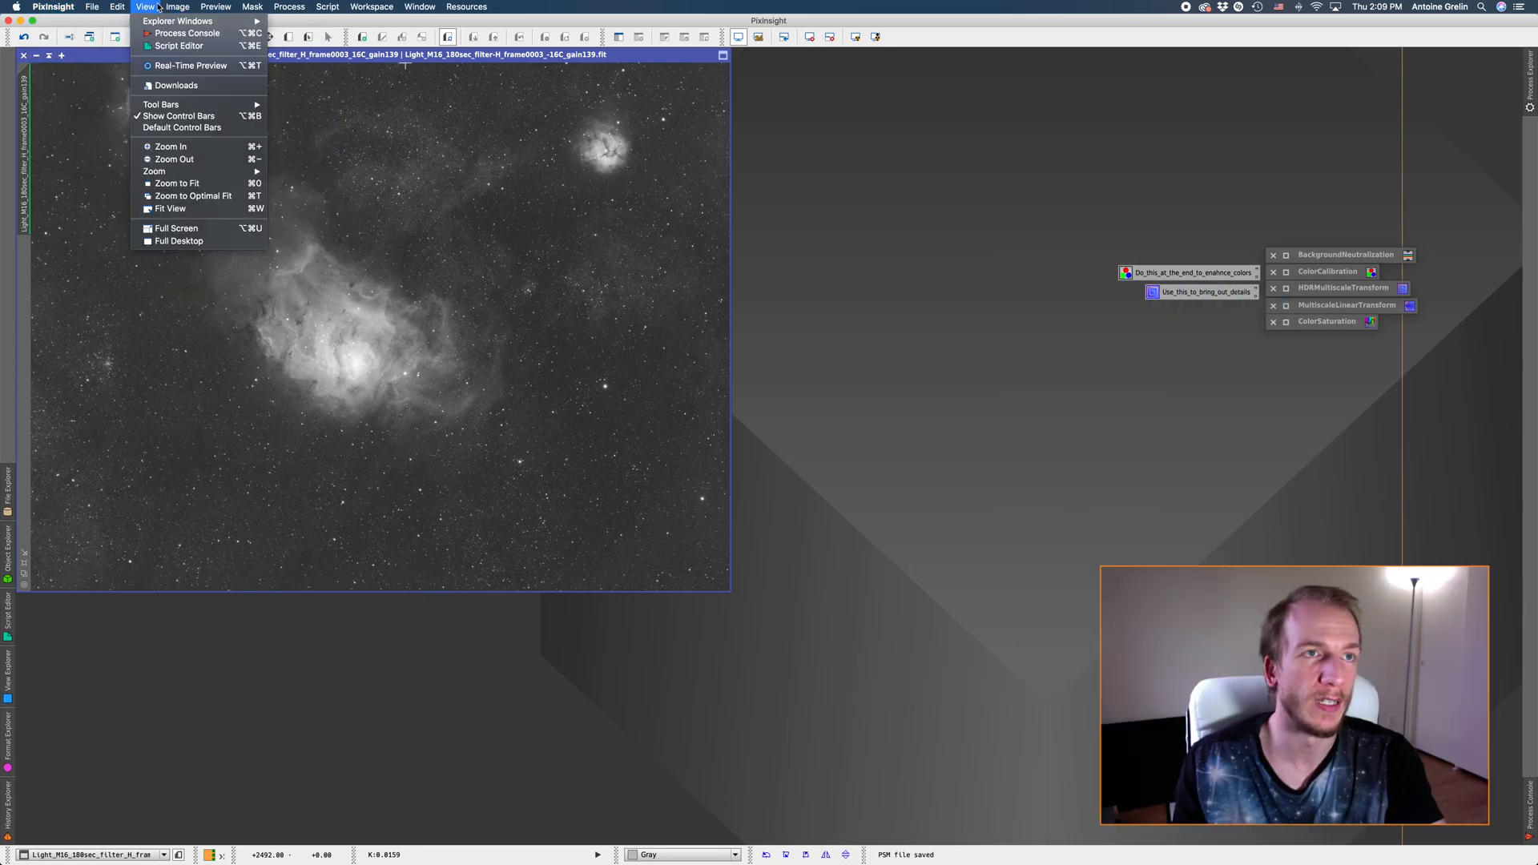
click(109, 7)
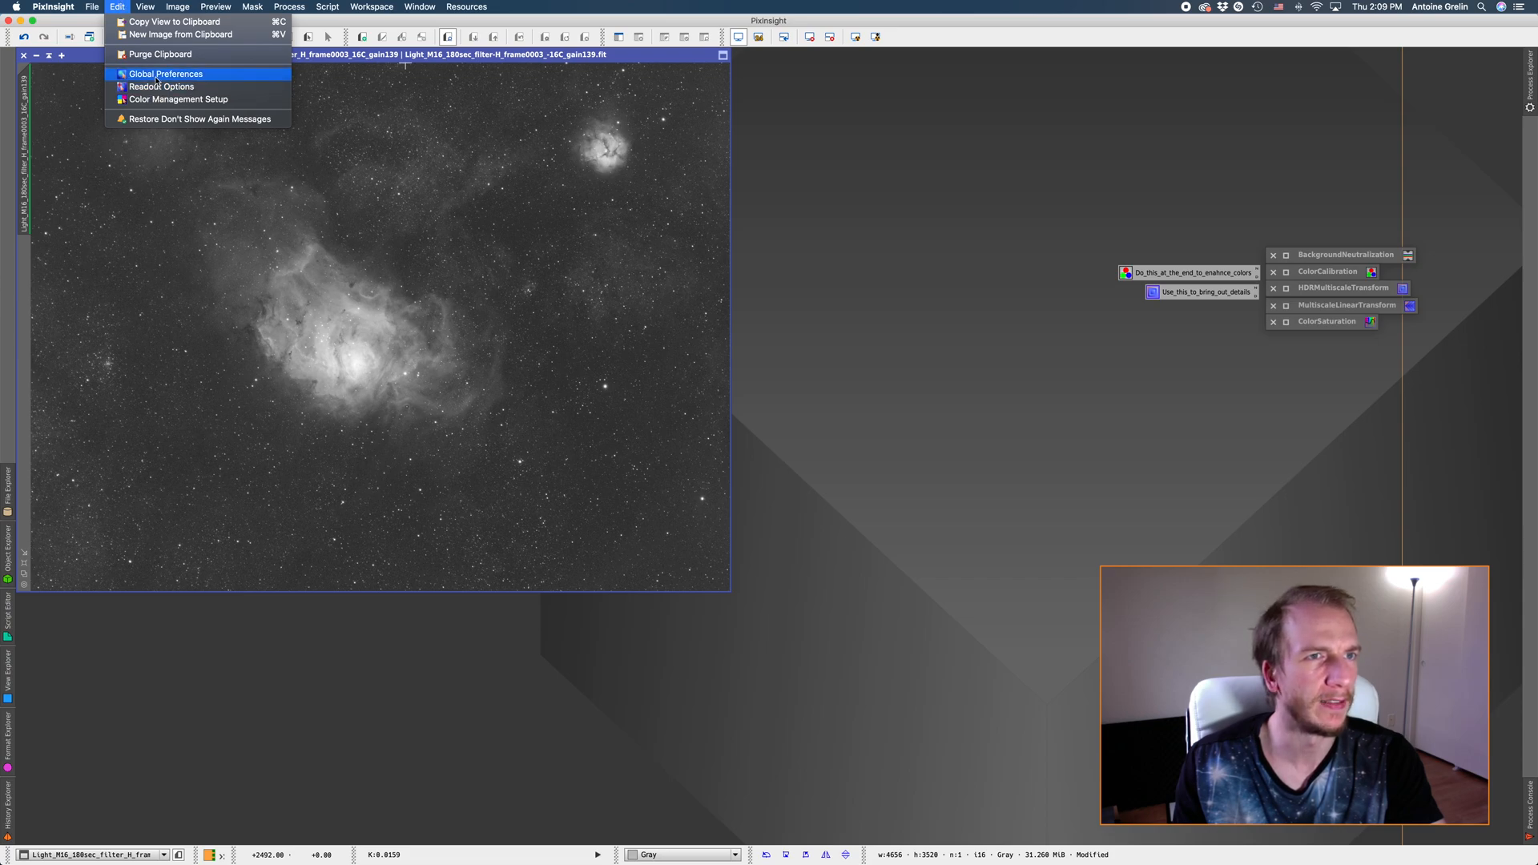
click(168, 73)
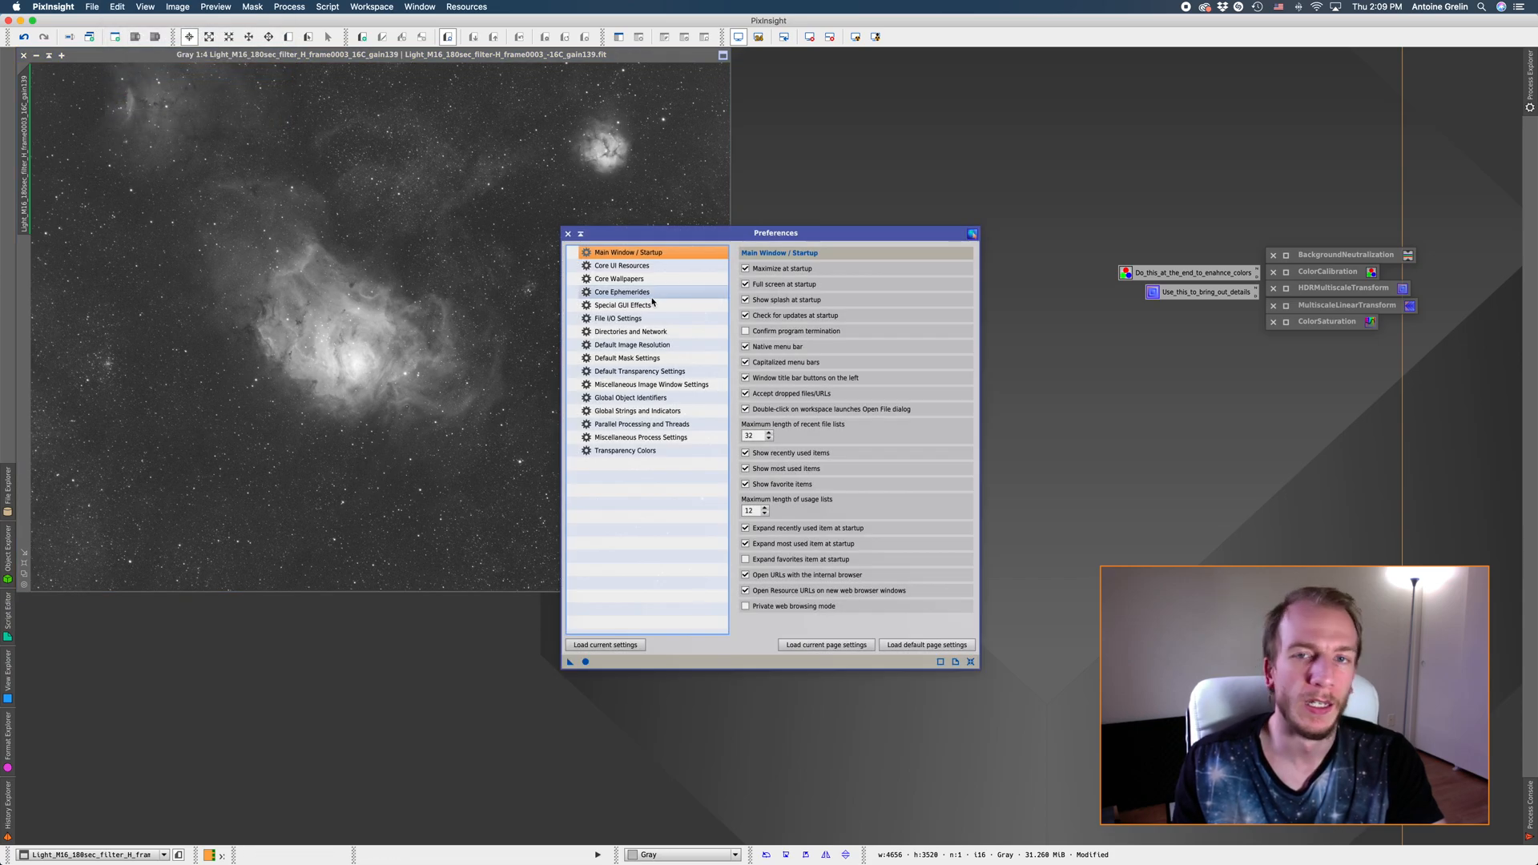
click(745, 284)
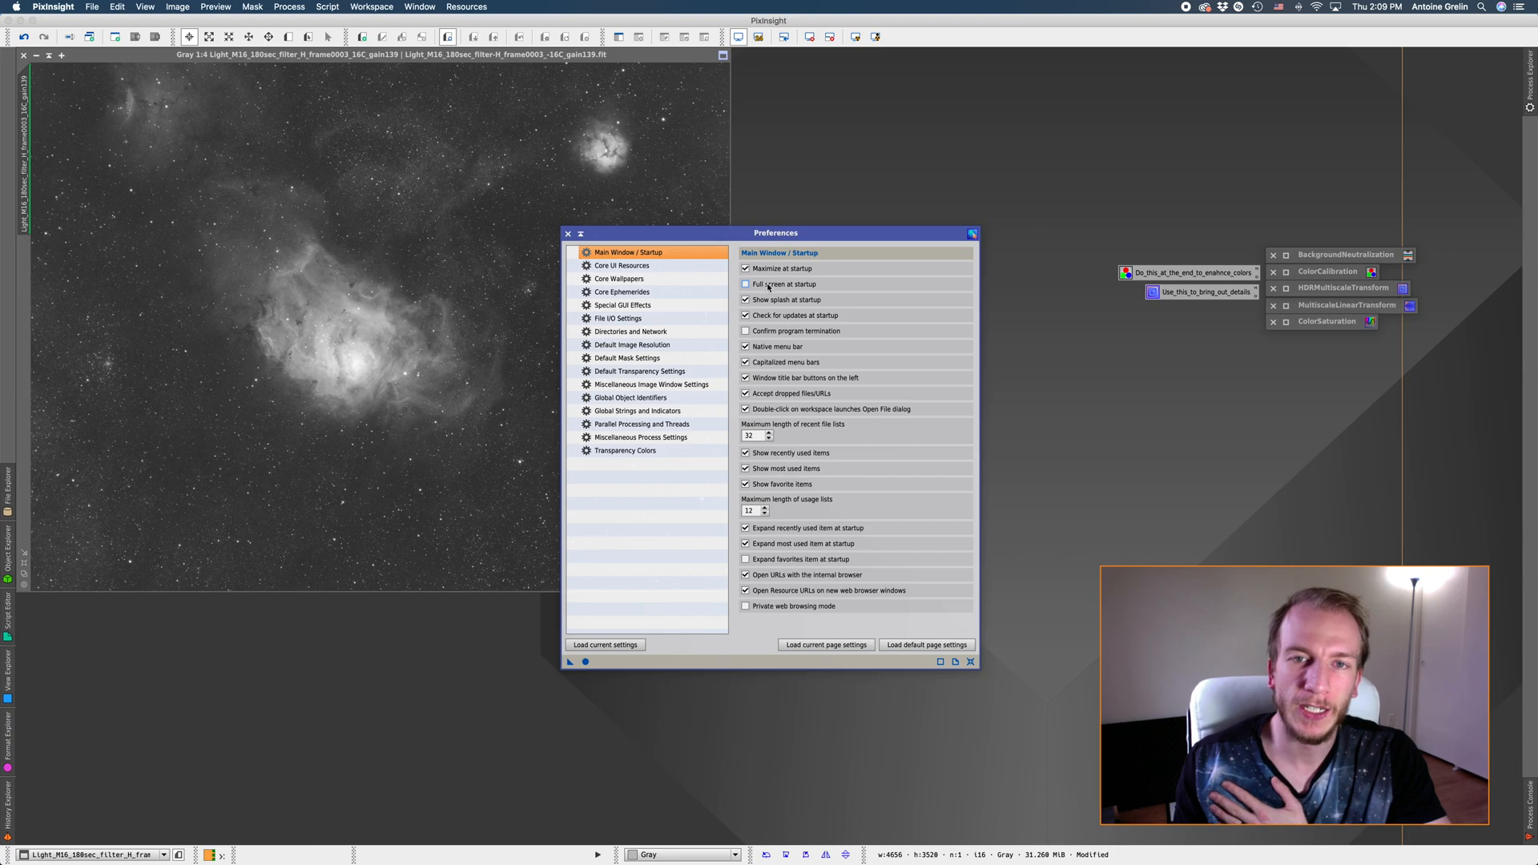
click(745, 283)
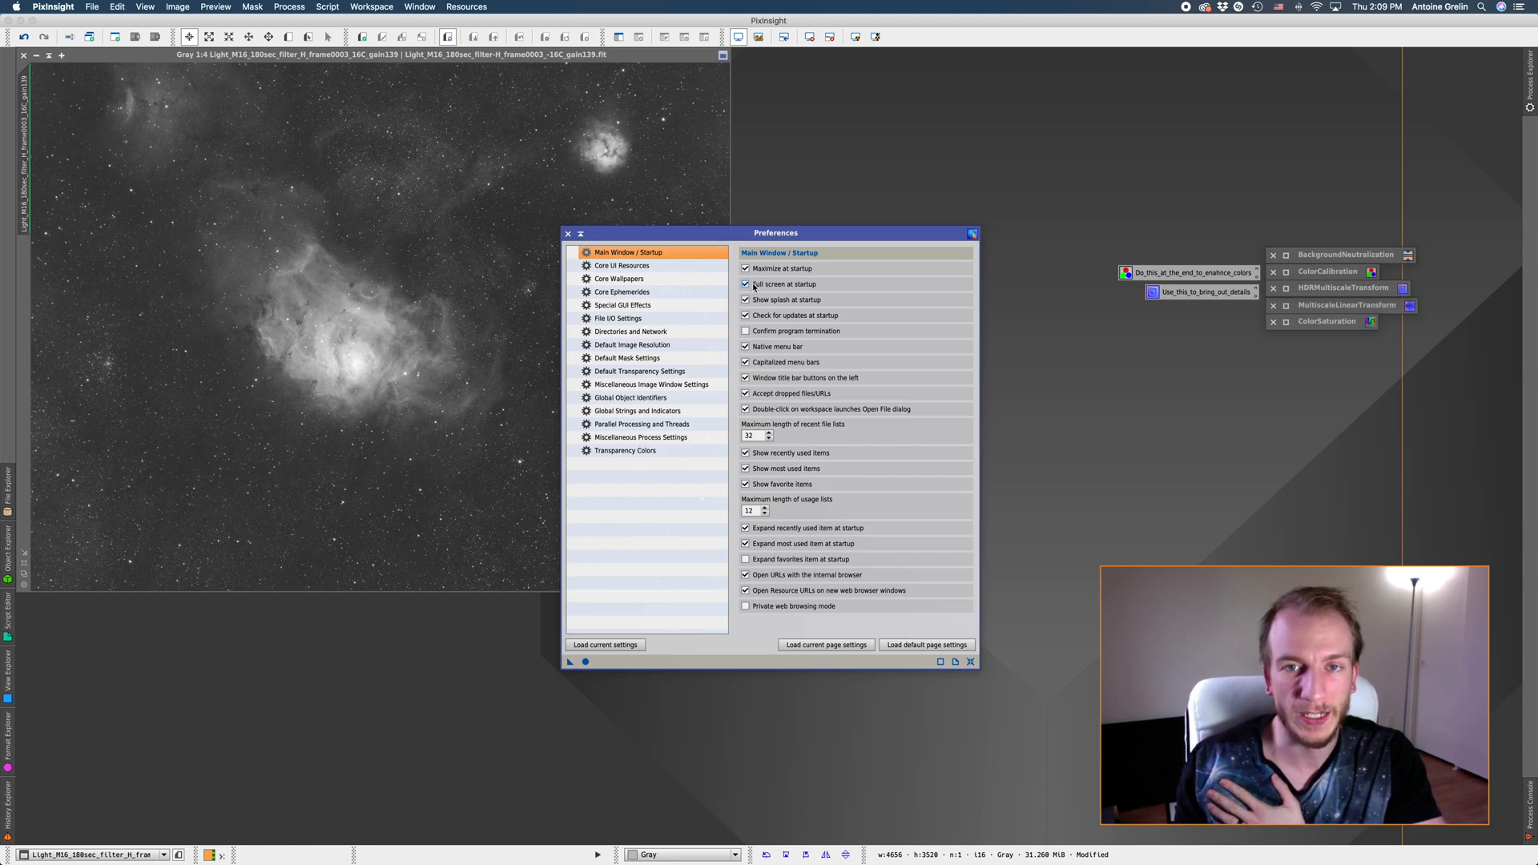
mouse_move(769, 285)
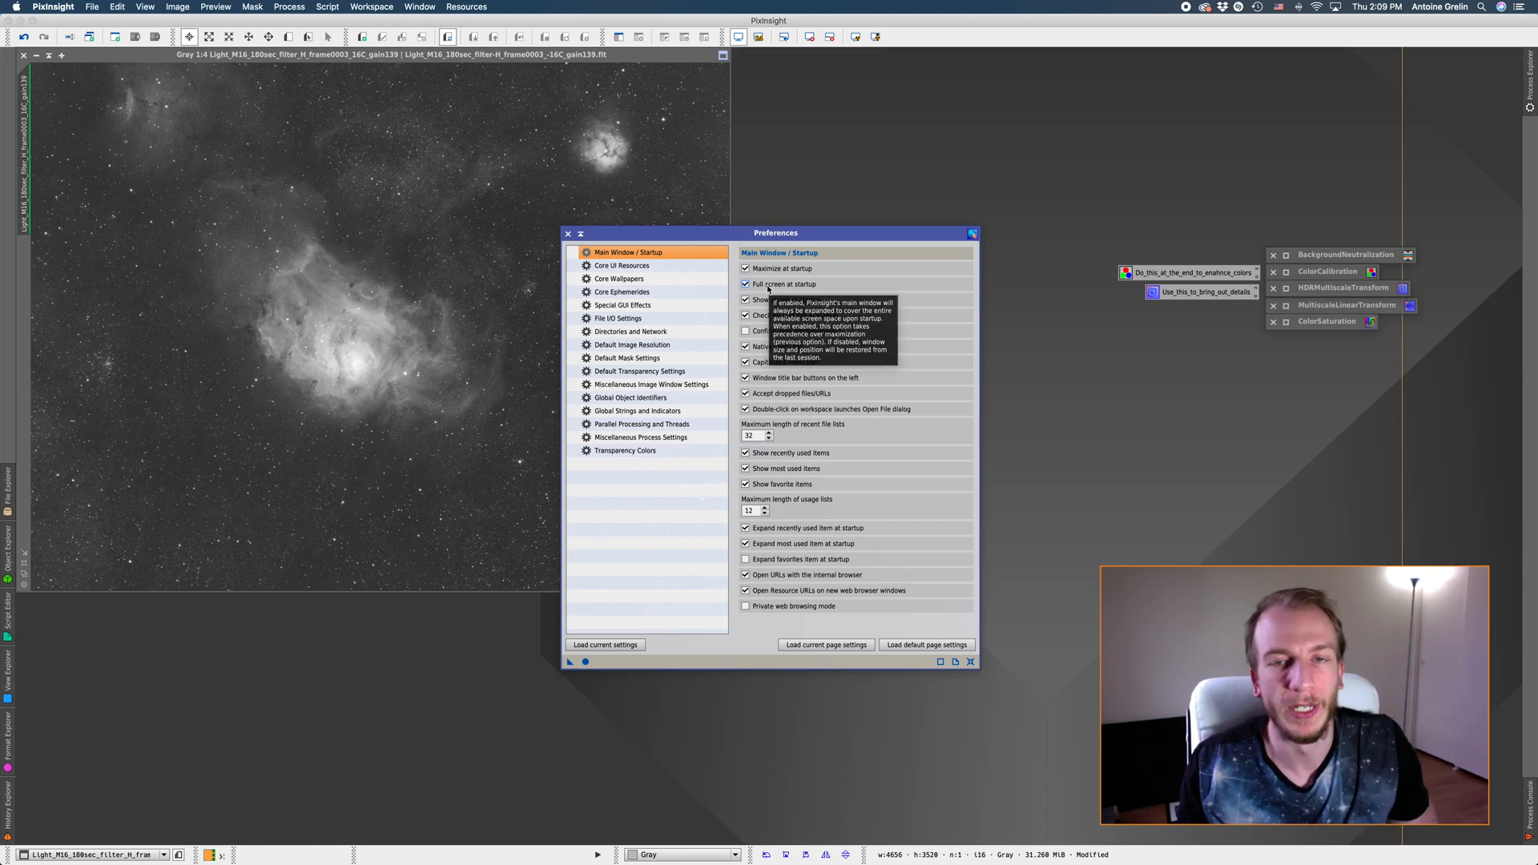
mouse_move(1082, 580)
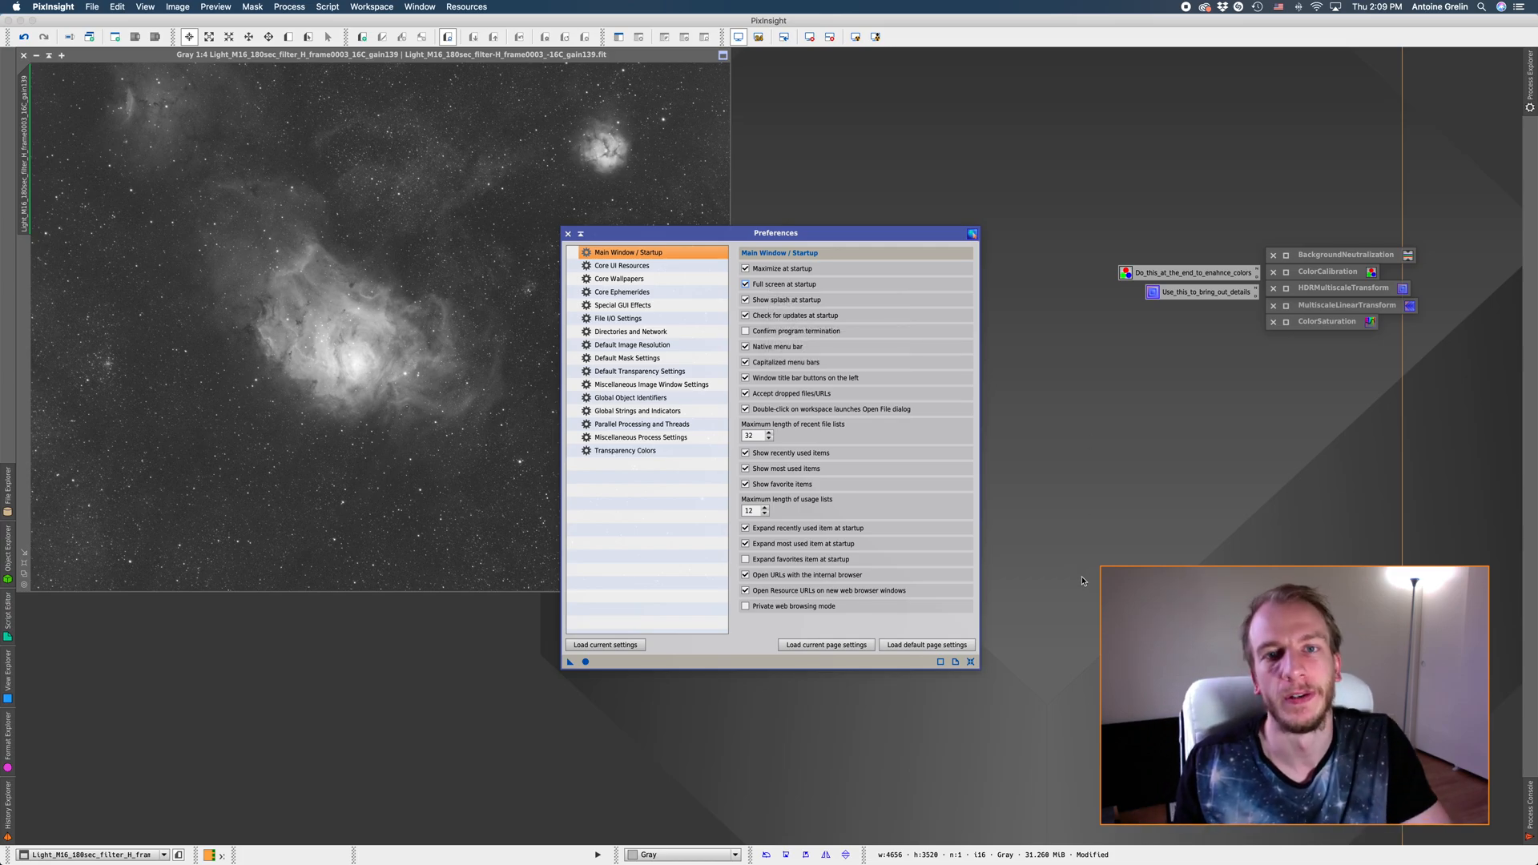
mouse_move(551, 742)
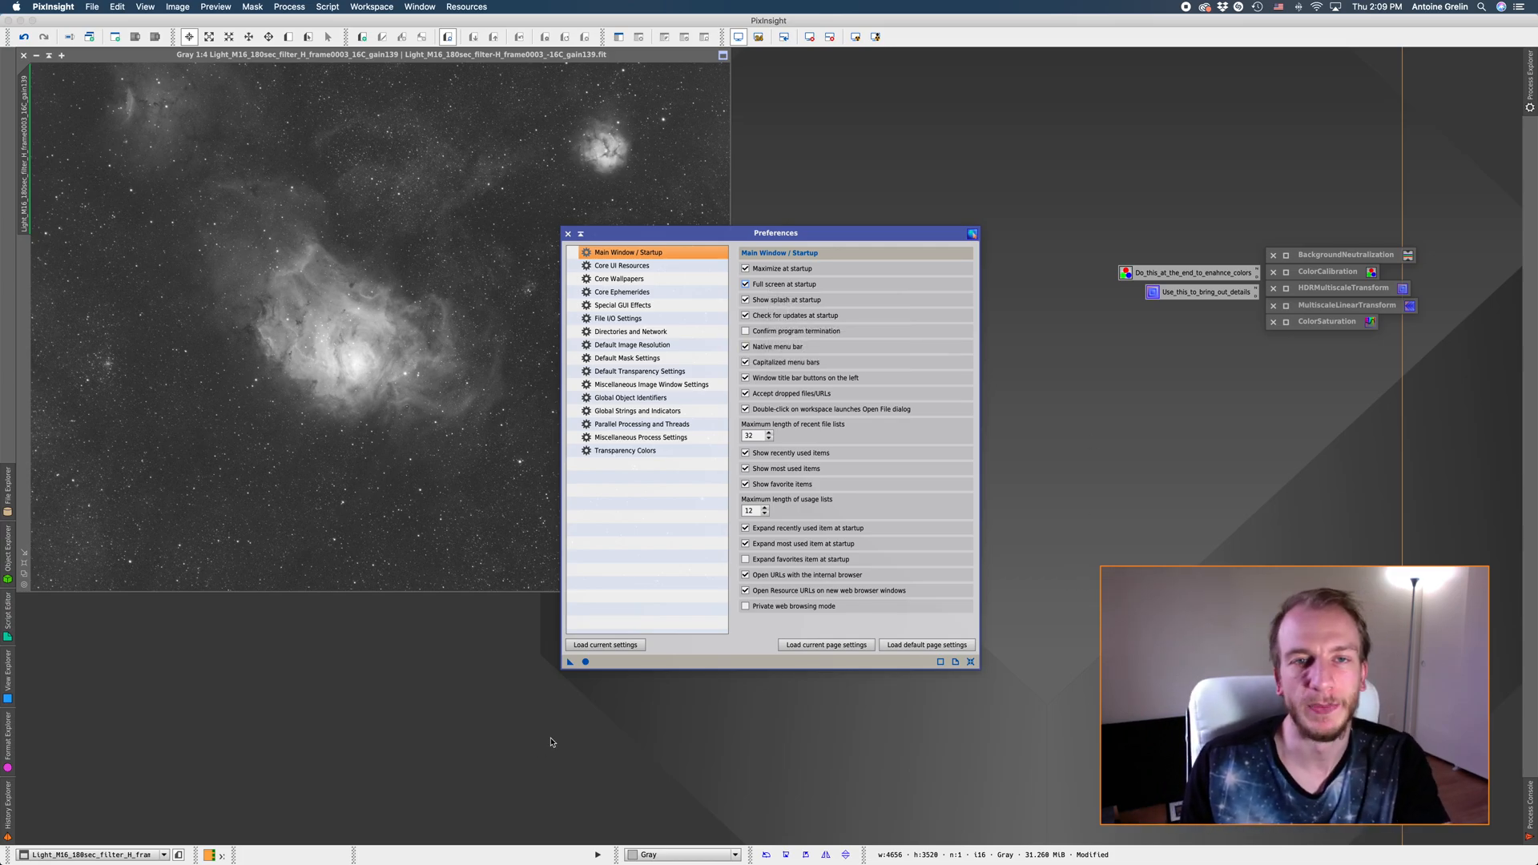
mouse_move(586, 662)
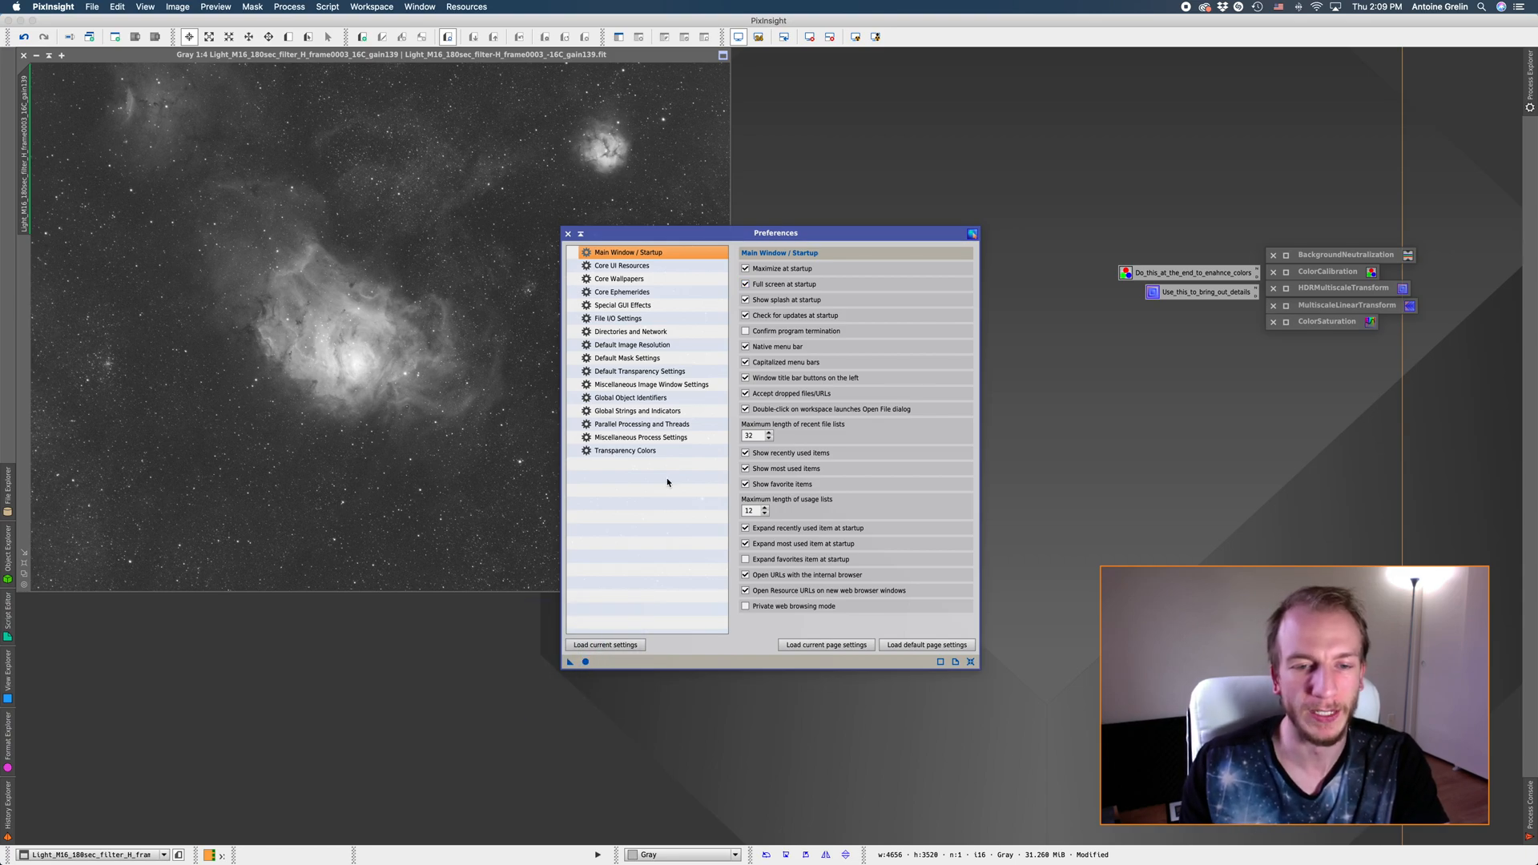
click(568, 233)
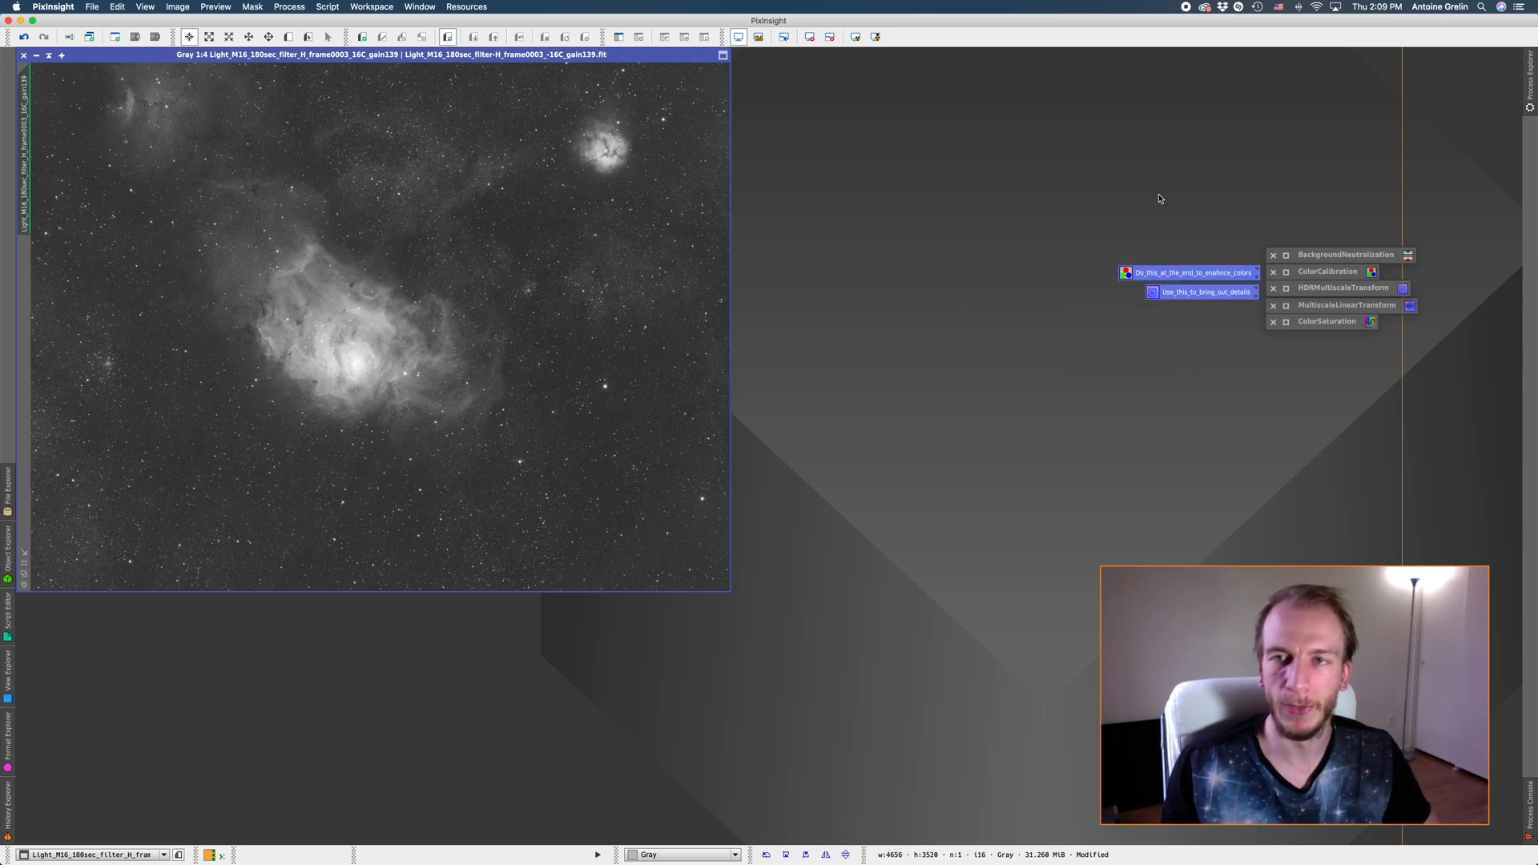
mouse_move(965, 126)
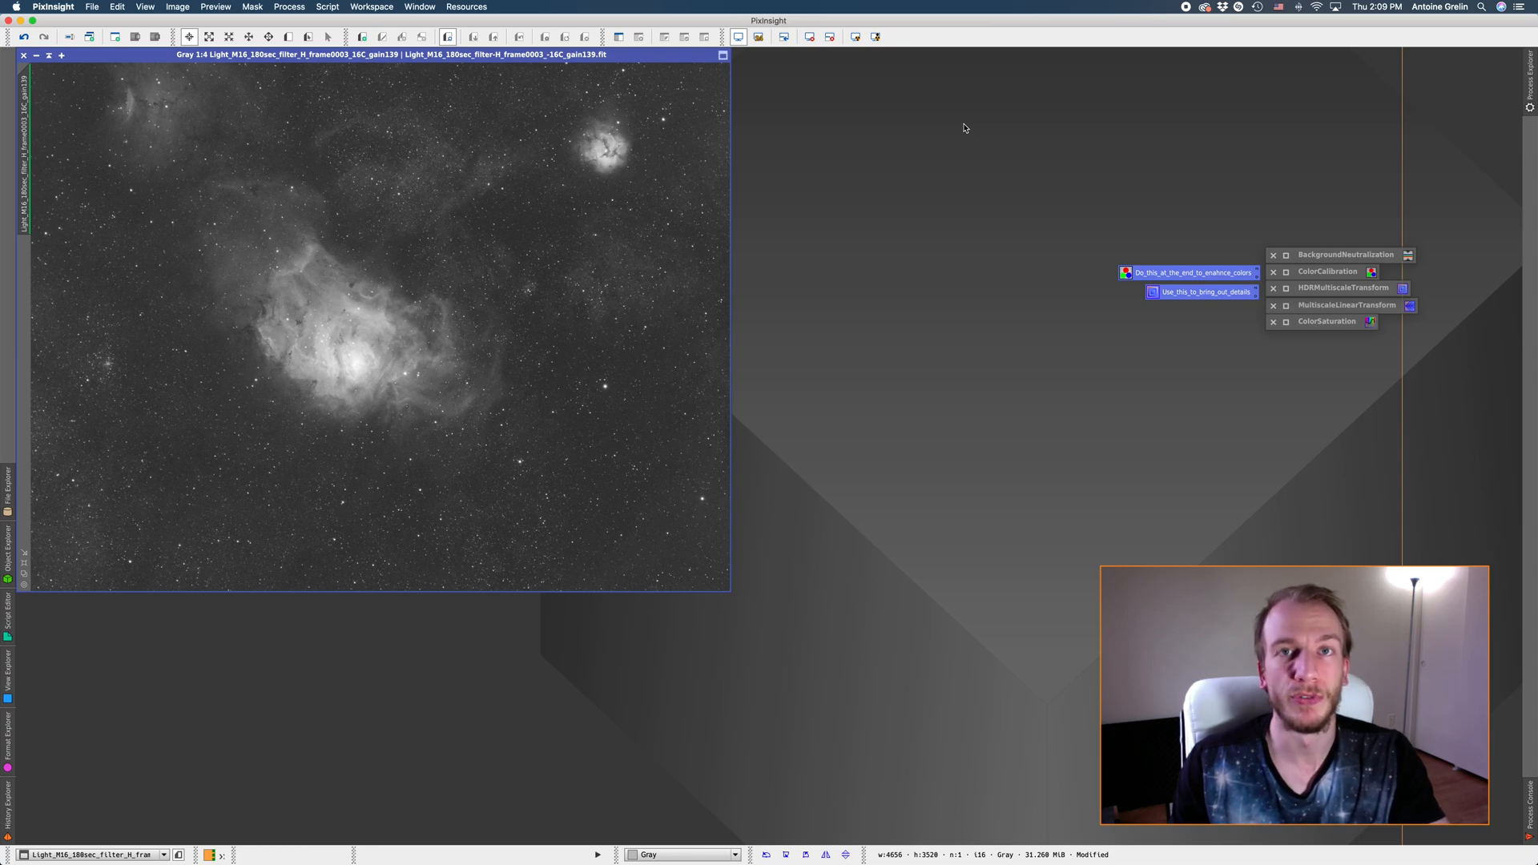
mouse_move(1204, 408)
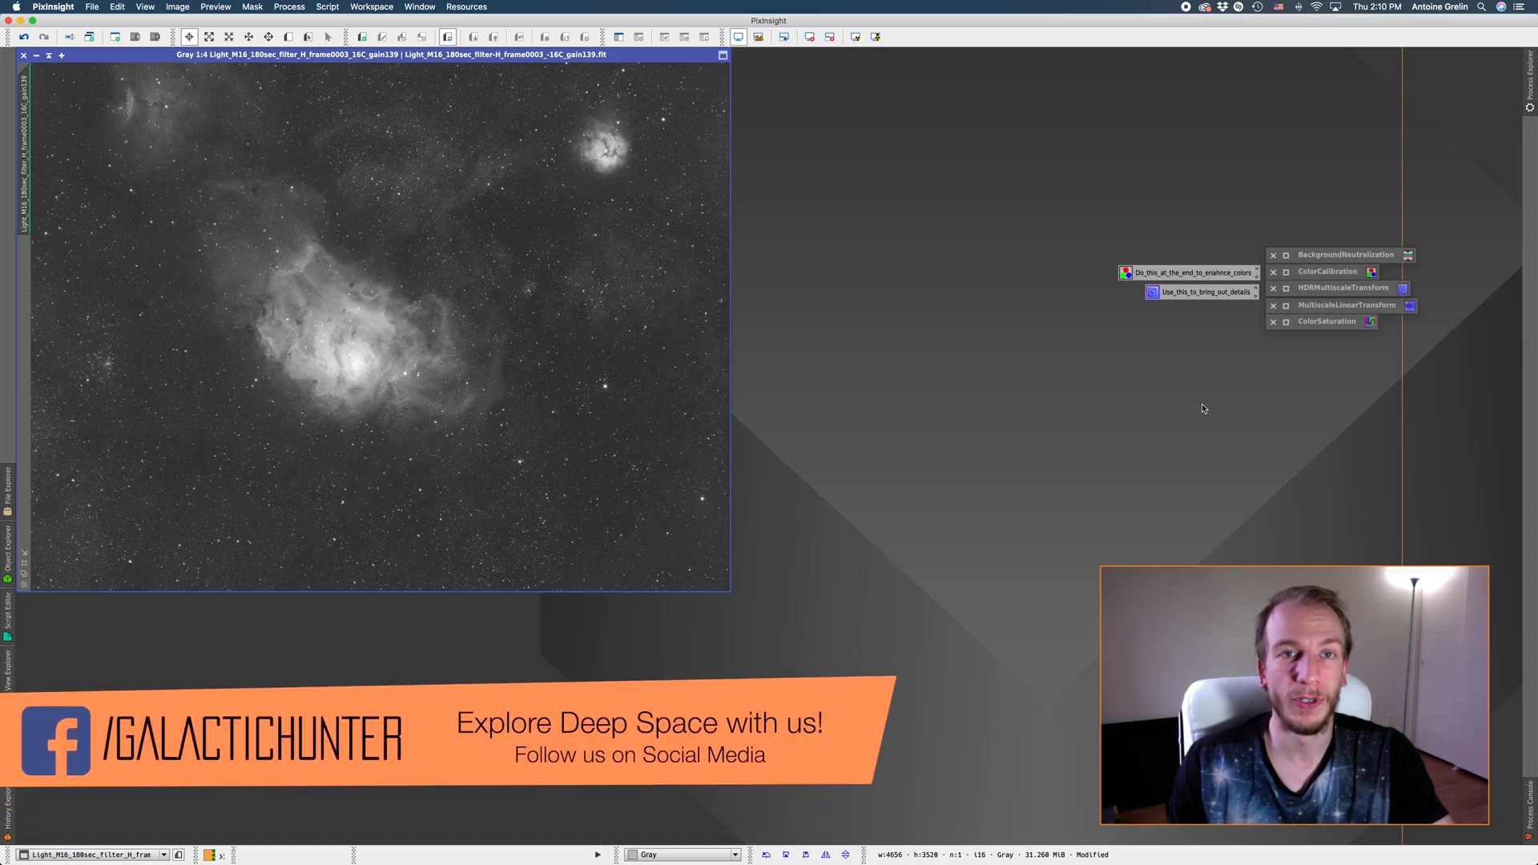
mouse_move(1083, 198)
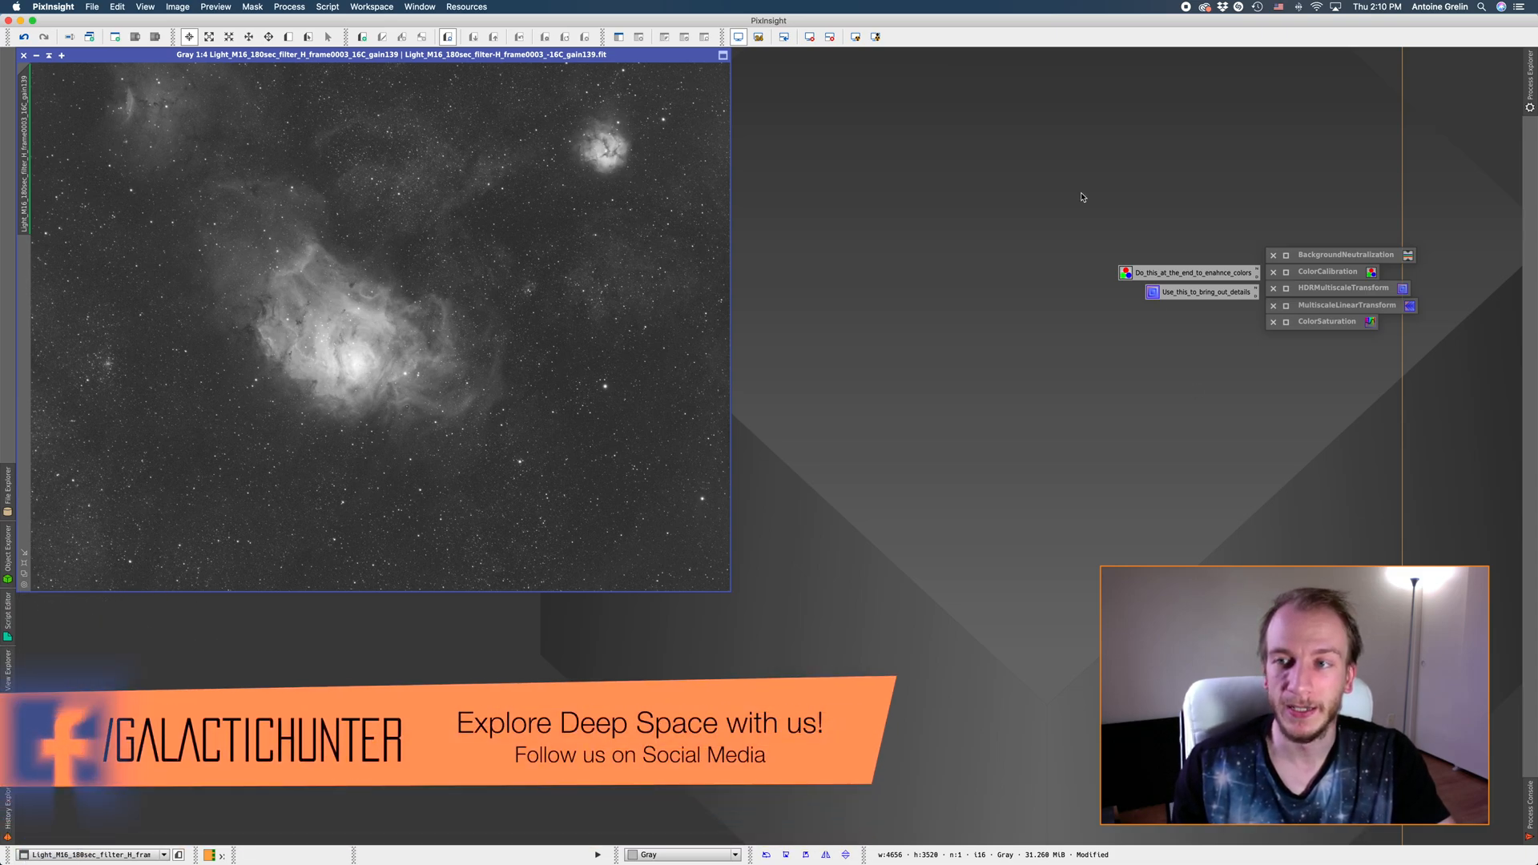